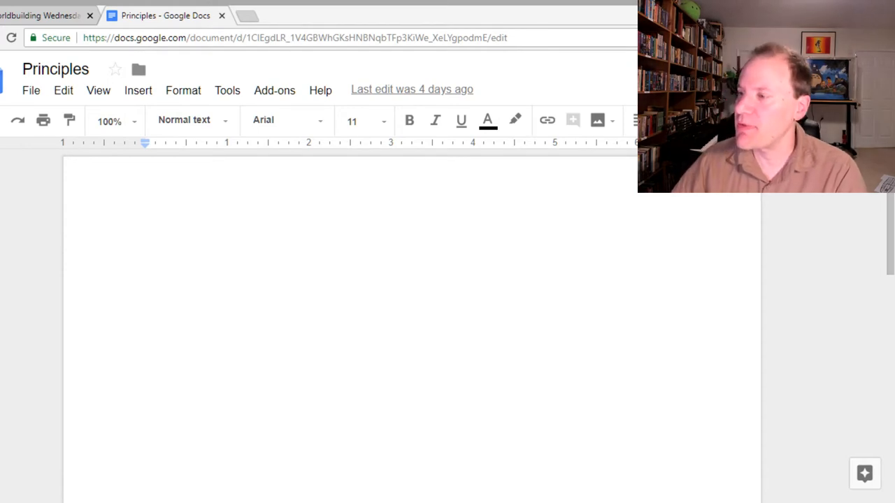
Step: Begin the Principles document with a Heading 1 title reading 'No Vacuum'
{"action": "left_click", "coordinate": [145, 246]}
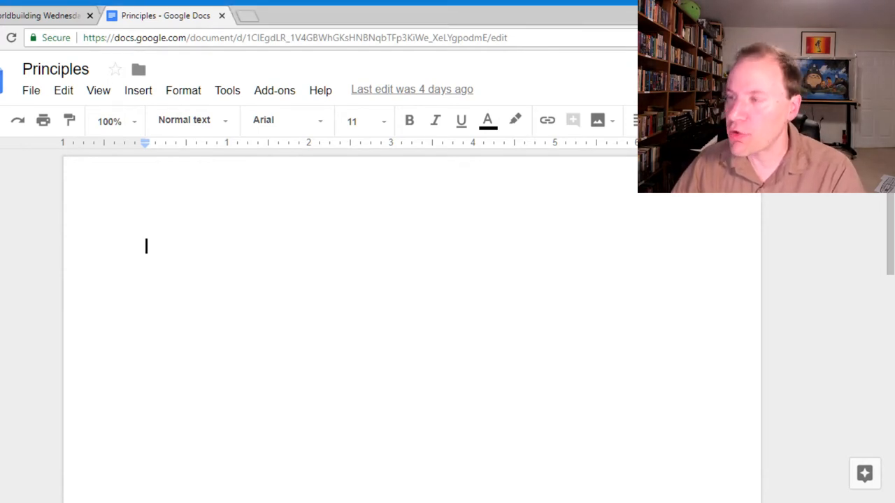
{"action": "mouse_move", "coordinate": [325, 284]}
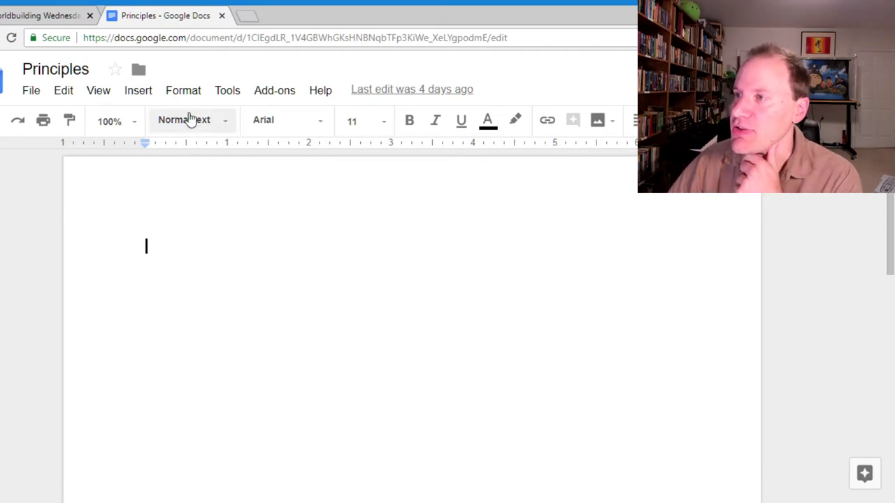
{"action": "left_click", "coordinate": [184, 120]}
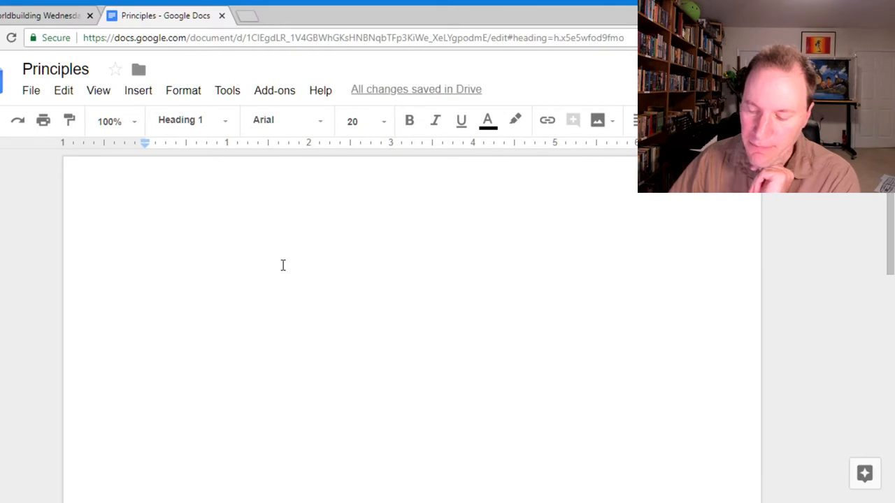
{"action": "type", "text": "No"}
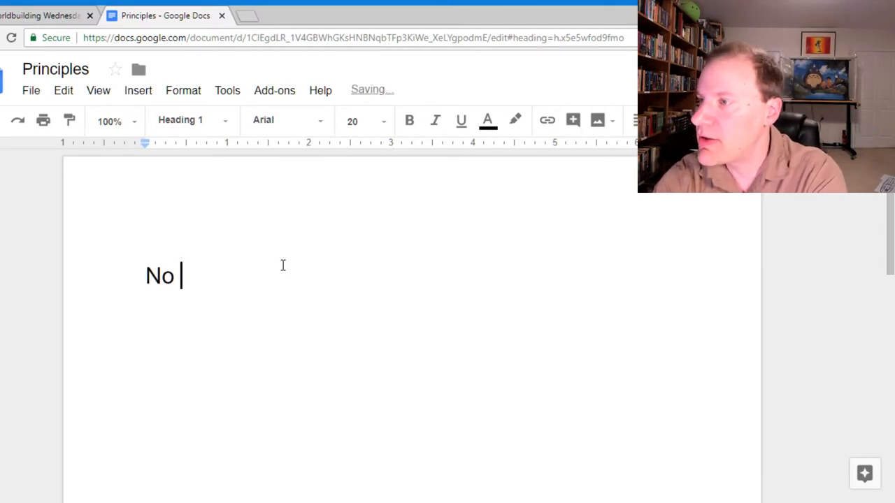
{"action": "type", "text": "Vacuum"}
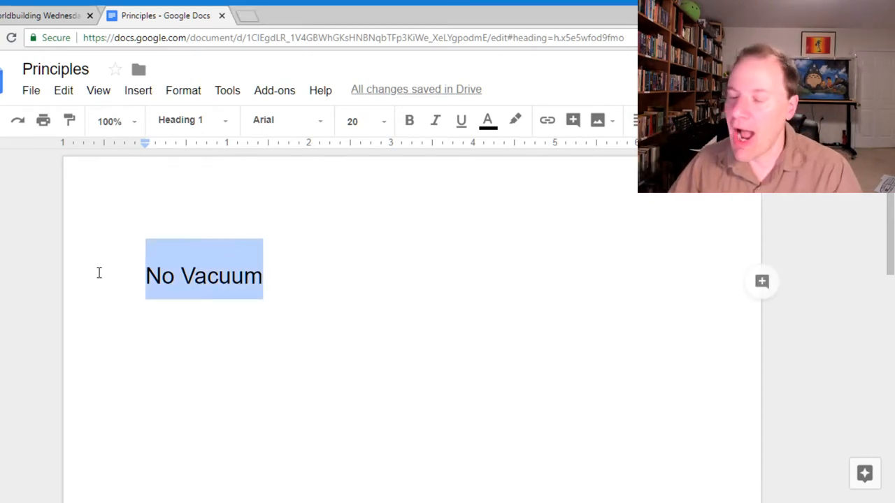
Step: Overwrite the heading so it reads 'Purpose of Setting is Central'
{"action": "type", "text": "Purpose"}
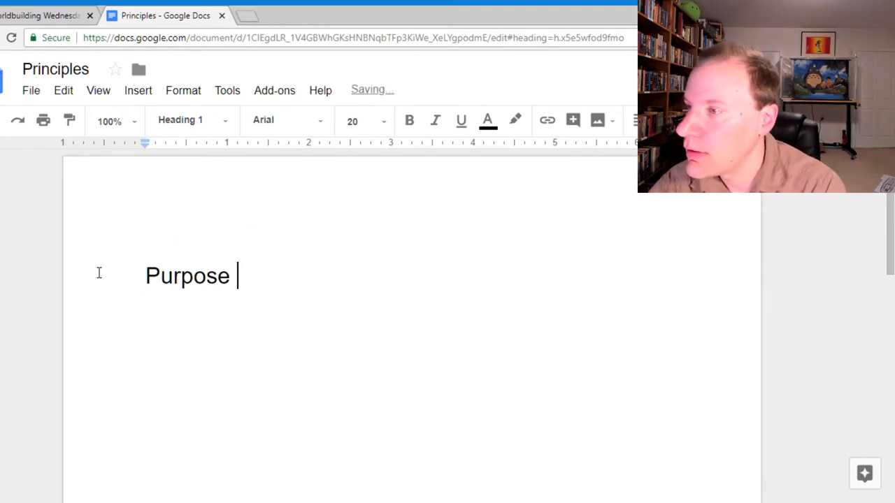
{"action": "type", "text": "of Settin"}
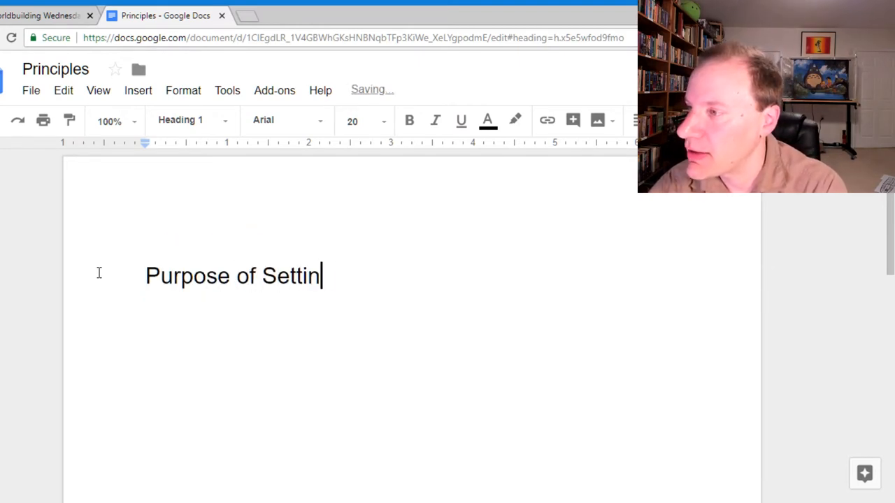
{"action": "type", "text": "g"}
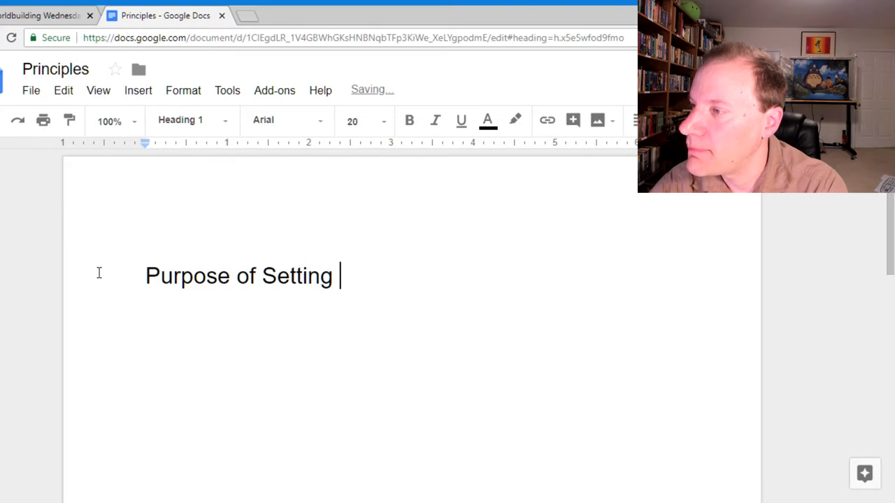
{"action": "type", "text": "is"}
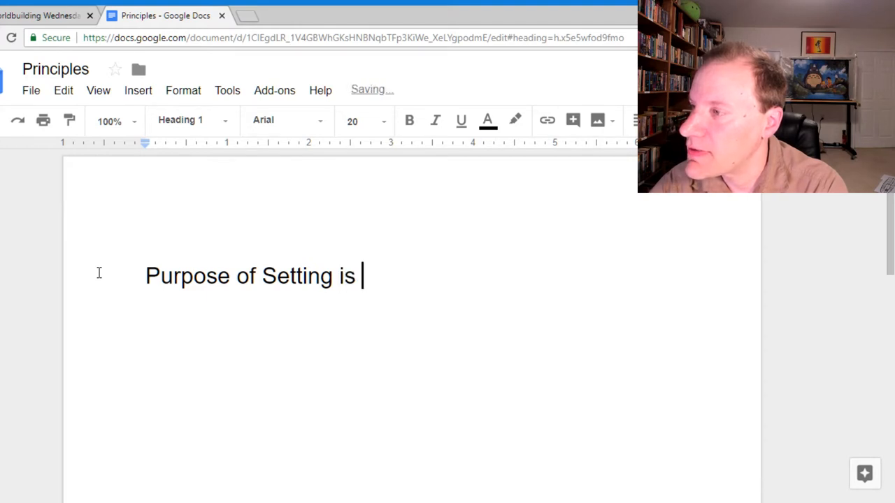
{"action": "type", "text": "Central"}
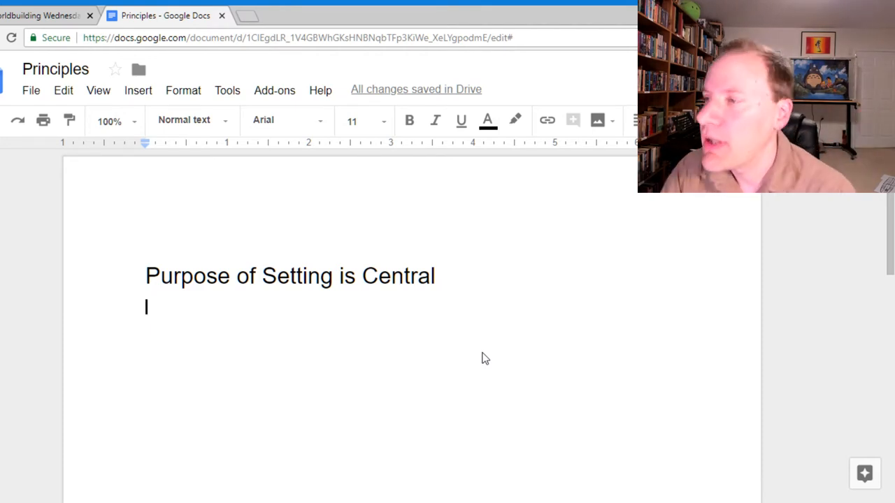
Step: Add a second Heading 1 reading 'Tech Level' below the first heading
{"action": "left_click", "coordinate": [185, 120]}
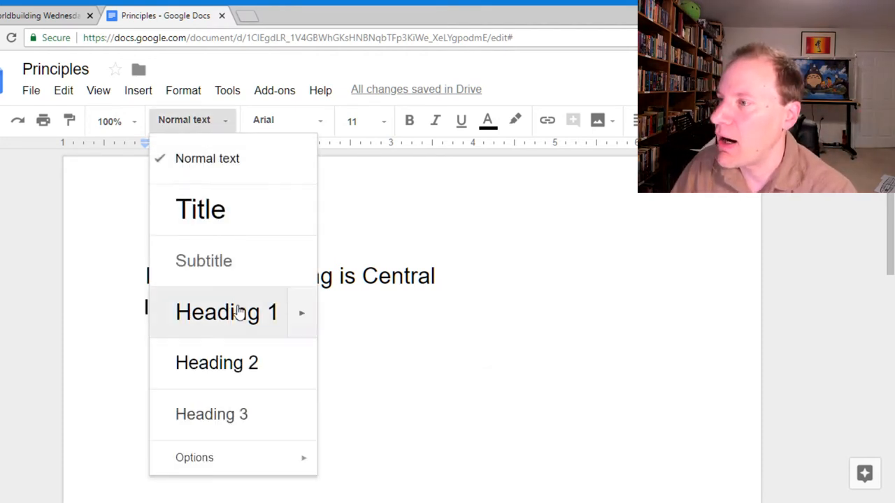
{"action": "left_click", "coordinate": [226, 312]}
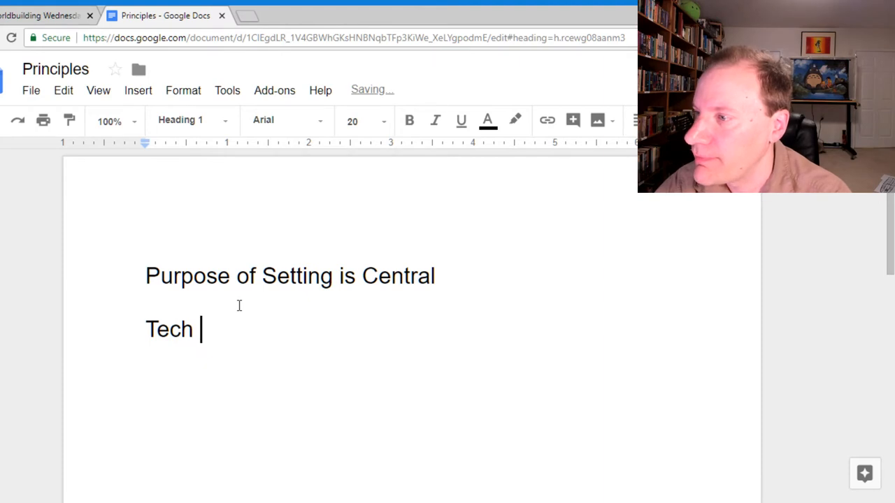
{"action": "type", "text": "Level"}
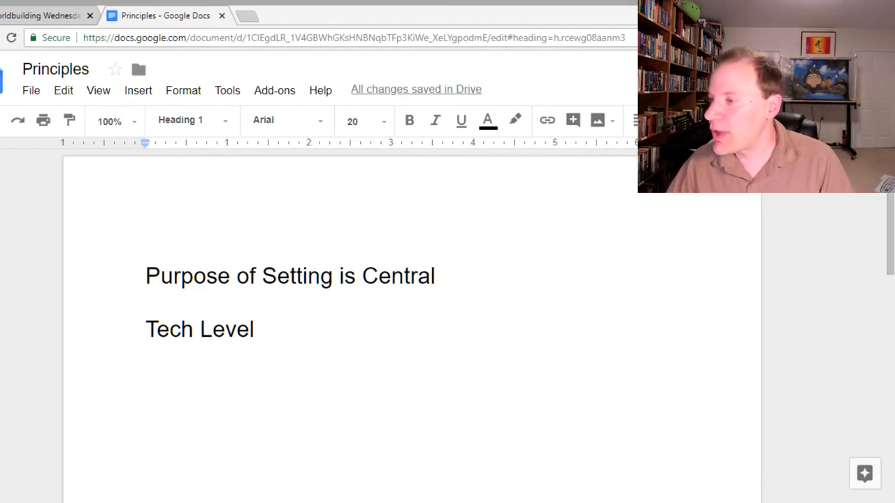
Step: Start a numbered list under Tech Level with 'Stone Age (no metal)' and 'Bronze Age (Ancient Greece / Ancient Rome)'
{"action": "left_click", "coordinate": [254, 330]}
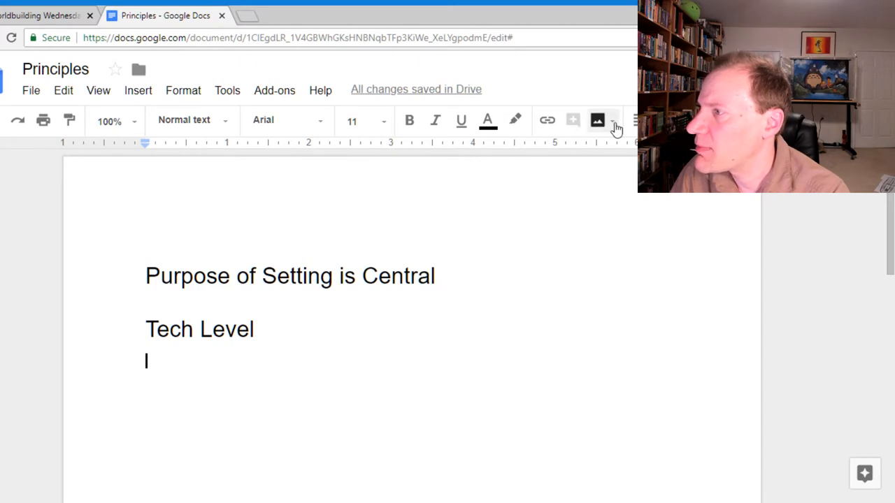
{"action": "left_click", "coordinate": [613, 120]}
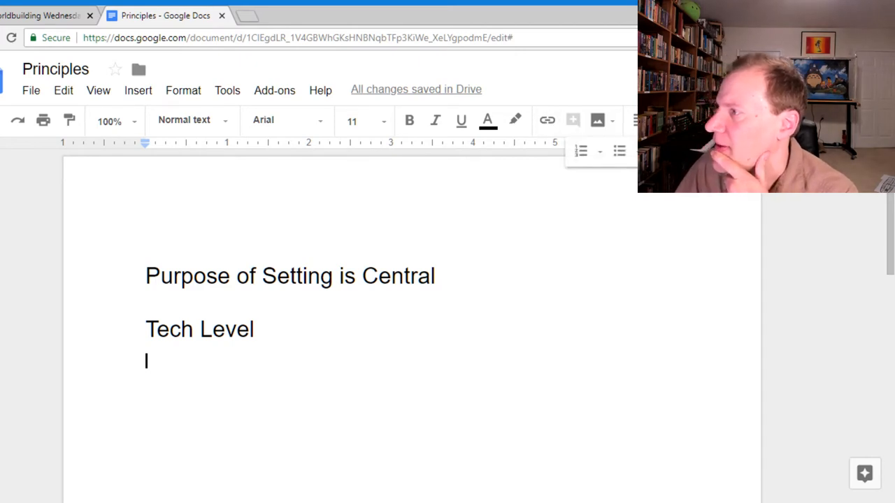
{"action": "left_click", "coordinate": [582, 151]}
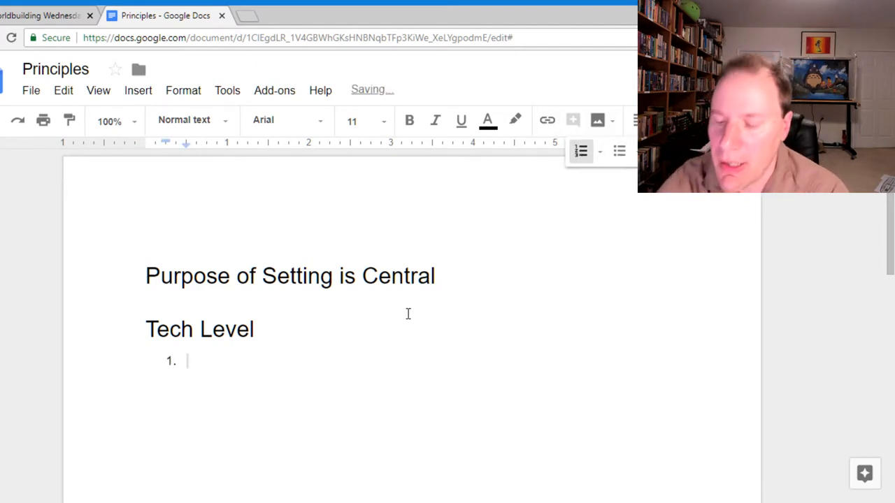
{"action": "type", "text": "Stone Age --"}
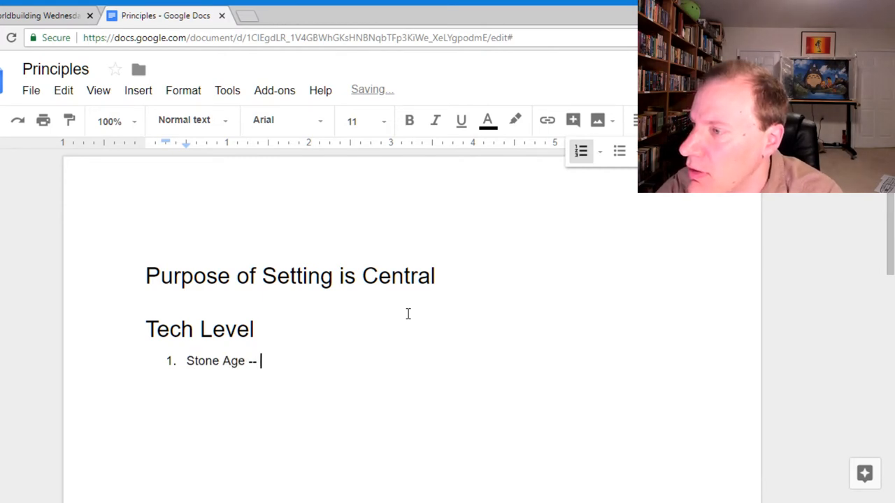
{"action": "type", "text": "no metal"}
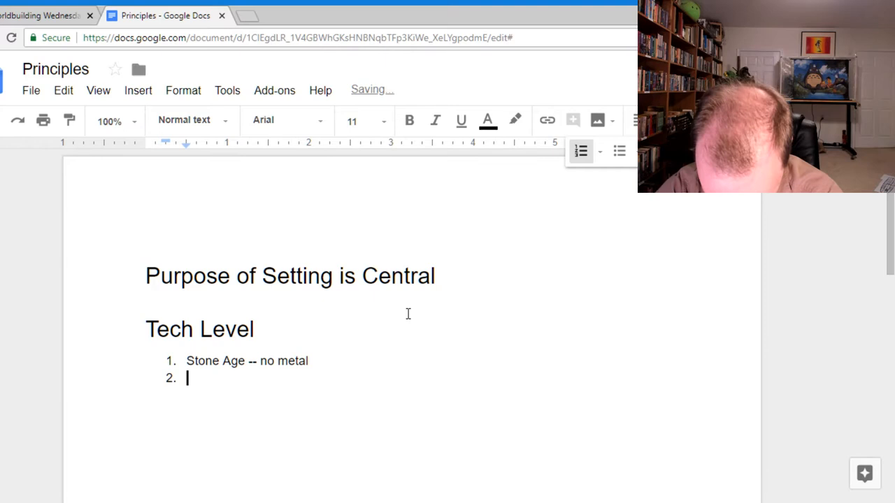
{"action": "type", "text": "Bronze Age ("}
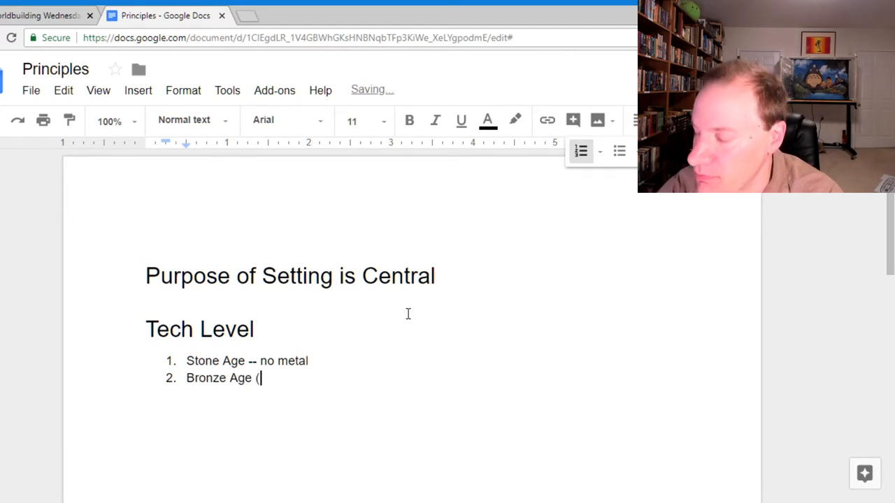
{"action": "type", "text": "Anci"}
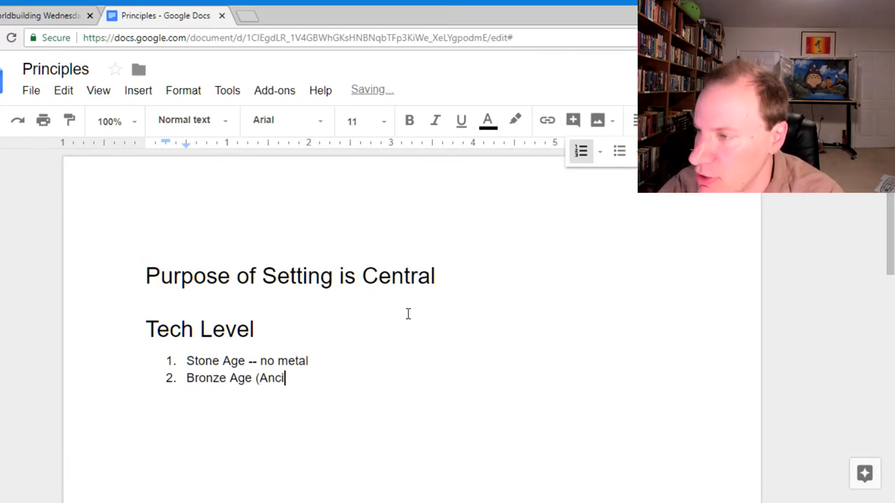
{"action": "type", "text": "ent Greece / Anc"}
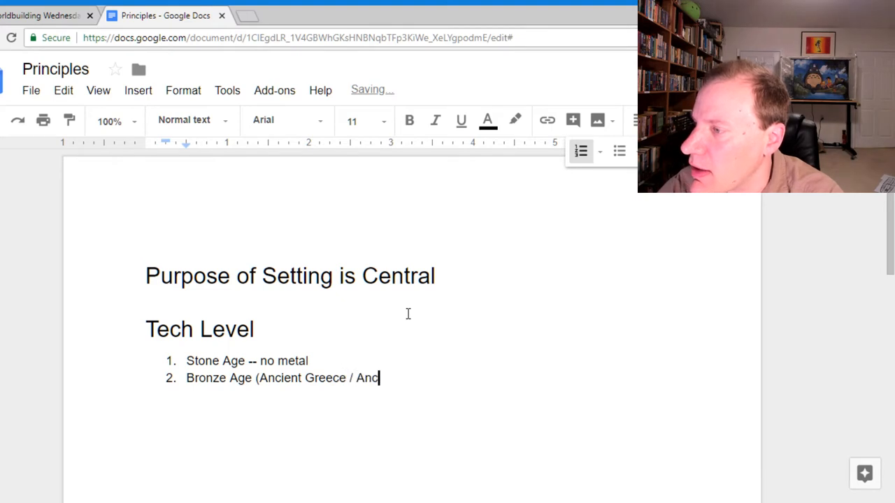
{"action": "type", "text": "ient Rome)"}
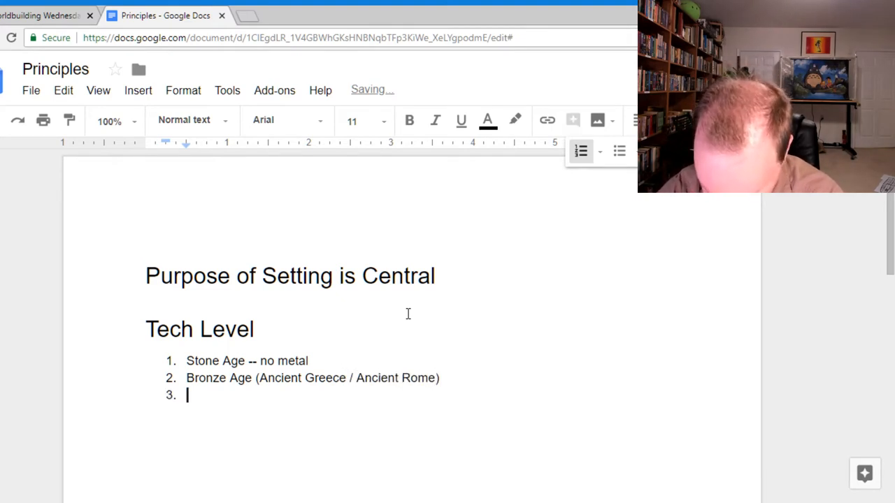
Step: Continue the list with 'Iron/Steel (Medieval)' and 'Gunpowder (Renaissance)'
{"action": "type", "text": "Iron"}
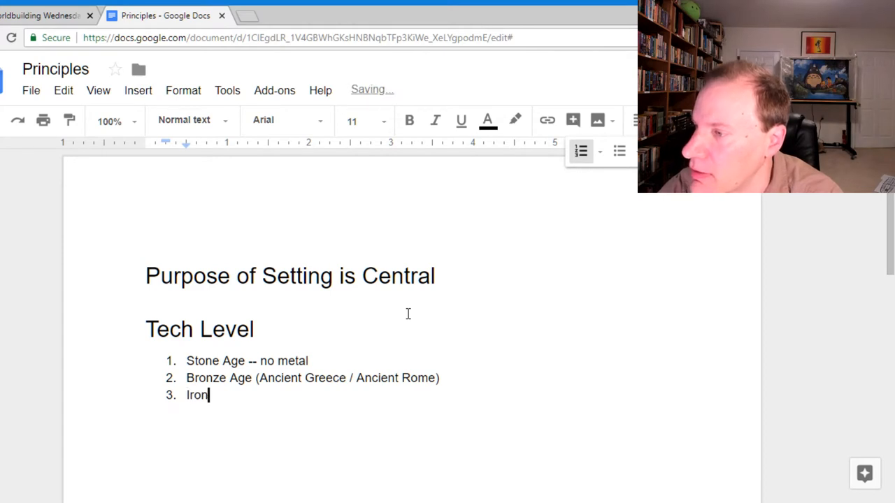
{"action": "type", "text": "/Steel ("}
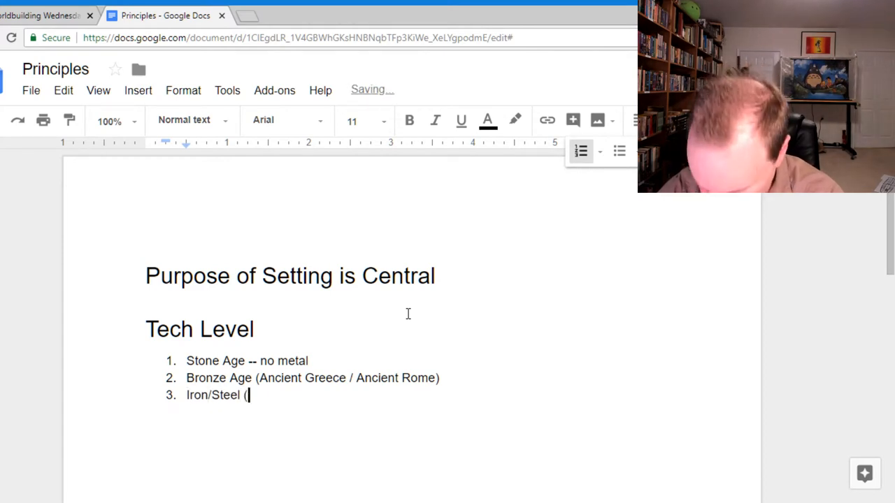
{"action": "type", "text": "Medieval)"}
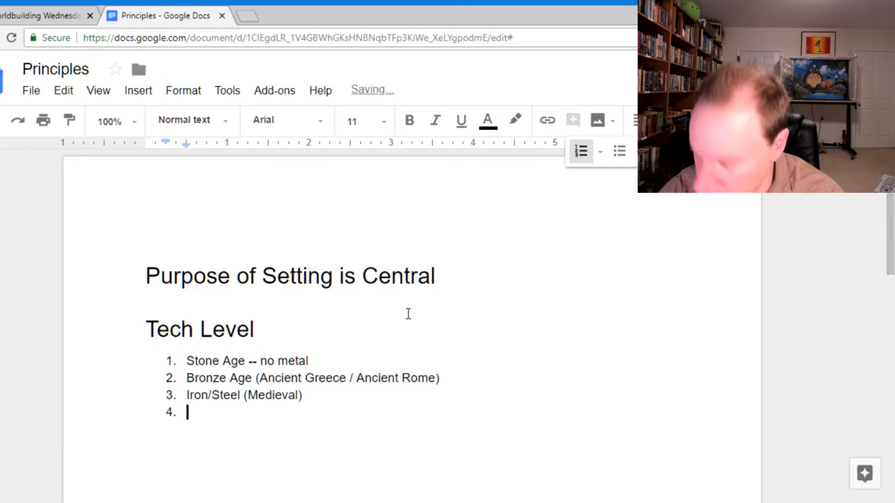
{"action": "type", "text": "Gunpow"}
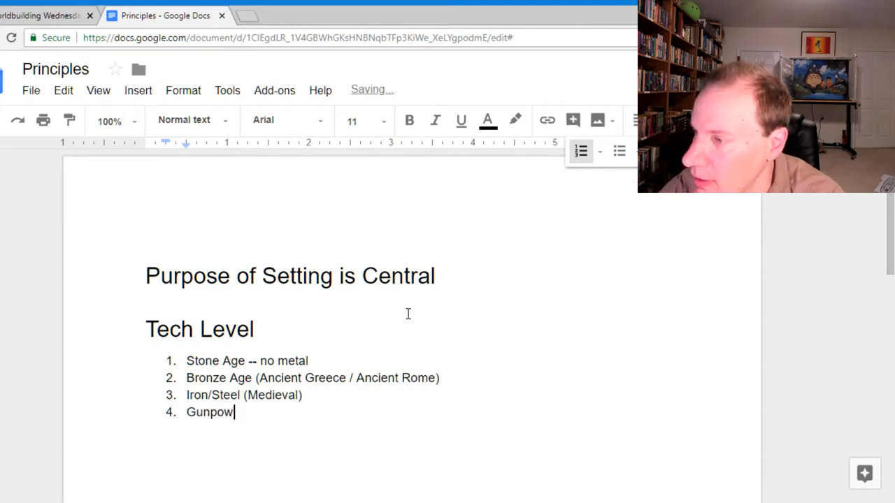
{"action": "type", "text": "der (Renaissance"}
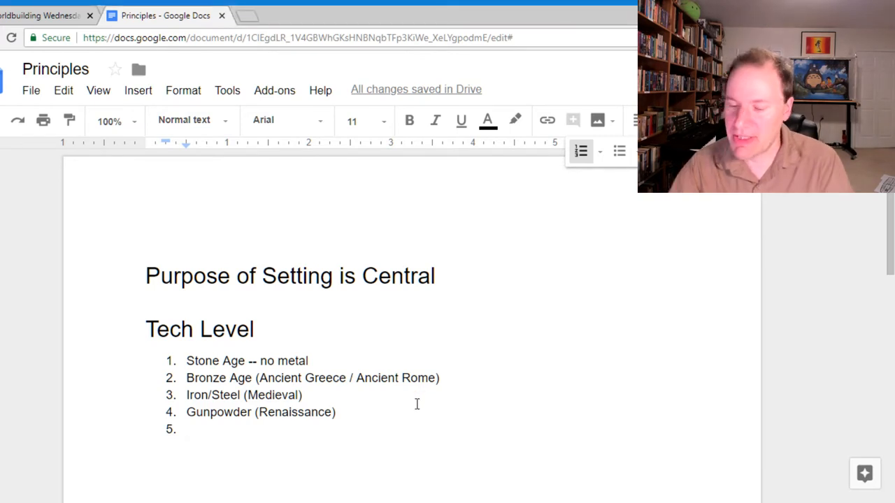
Step: Finish the Tech Level list with Mechanical Age, Industrial Age, Digital Age and Spacefaring Age
{"action": "type", "text": "Mech"}
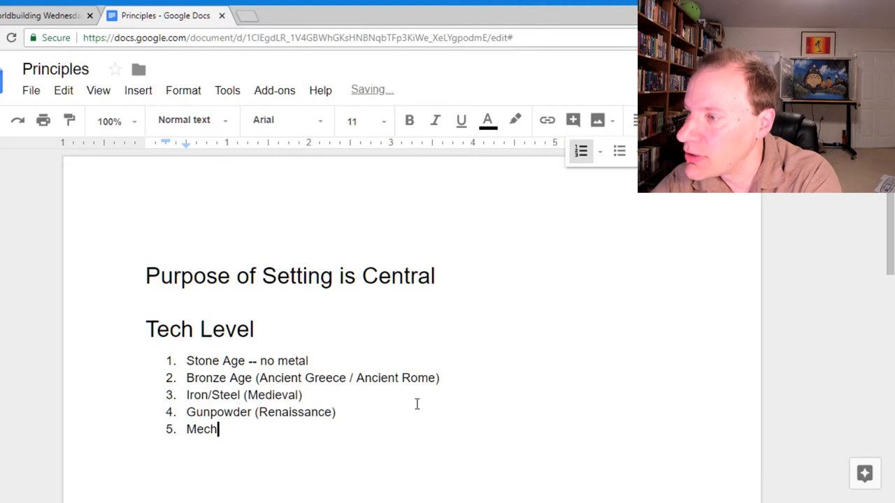
{"action": "type", "text": "anical Age"}
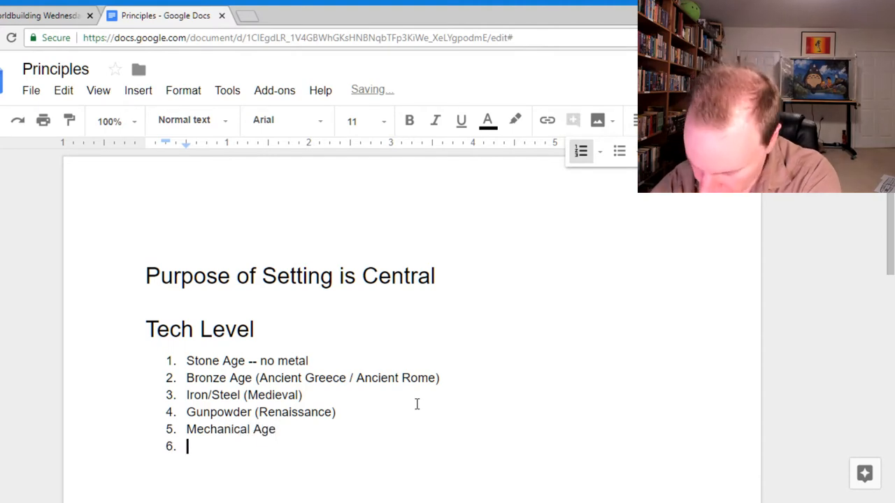
{"action": "type", "text": "Industrial Age"}
{"action": "type", "text": "Spa"}
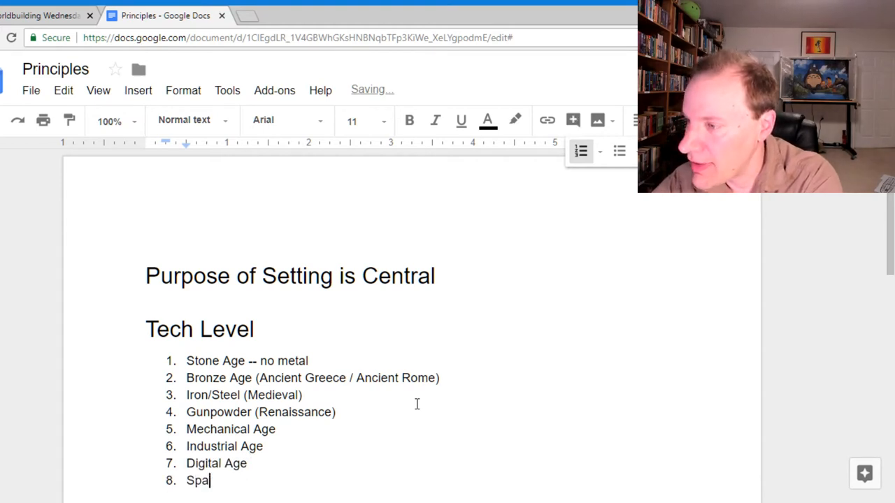
{"action": "type", "text": "cefaring Age"}
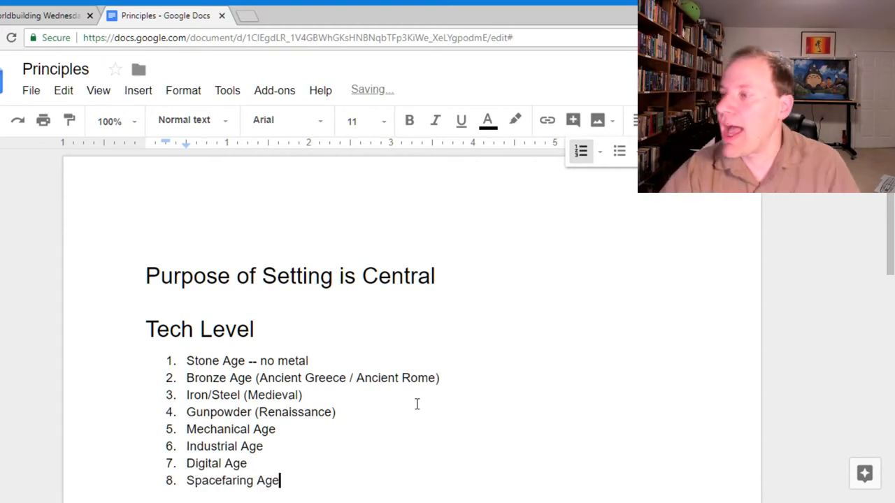
{"action": "scroll", "scroll_direction": "up", "scroll_amount": 3}
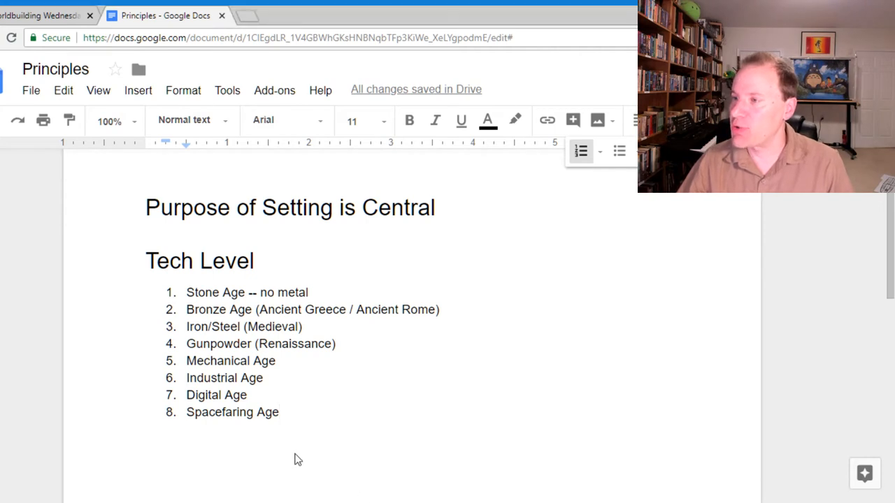
Step: End the numbered list so a plain line follows Spacefaring Age
{"action": "key", "text": "Return"}
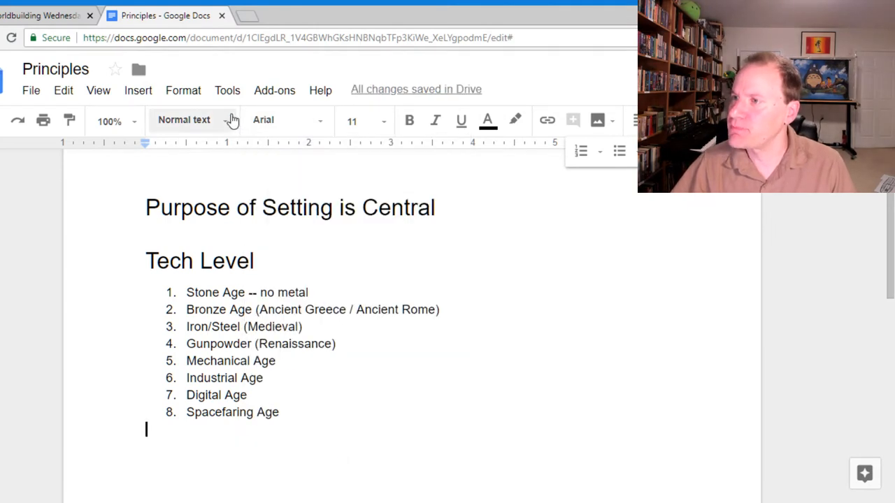
Step: Make the new line a Heading 1 for the 'Food' section
{"action": "left_click", "coordinate": [185, 120]}
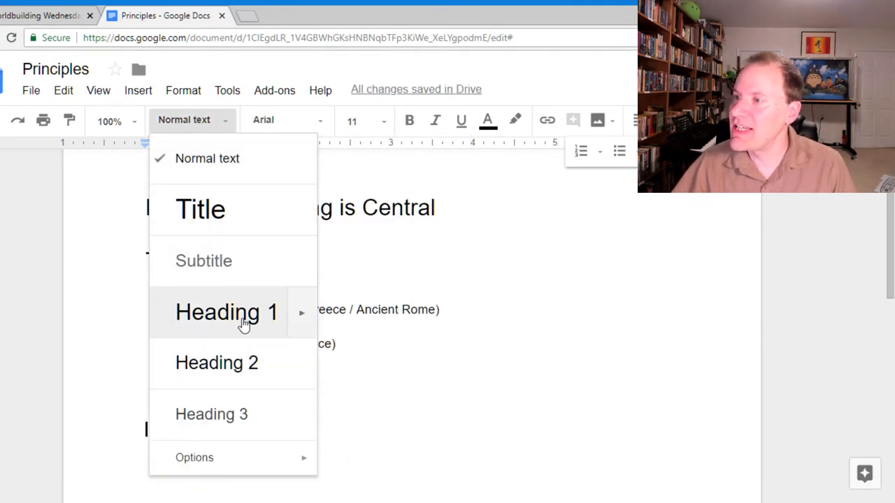
{"action": "left_click", "coordinate": [227, 312]}
{"action": "type", "text": "Food"}
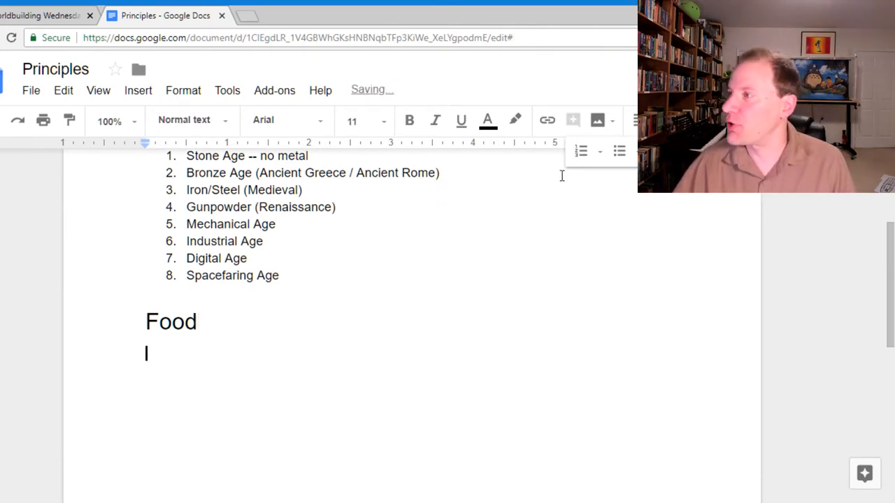
Step: Create a bulleted list under Food reading Farming, Ranching and Harvesting
{"action": "left_click", "coordinate": [618, 151]}
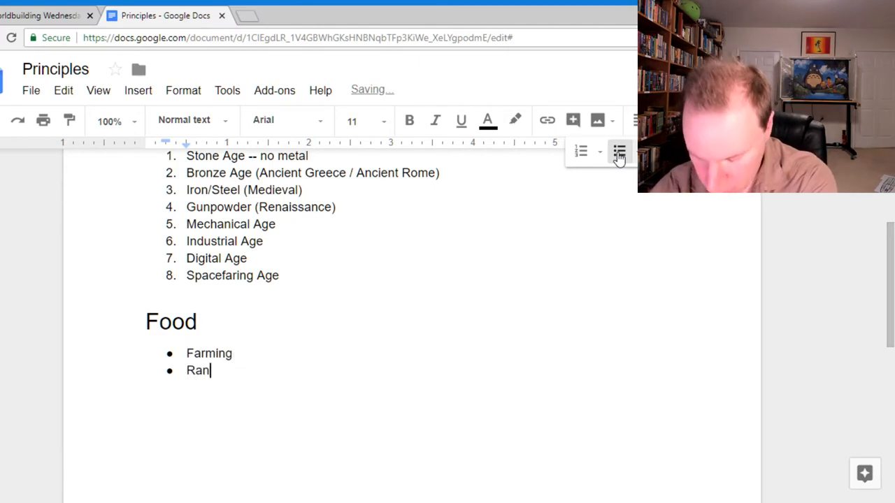
{"action": "type", "text": "ching"}
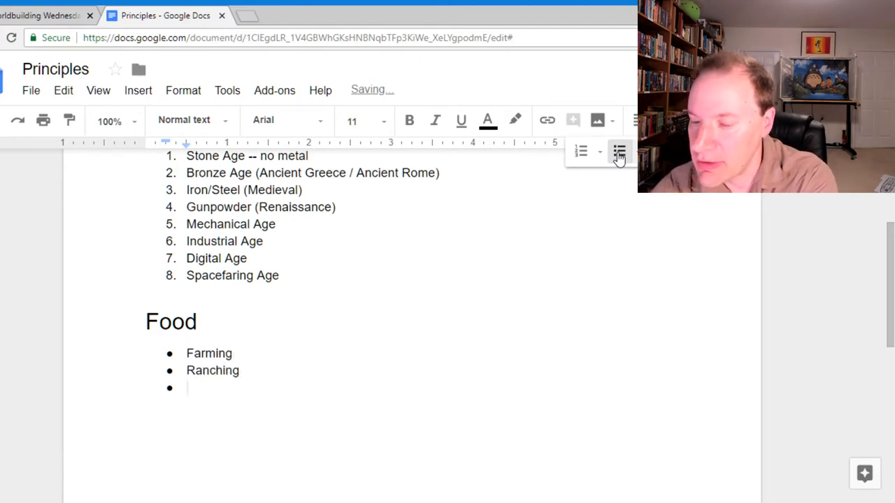
{"action": "type", "text": "Harvesting"}
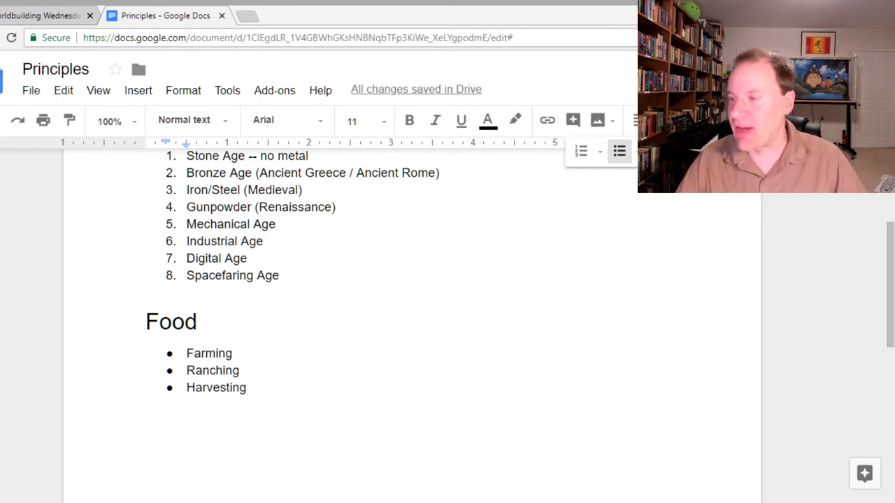
Step: Place the cursor in the Food bullet list without changing its contents
{"action": "left_click", "coordinate": [246, 387]}
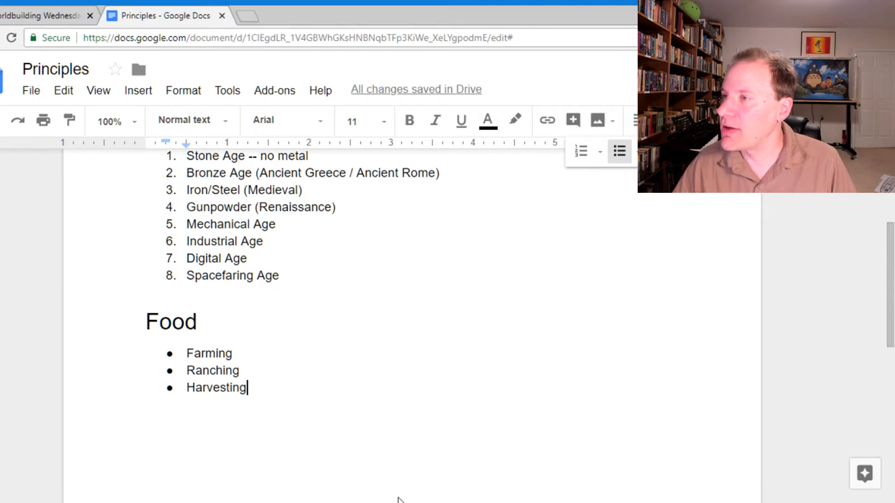
Step: Open Setting 1 from the Worldbuilding Wednesday Drive folder, then return to Principles
{"action": "left_click", "coordinate": [45, 16]}
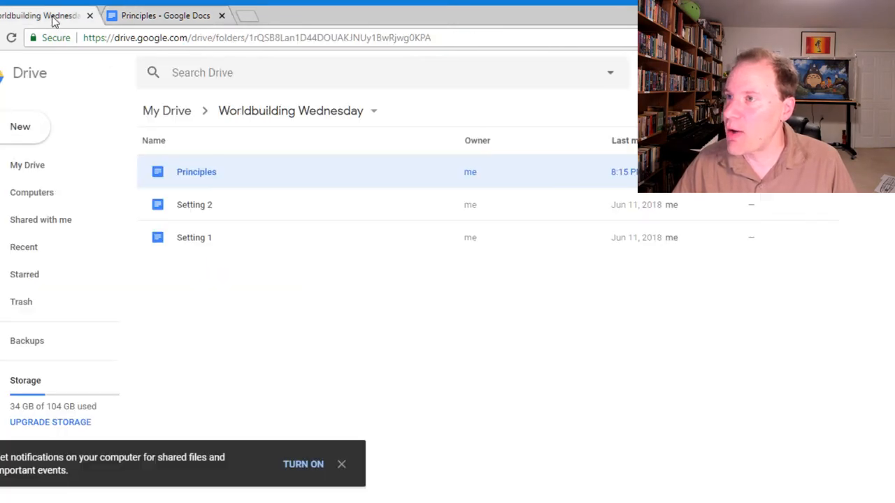
{"action": "double_click", "coordinate": [195, 171]}
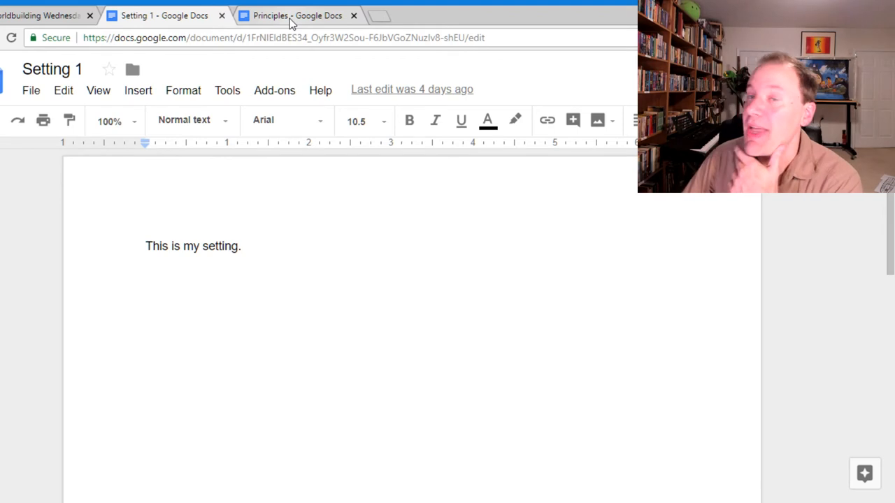
{"action": "left_click", "coordinate": [296, 14]}
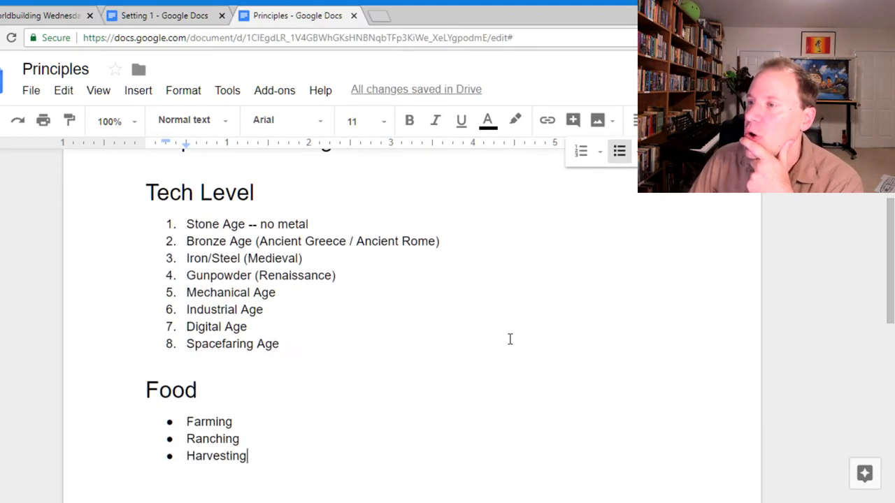
{"action": "mouse_move", "coordinate": [514, 330]}
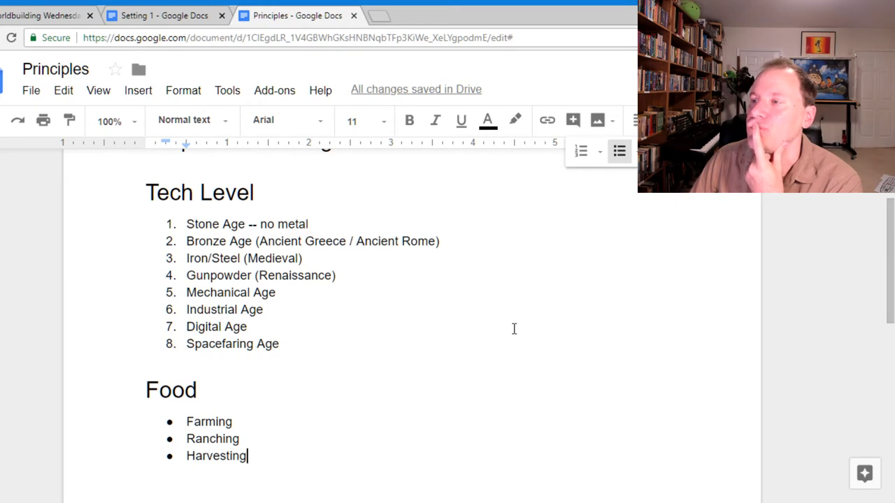
{"action": "mouse_move", "coordinate": [212, 246]}
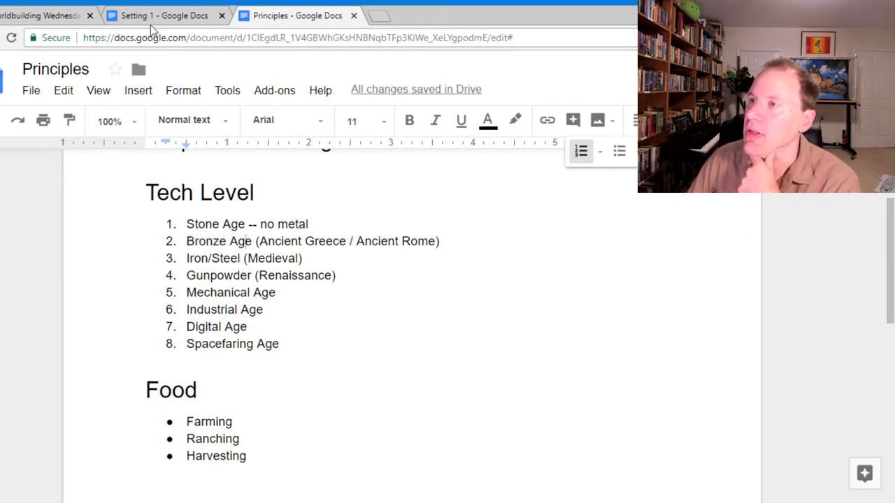
Step: Give Setting 1 a Heading 1 line reading 'Bronze Age'
{"action": "left_click", "coordinate": [165, 14]}
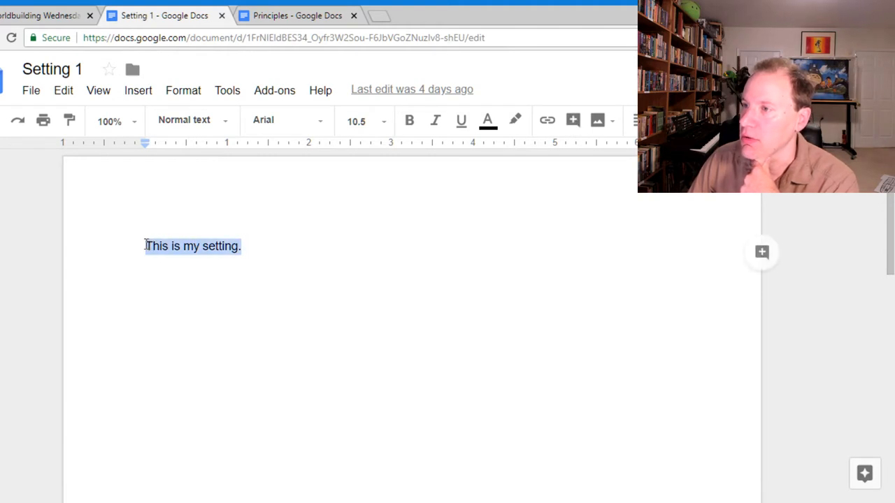
{"action": "left_click", "coordinate": [184, 120]}
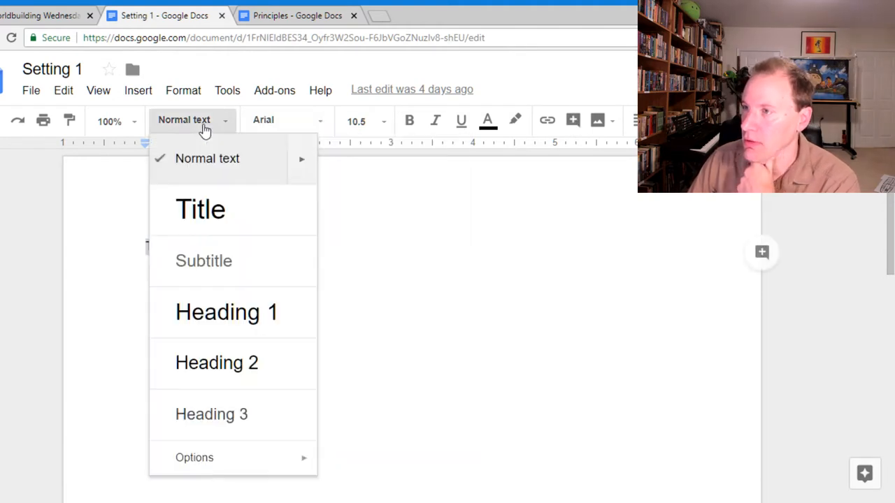
{"action": "left_click", "coordinate": [227, 312]}
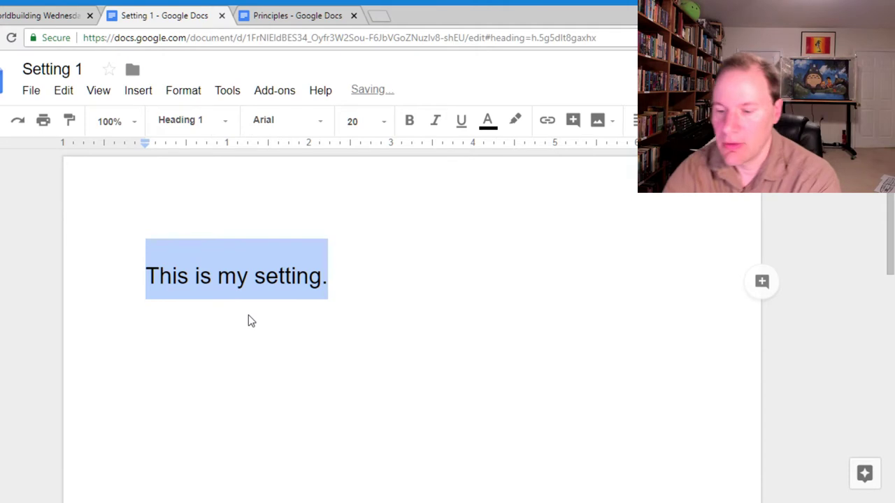
{"action": "type", "text": "Bronze"}
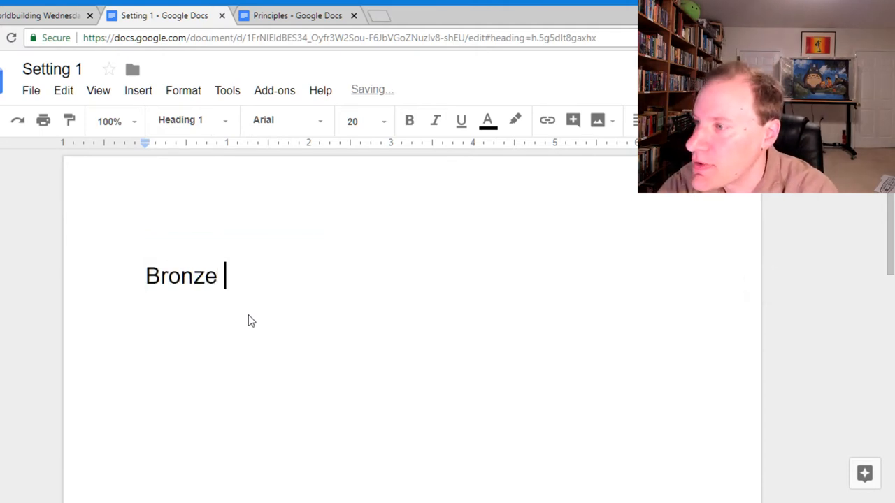
{"action": "type", "text": "Age"}
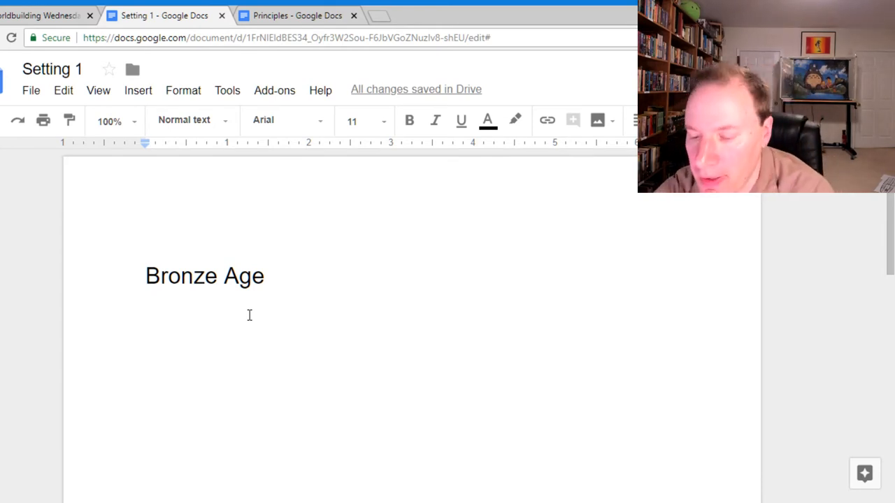
Step: Write that the only metals available are soft and iron is a precious metal
{"action": "type", "text": "The on"}
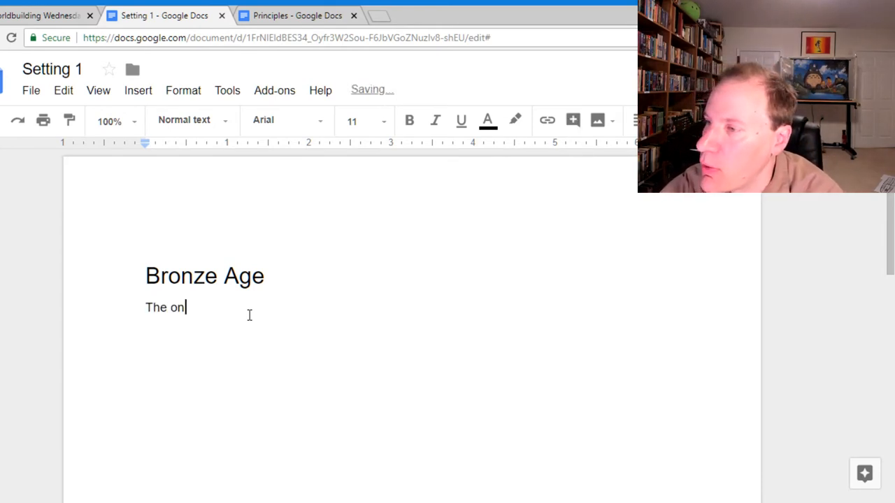
{"action": "type", "text": "ly metals avail"}
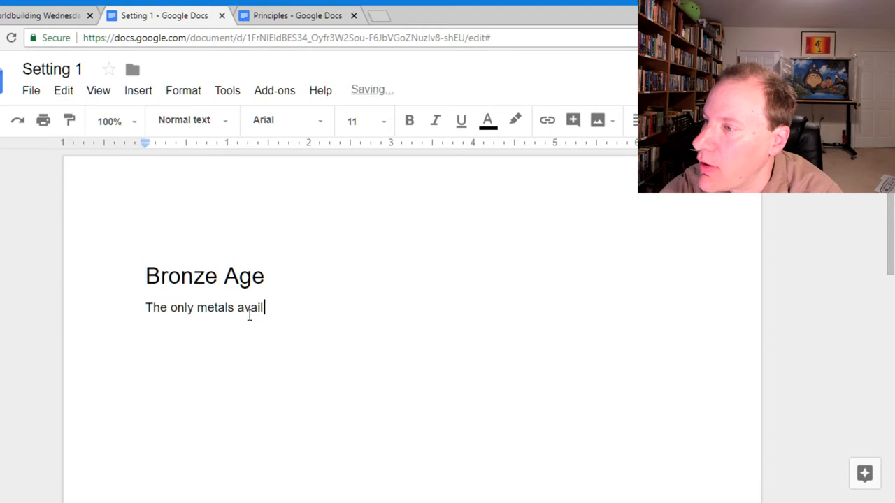
{"action": "type", "text": "able are relatively so"}
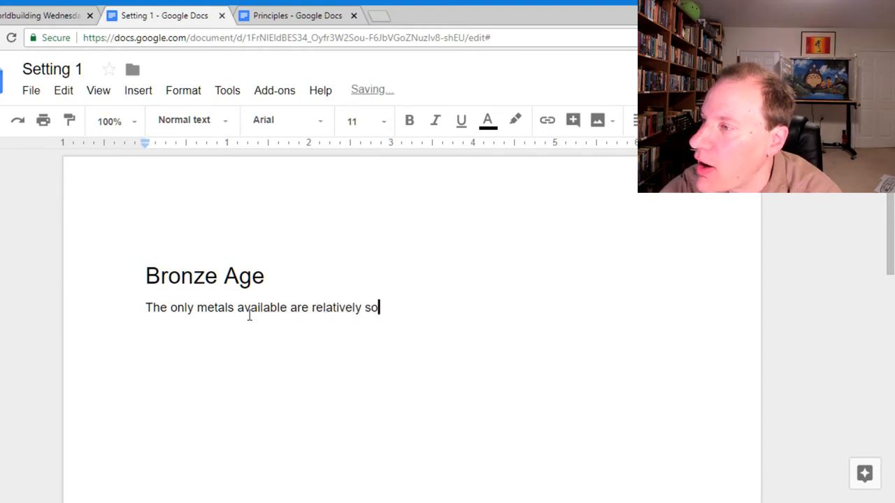
{"action": "type", "text": "ft."}
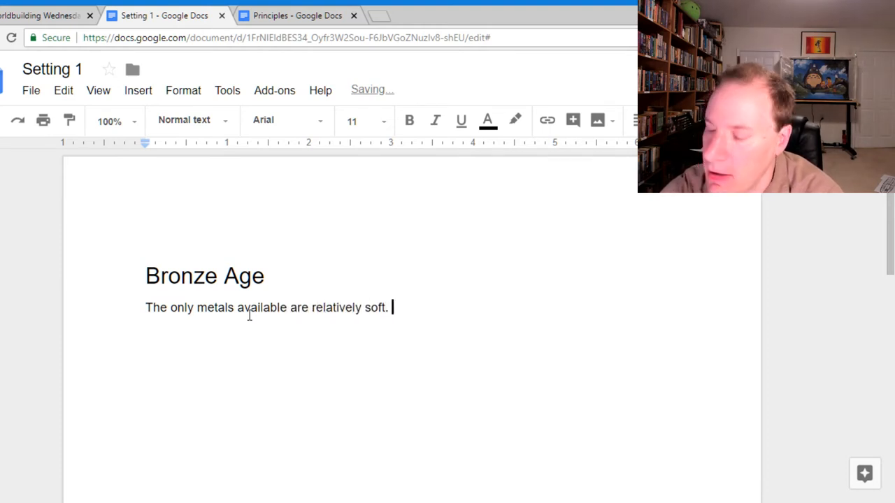
{"action": "type", "text": "Iron"}
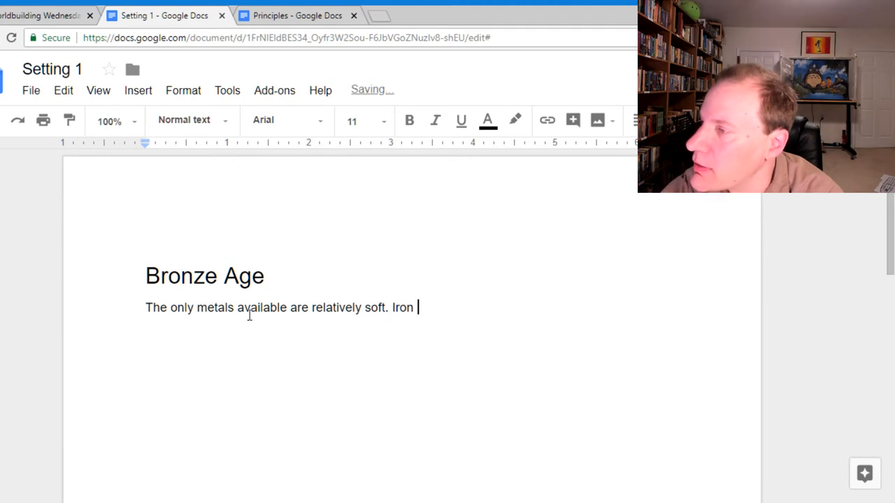
{"action": "type", "text": "is known bu"}
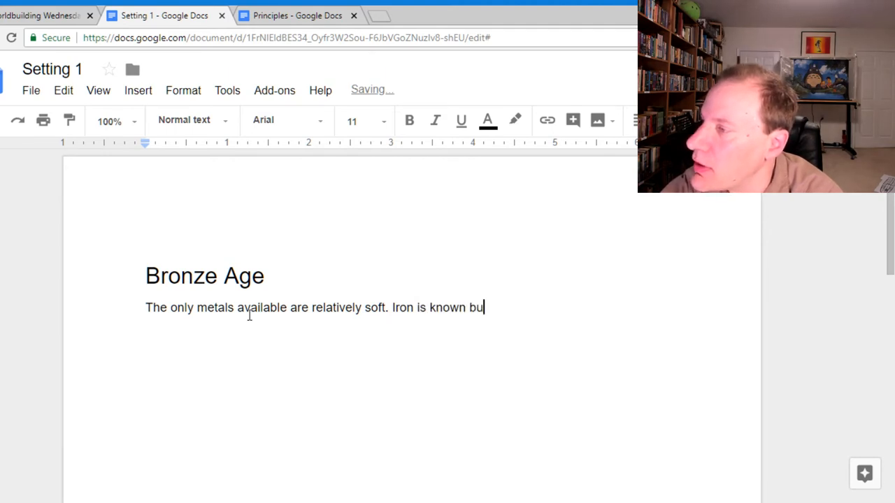
{"action": "type", "text": "t a preiou"}
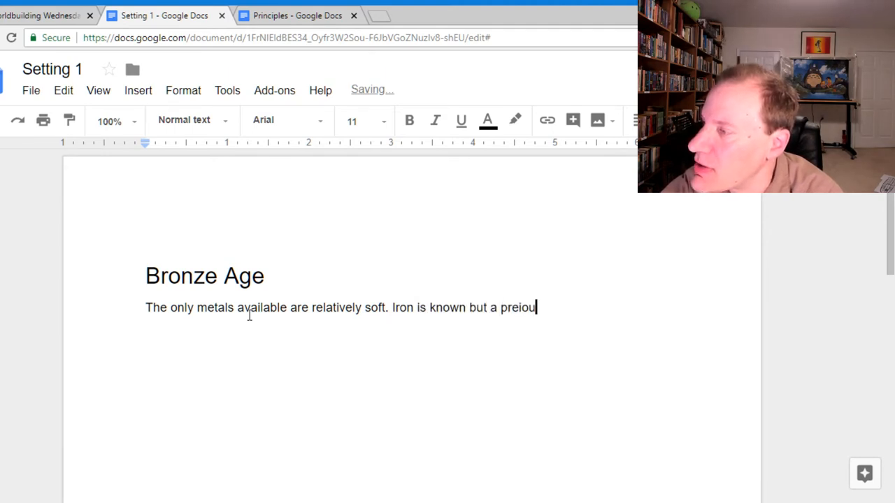
{"action": "type", "text": "cious metal."}
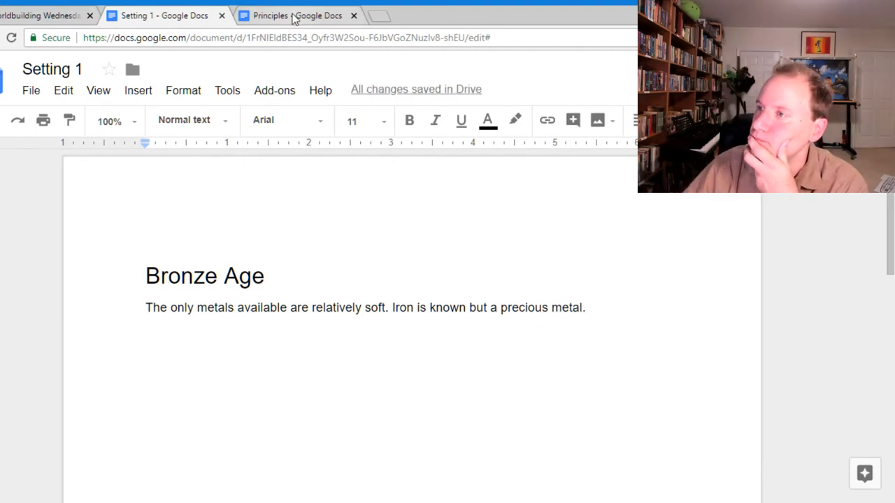
Step: Start an empty line below the Bronze Age paragraph, checking the Principles document in between
{"action": "left_click", "coordinate": [297, 15]}
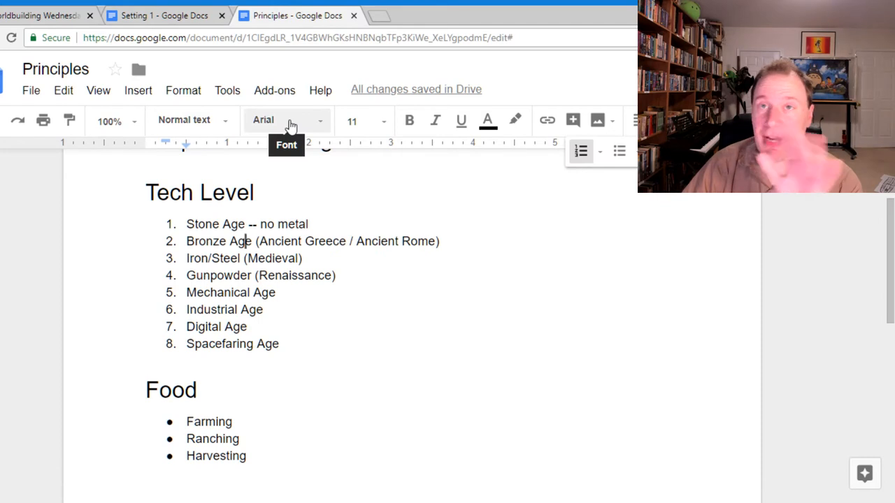
{"action": "mouse_move", "coordinate": [165, 14]}
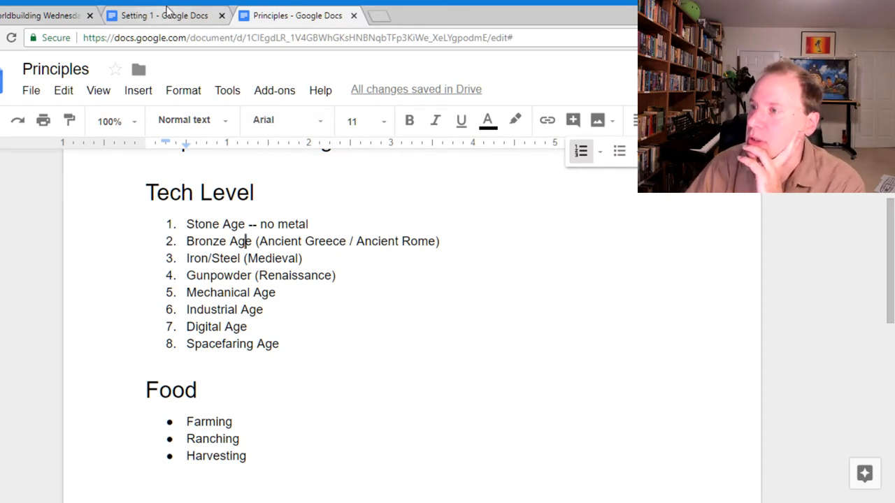
{"action": "left_click", "coordinate": [165, 14]}
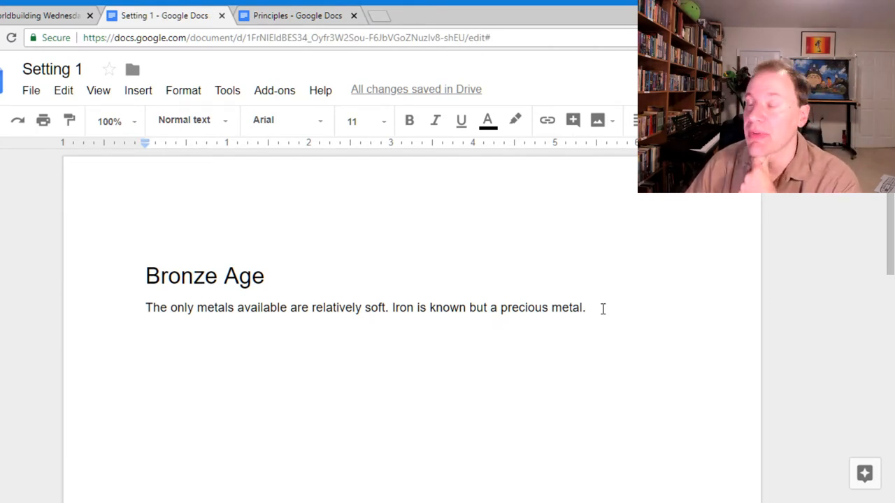
{"action": "mouse_move", "coordinate": [566, 324]}
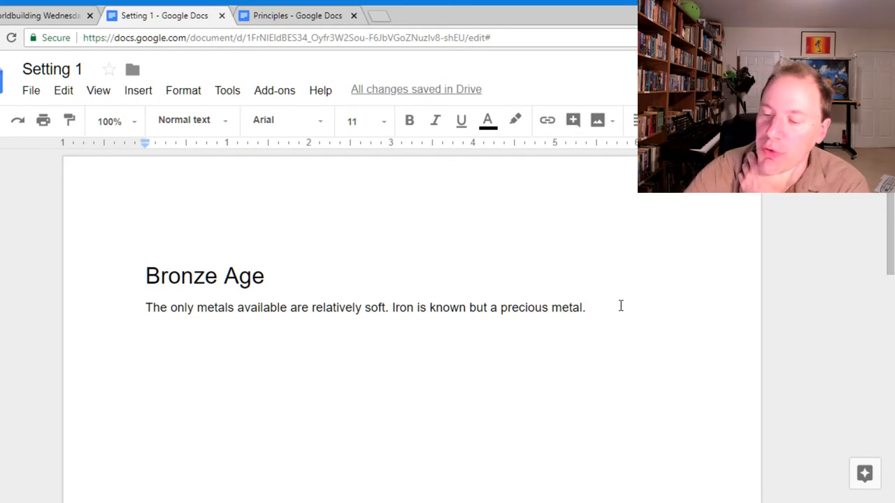
{"action": "key", "text": "enter"}
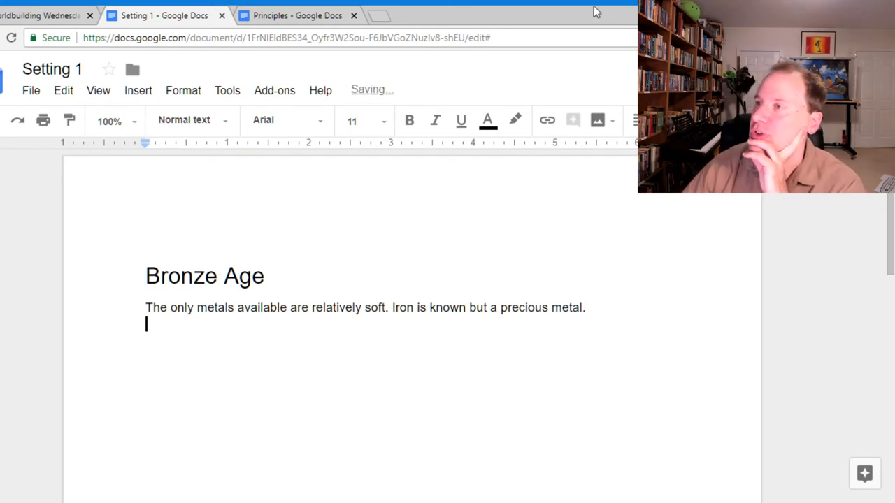
{"action": "left_click", "coordinate": [296, 14]}
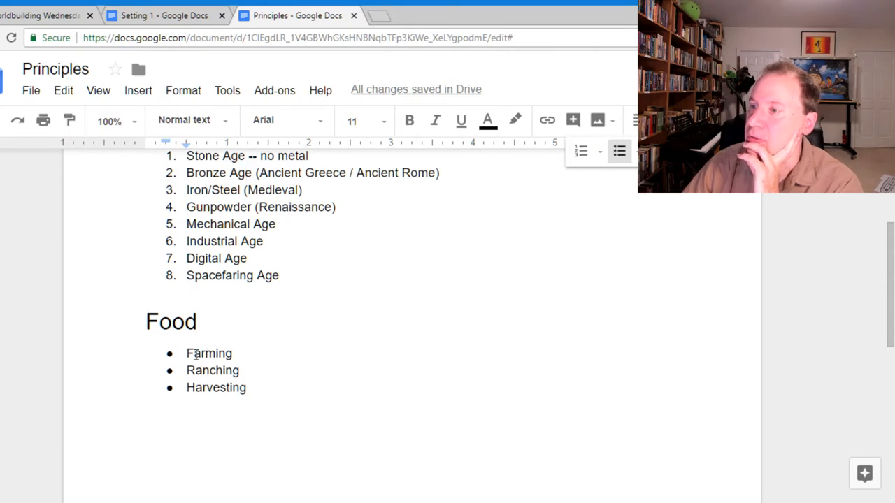
{"action": "left_click", "coordinate": [165, 15]}
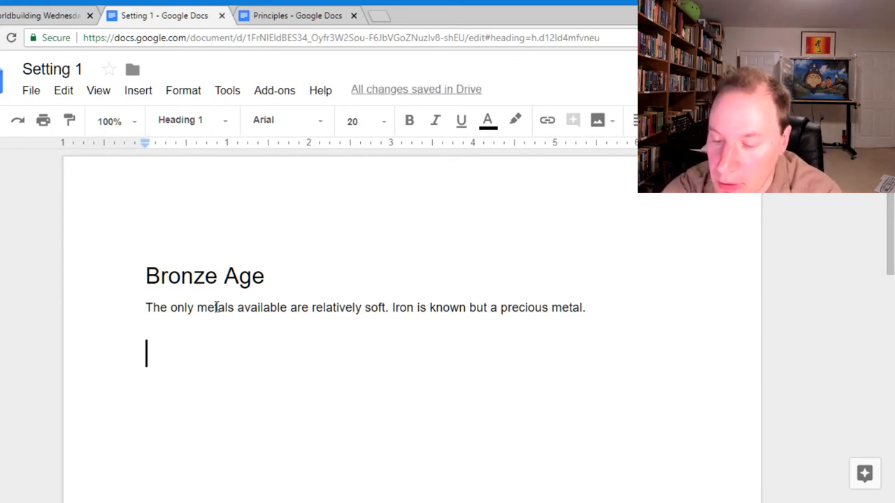
Step: Add a 'Food is Plentiful' heading to Setting 1
{"action": "type", "text": "F"}
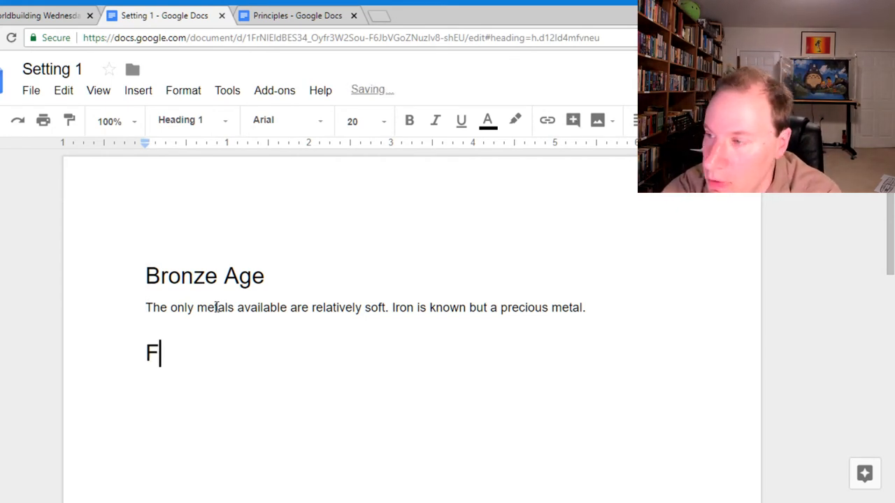
{"action": "type", "text": "ood is P"}
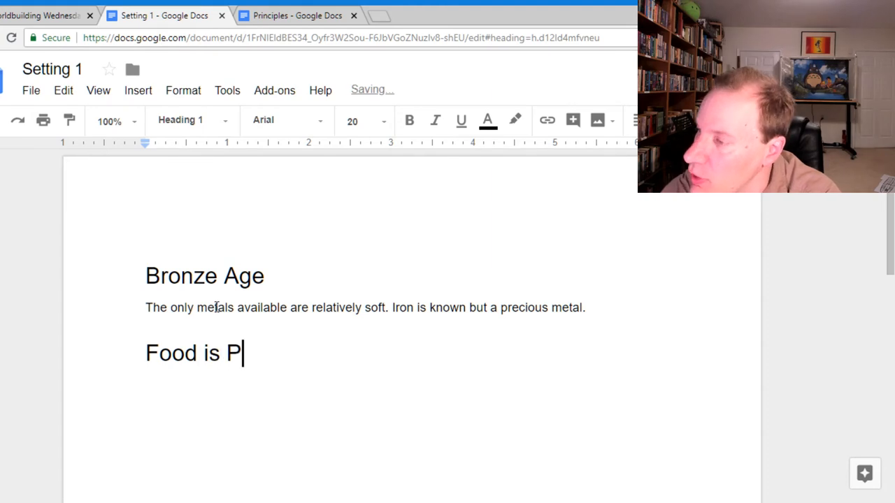
{"action": "type", "text": "entiful"}
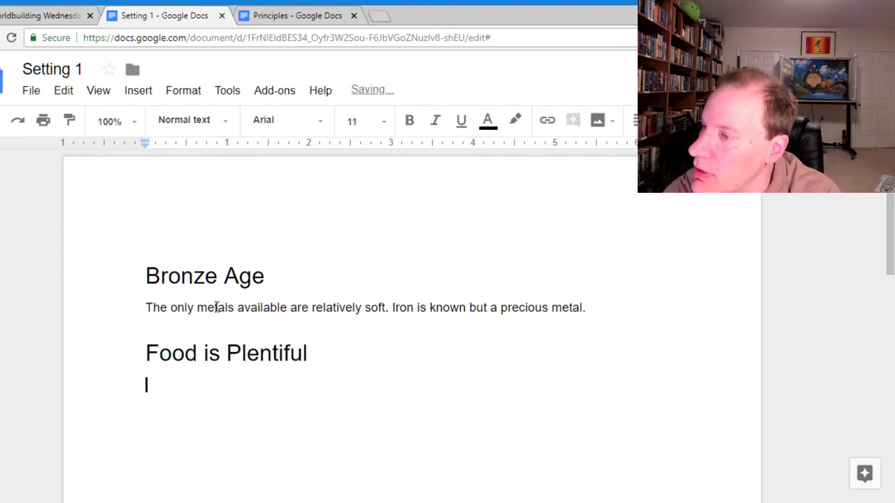
{"action": "mouse_move", "coordinate": [309, 11]}
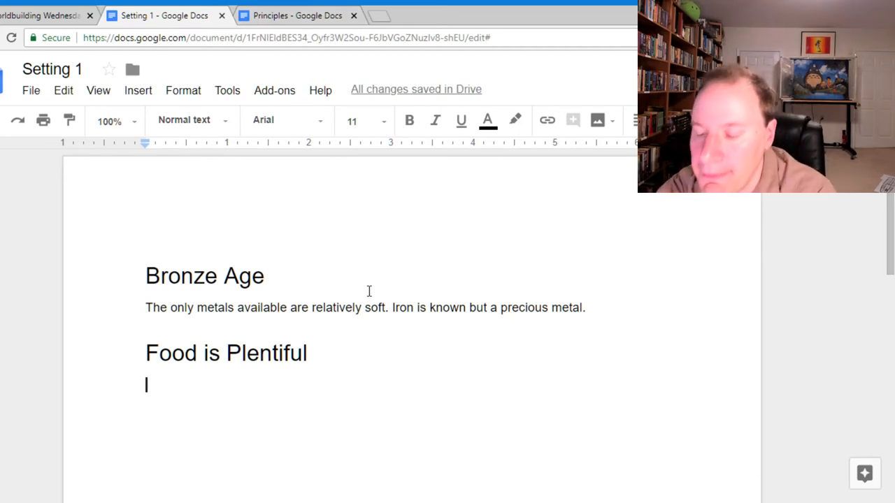
Step: Write that half of food is farmed or ranched and half gathered from the world's dense foliage
{"action": "type", "text": "About half of all f"}
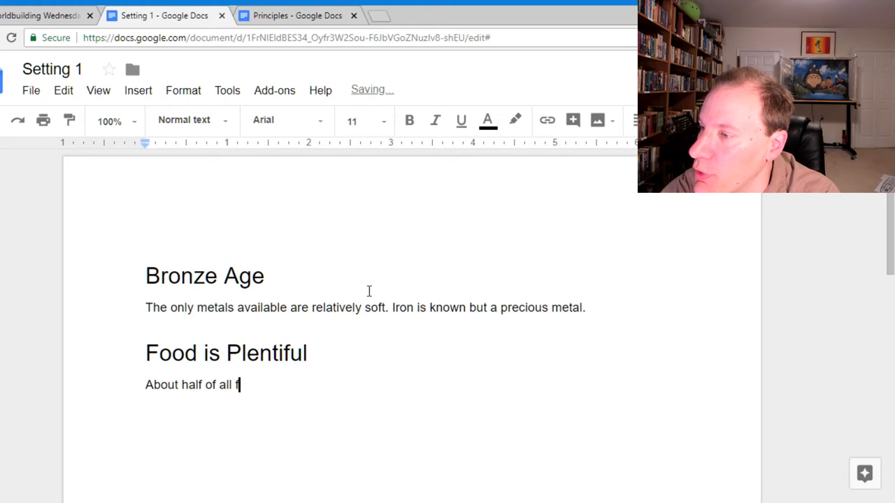
{"action": "type", "text": "ood is"}
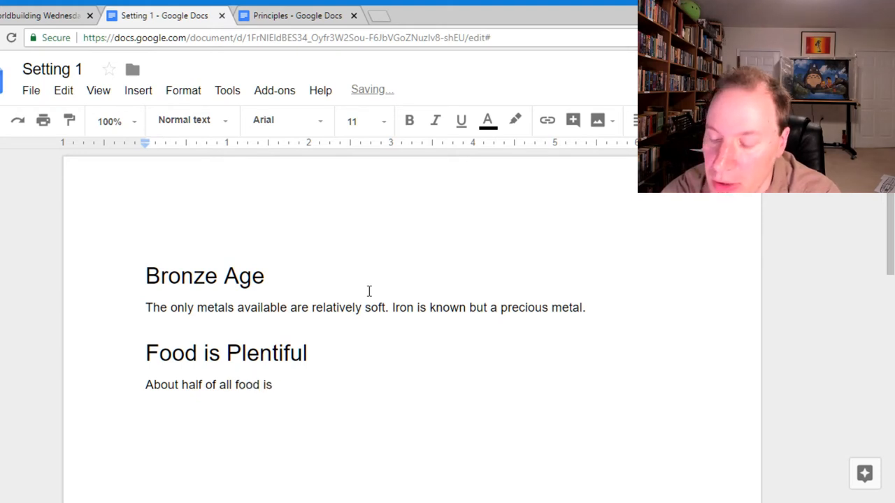
{"action": "type", "text": "farmed or"}
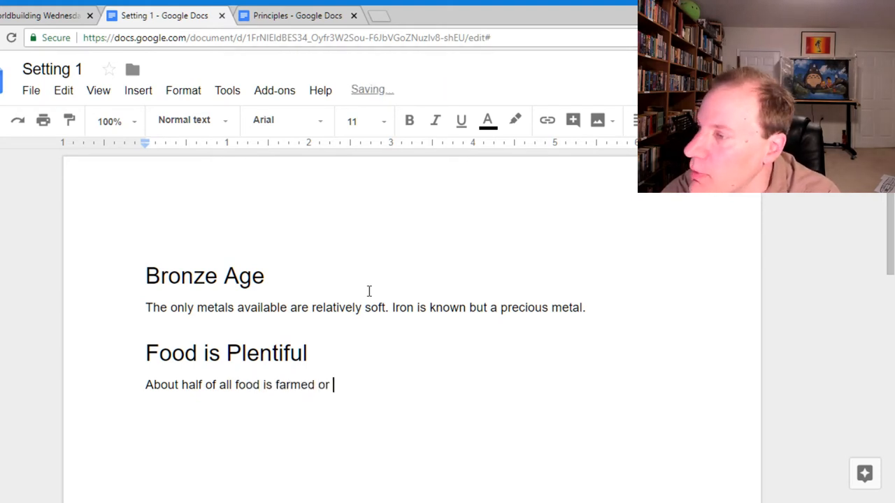
{"action": "type", "text": "ranched, and the other"}
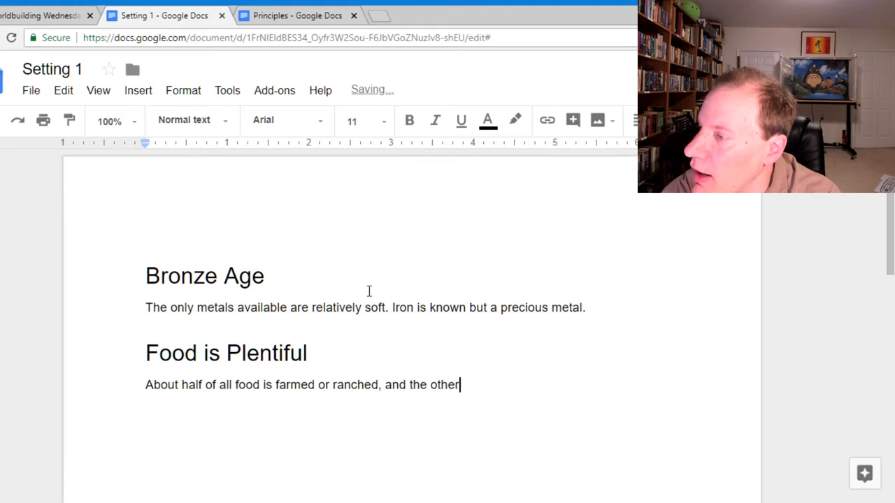
{"action": "type", "text": "half gathere"}
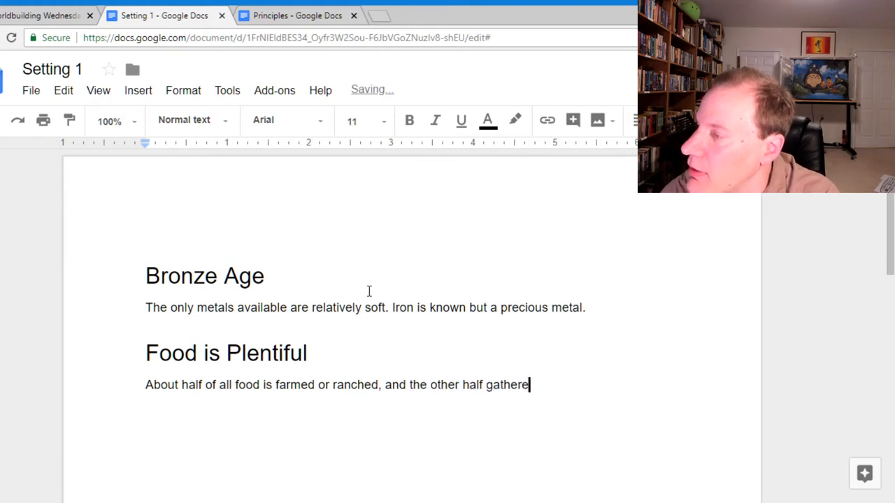
{"action": "type", "text": "from the"}
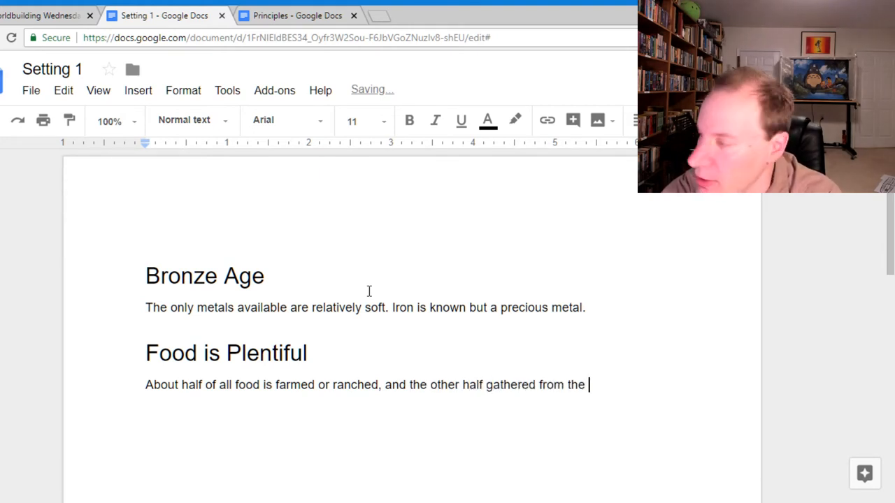
{"action": "type", "text": "dense"}
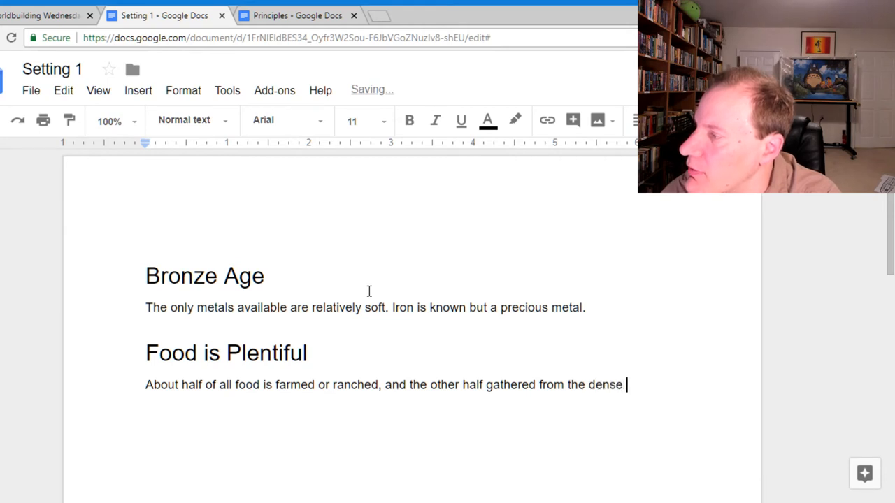
{"action": "type", "text": "foliage"}
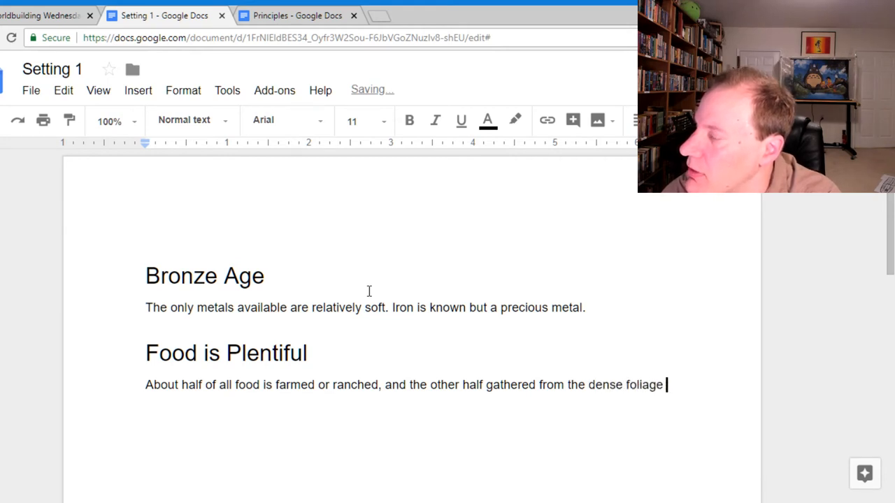
{"action": "type", "text": "of the world."}
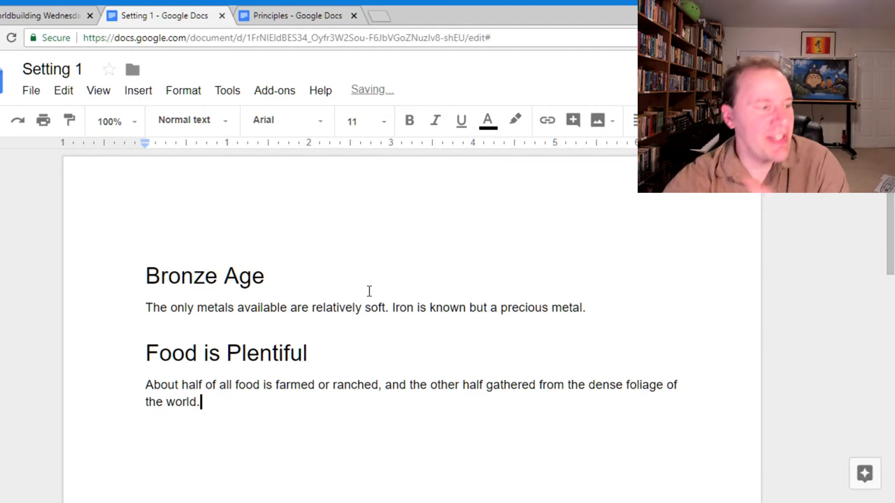
{"action": "mouse_move", "coordinate": [257, 67]}
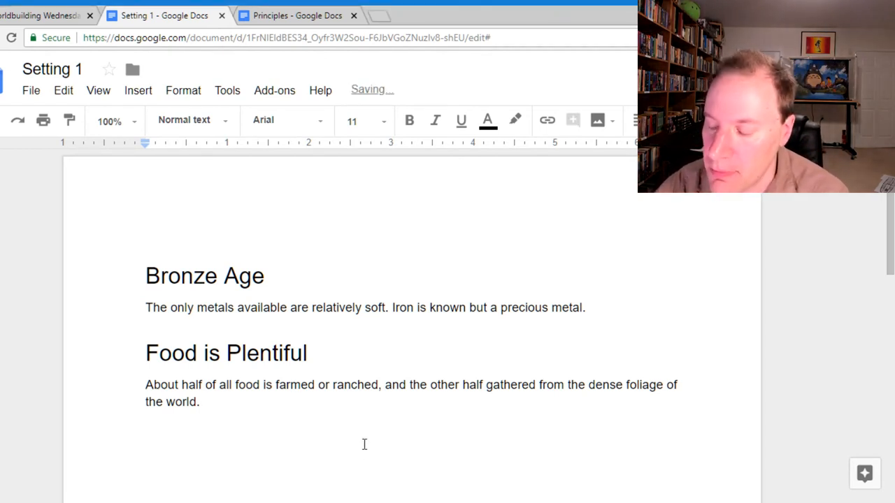
Step: Begin the paragraph noting that property rights are light
{"action": "type", "text": "Property right"}
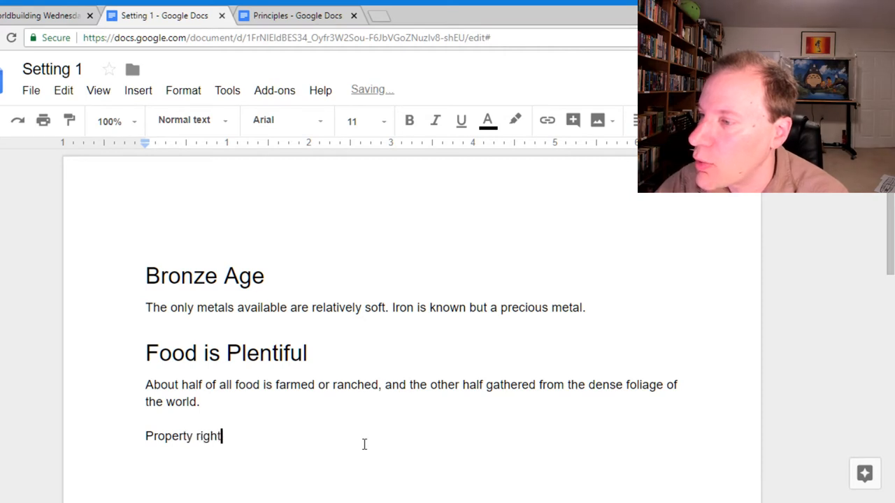
{"action": "type", "text": "s are"}
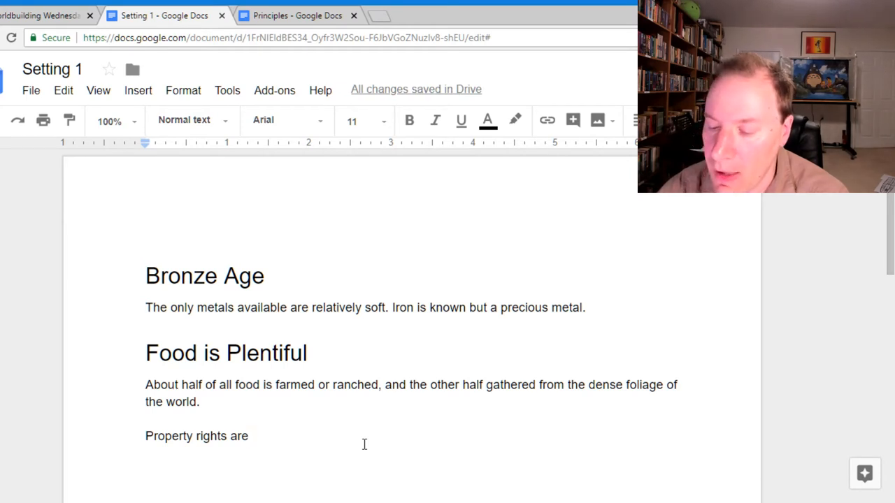
{"action": "type", "text": "light and ther"}
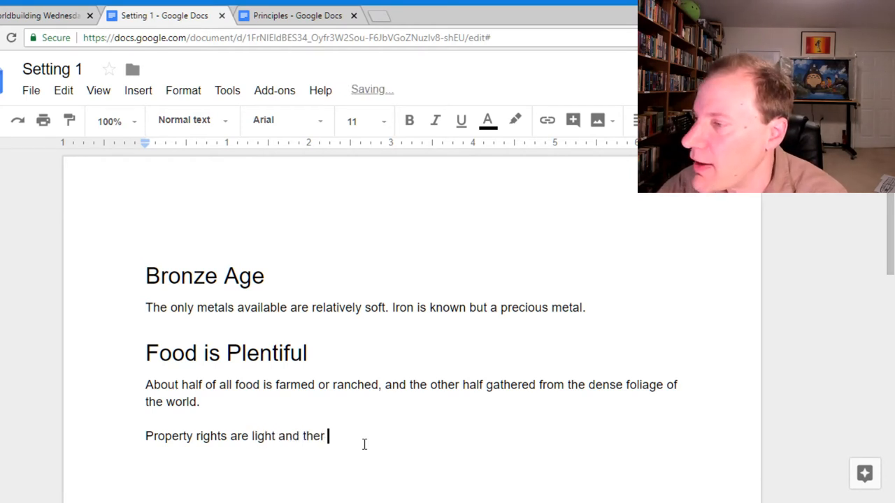
{"action": "type", "text": "e are large"}
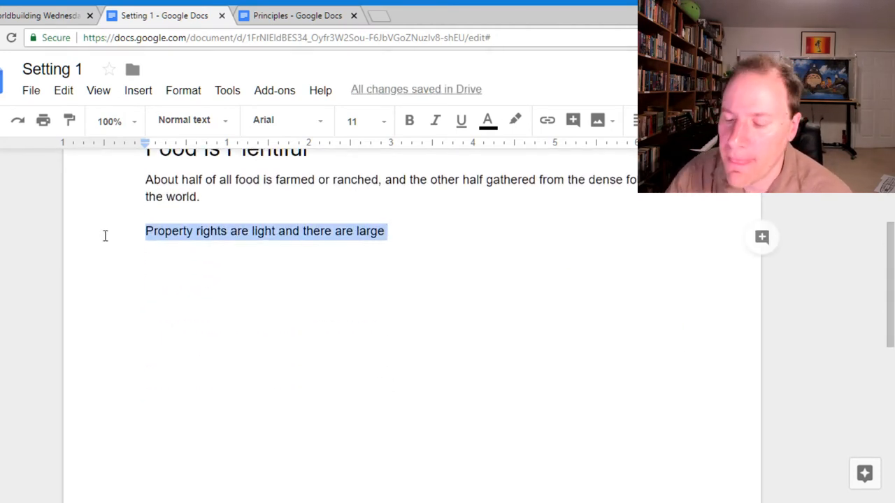
Step: Write that grabbing food from the environment assumes clear public and private property distinctions
{"action": "type", "text": "It's common"}
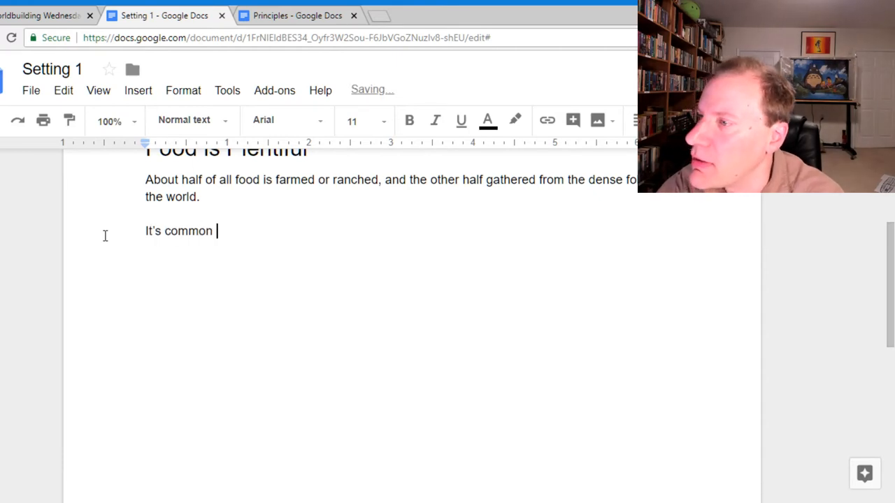
{"action": "type", "text": "to grab food fro"}
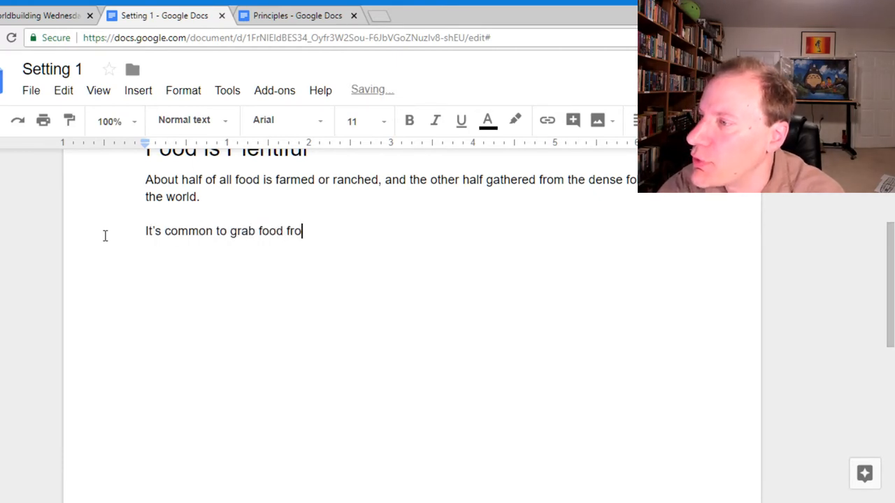
{"action": "type", "text": "m the environ"}
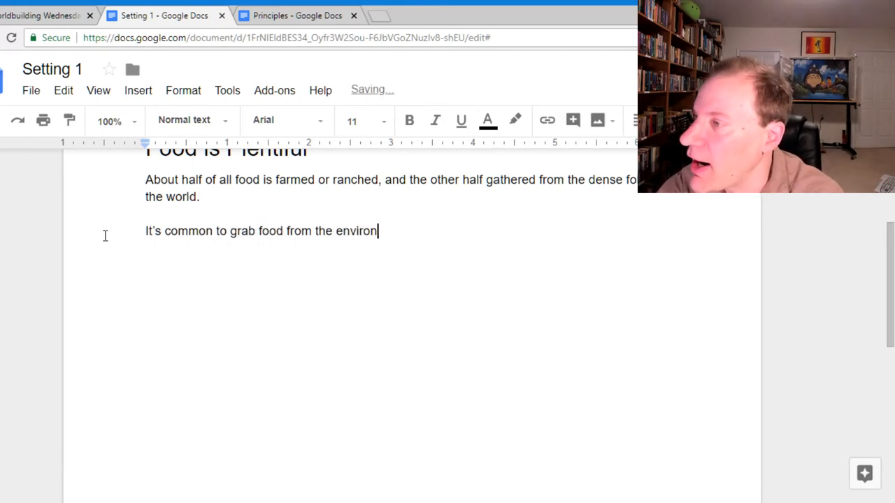
{"action": "type", "text": "ment, which"}
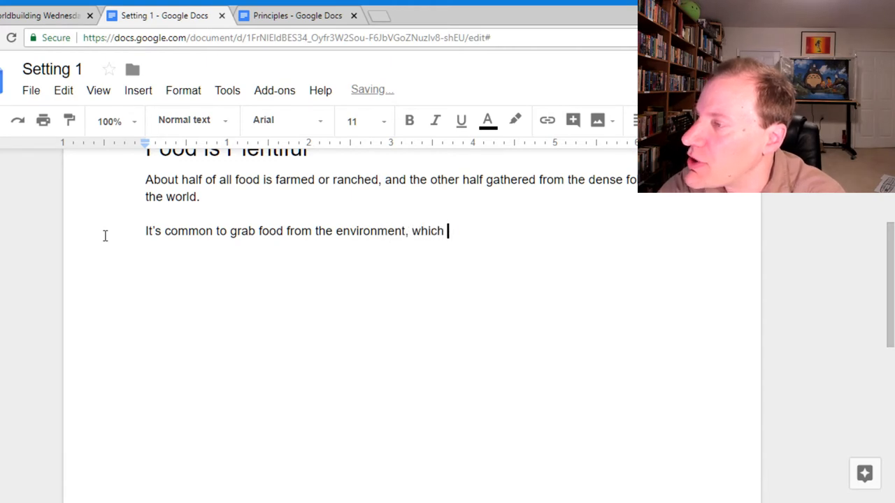
{"action": "type", "text": "assumes cle"}
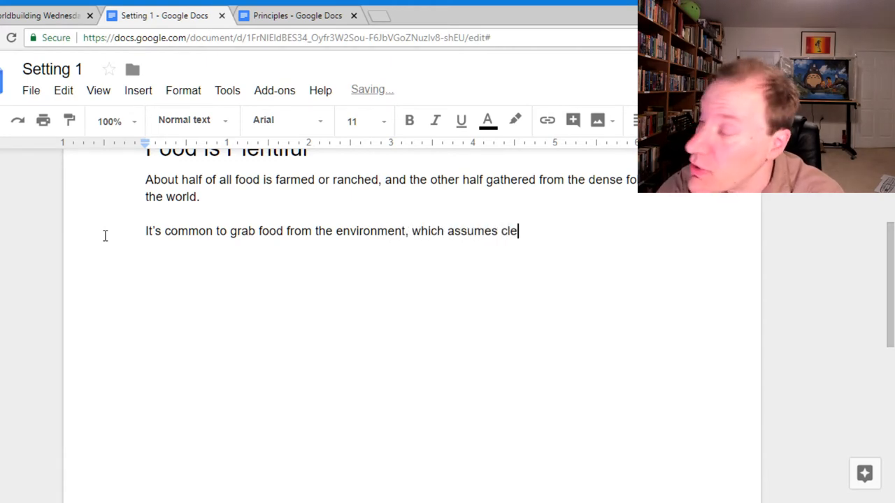
{"action": "type", "text": "ar distinctions betwee"}
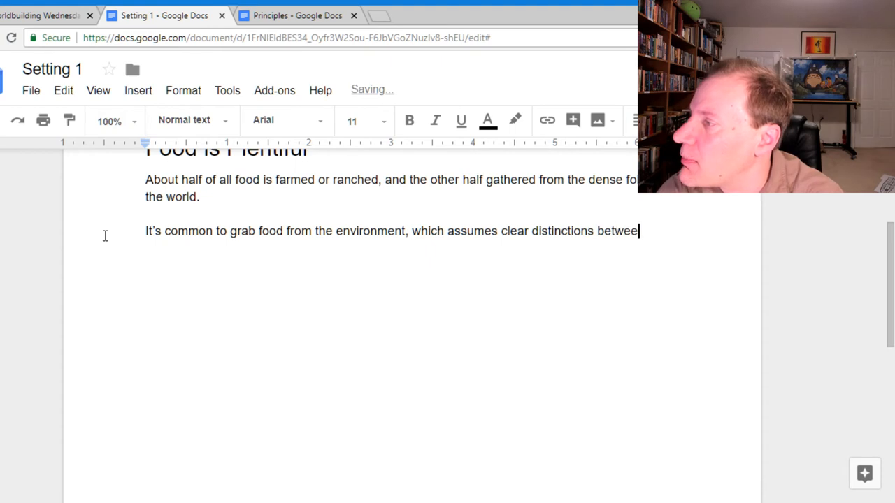
{"action": "type", "text": "n public and private pr"}
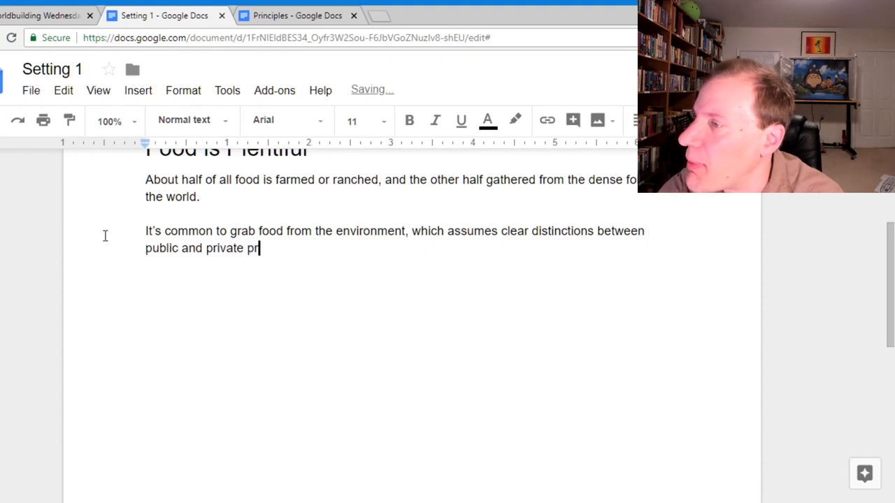
{"action": "type", "text": "operty."}
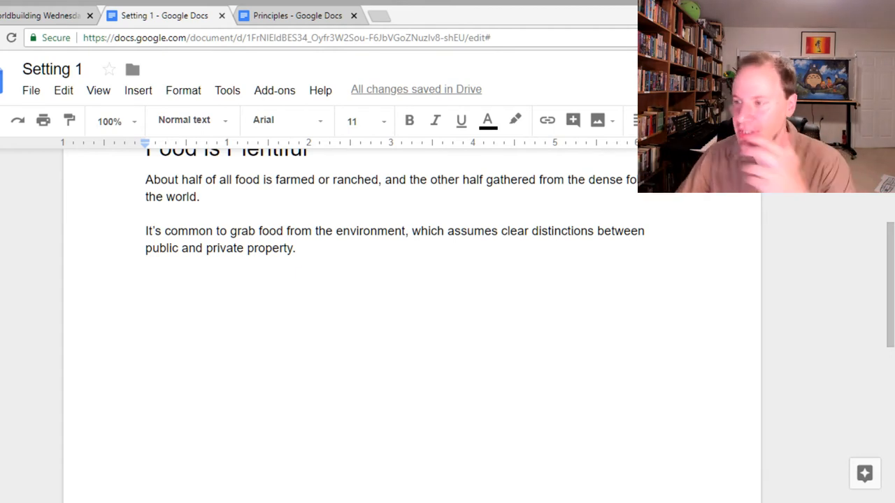
Step: Continue after 'property.' with 'Food on the border of a property is considered', dropping the mistyped 'grown'
{"action": "left_click", "coordinate": [297, 249]}
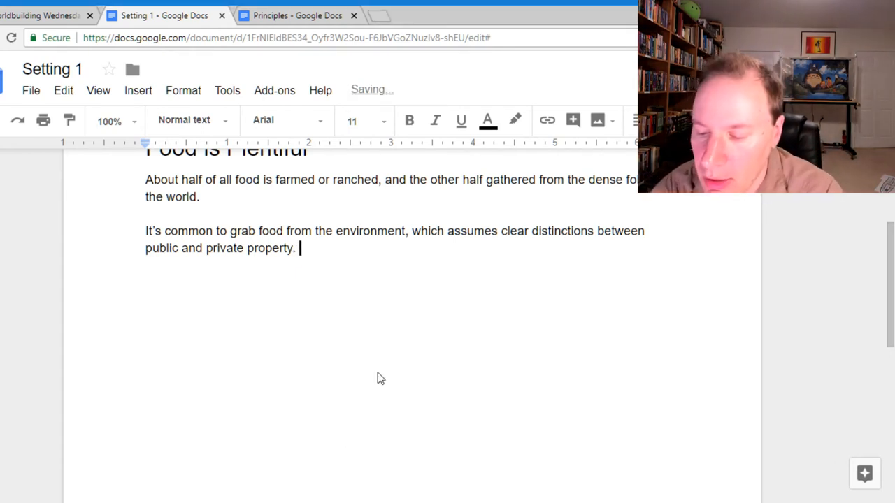
{"action": "type", "text": "Food"}
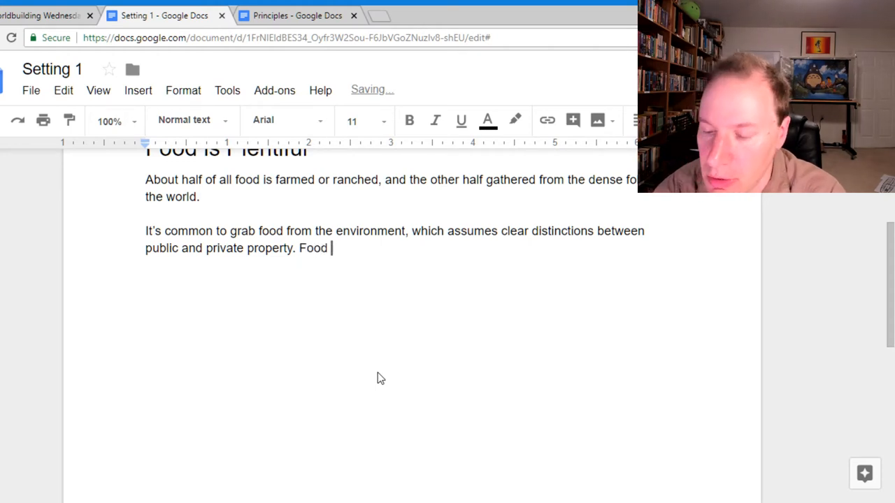
{"action": "type", "text": "grown i"}
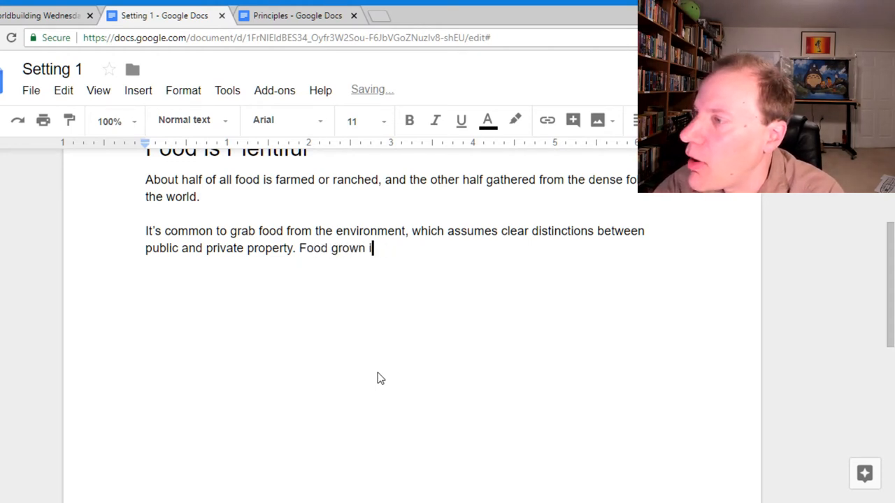
{"action": "key", "text": "Backspace"}
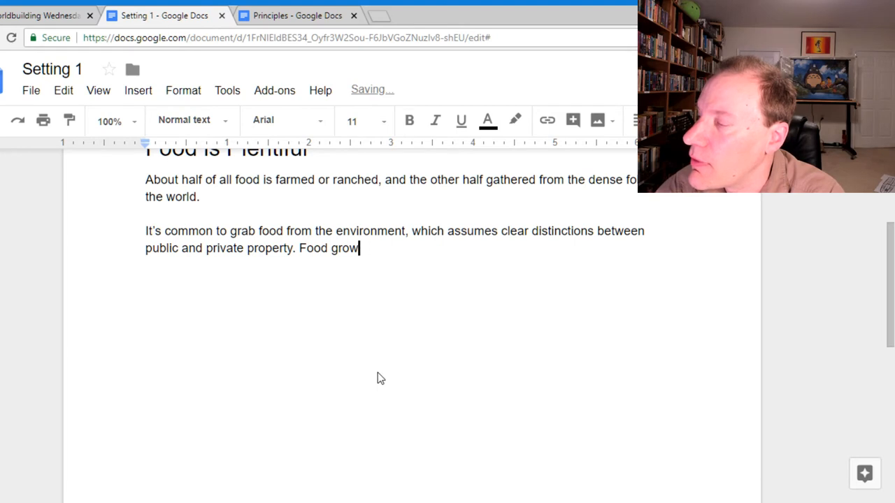
{"action": "key", "text": "backspace"}
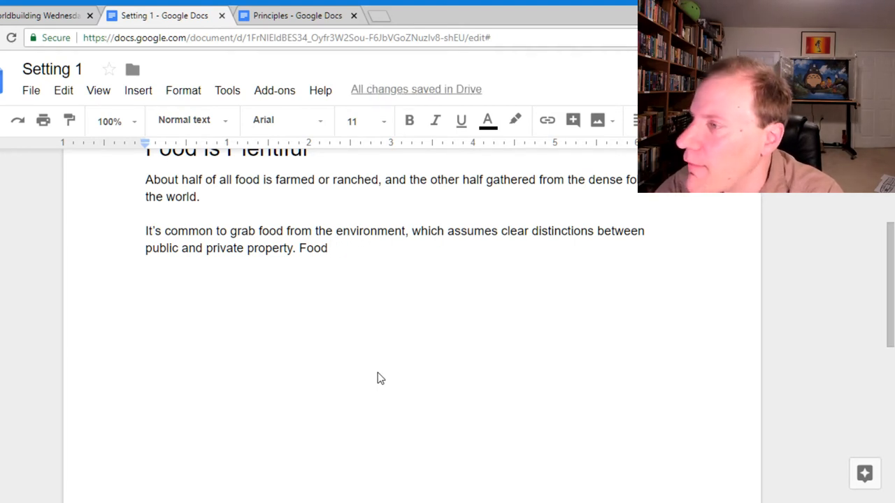
{"action": "type", "text": "on the border of a pr"}
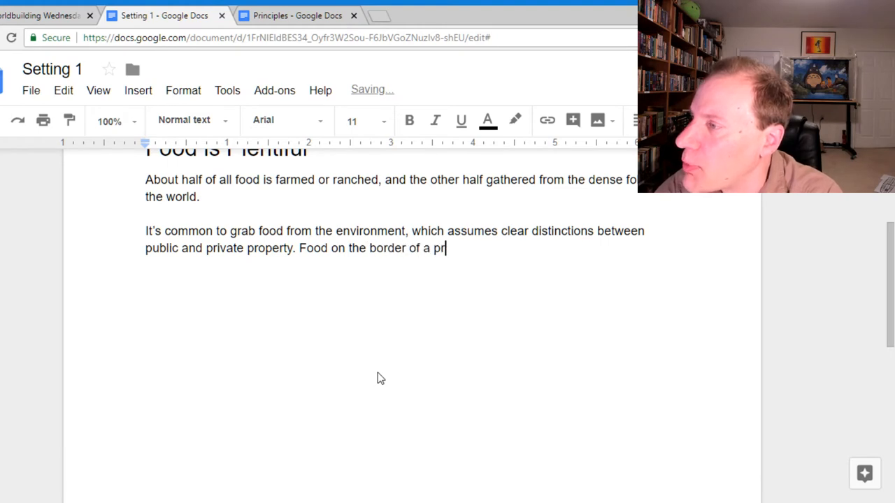
{"action": "type", "text": "operty is co"}
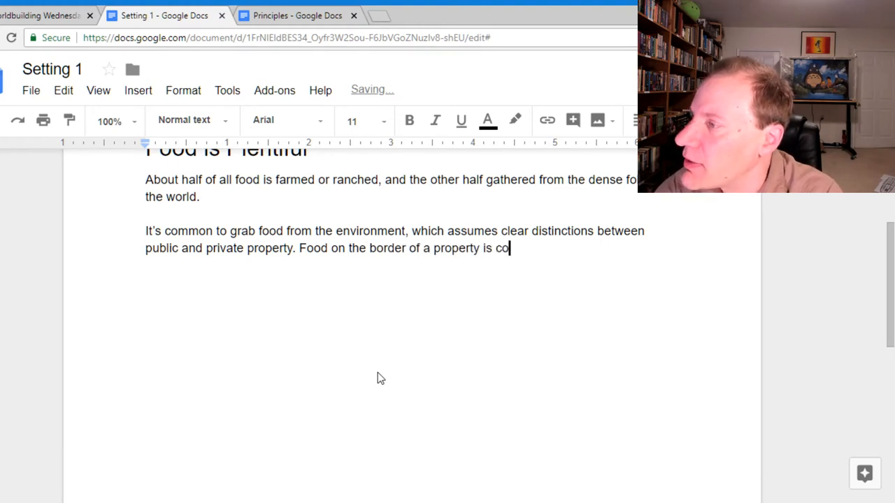
{"action": "type", "text": "nsidered"}
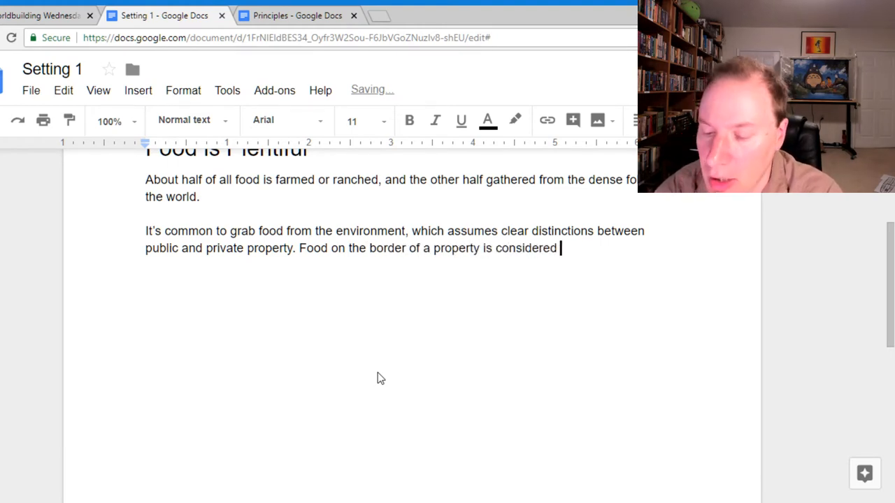
Step: Finish the sentence: border food is available to the public and seen as a public good
{"action": "type", "text": "available"}
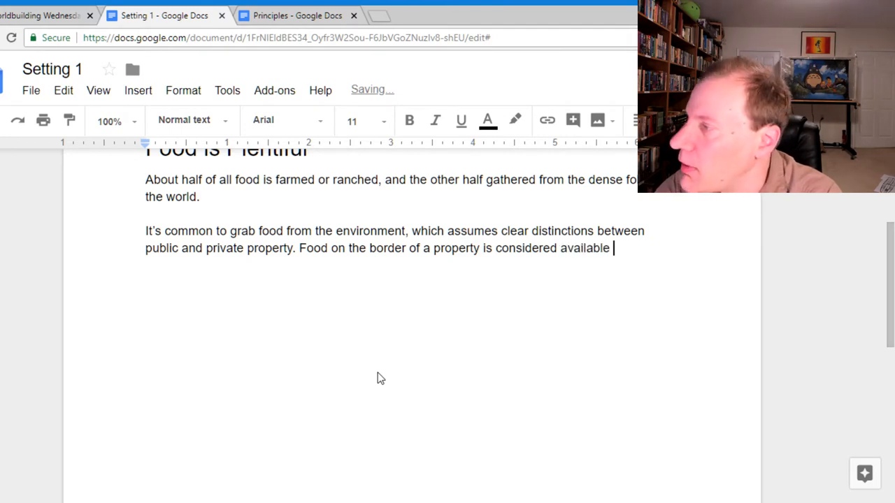
{"action": "type", "text": "to the public, a"}
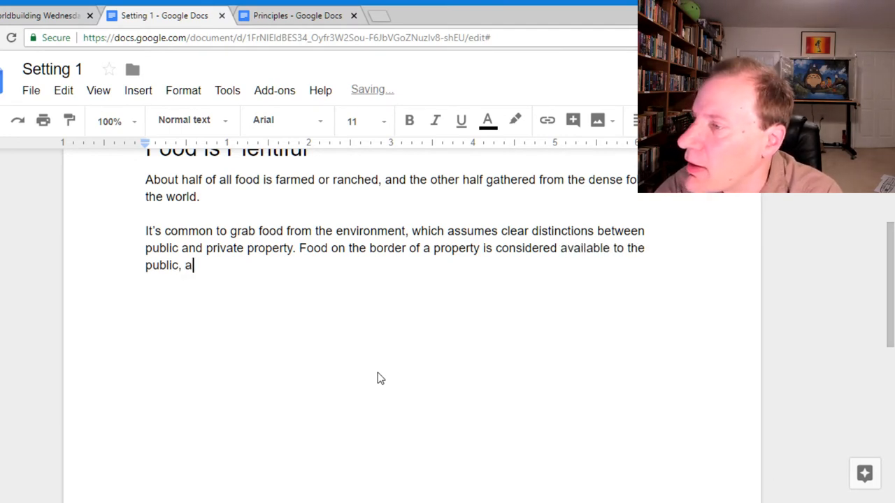
{"action": "type", "text": "nd is"}
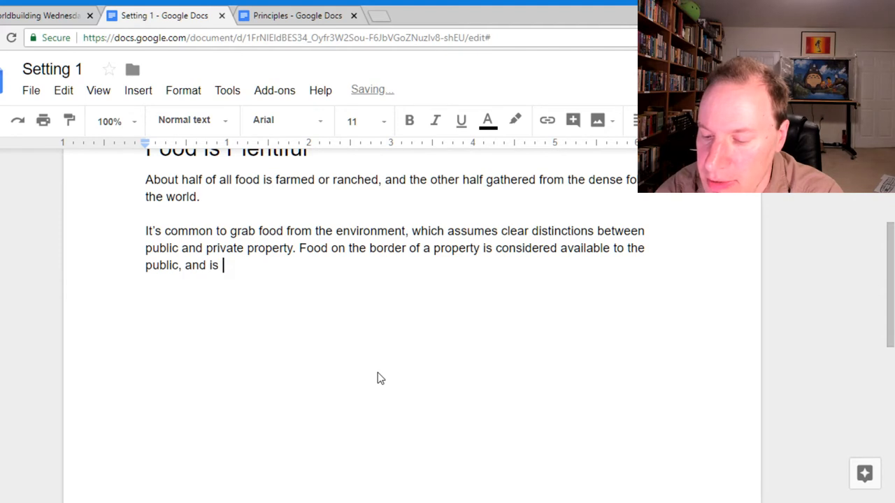
{"action": "type", "text": "seen as a"}
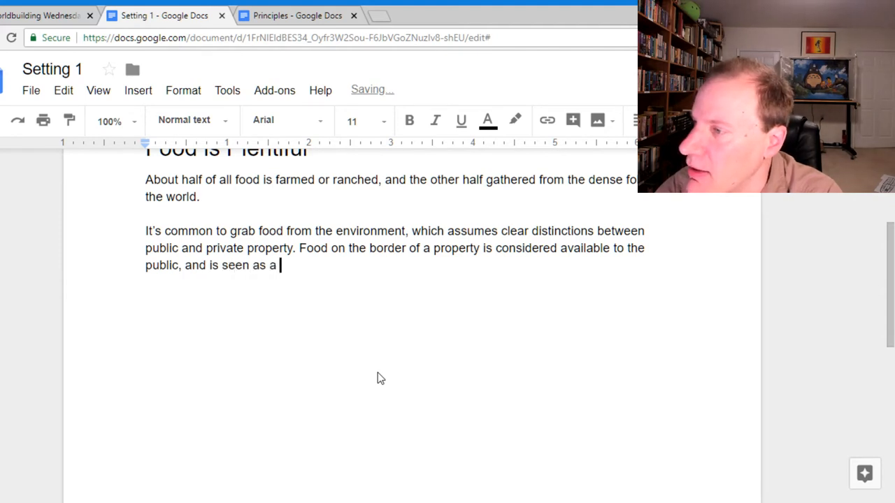
{"action": "type", "text": "public good"}
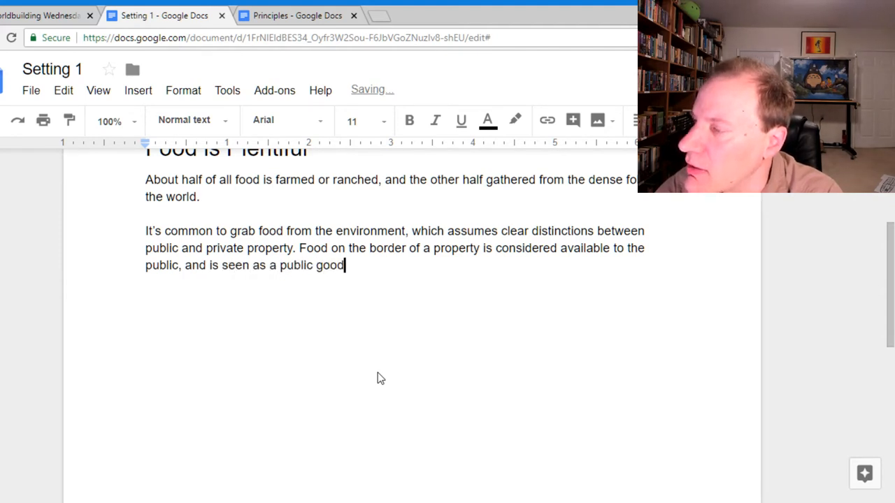
{"action": "type", "text": "."}
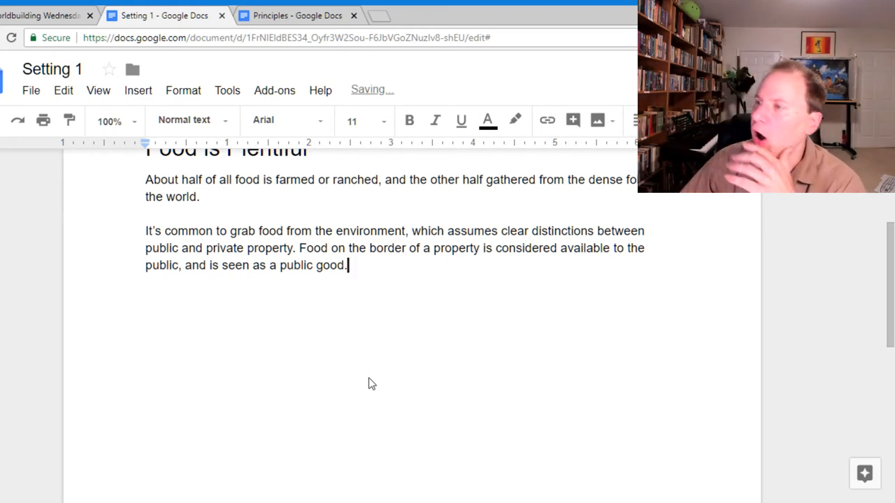
Step: Draft a sentence about less verdant areas, then abandon it
{"action": "scroll", "scroll_direction": "up", "scroll_amount": 3}
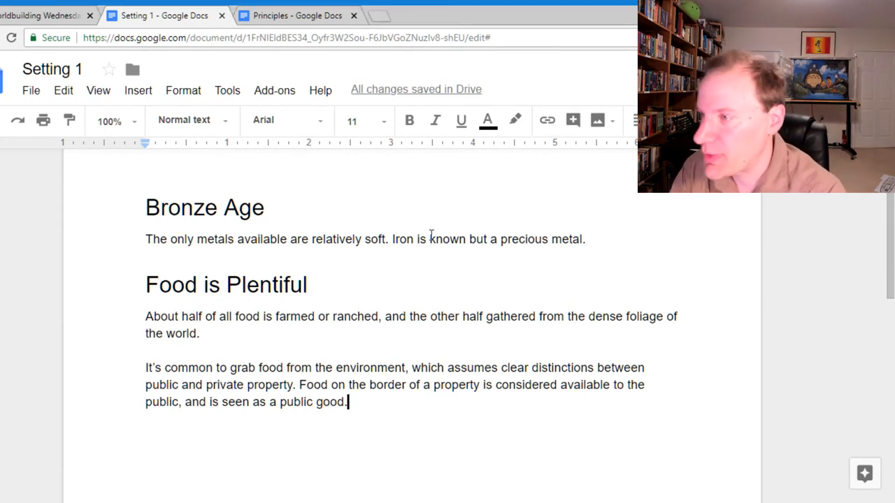
{"action": "type", "text": "Th"}
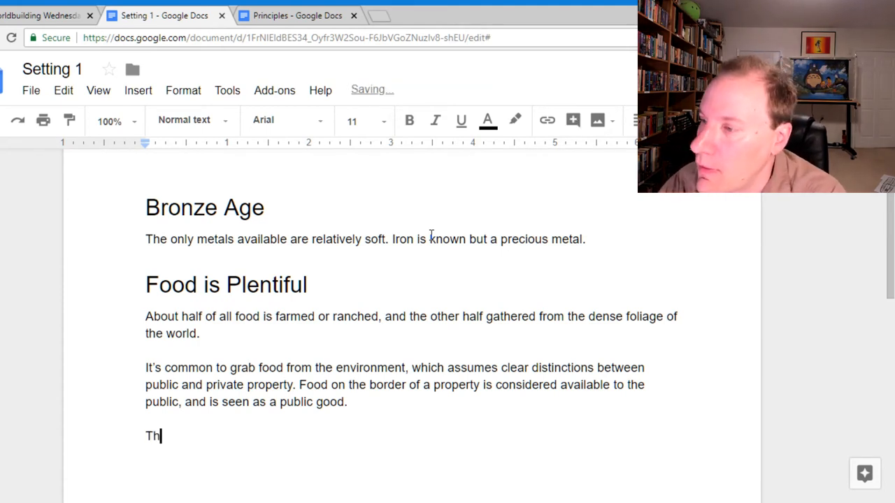
{"action": "type", "text": "is also makes"}
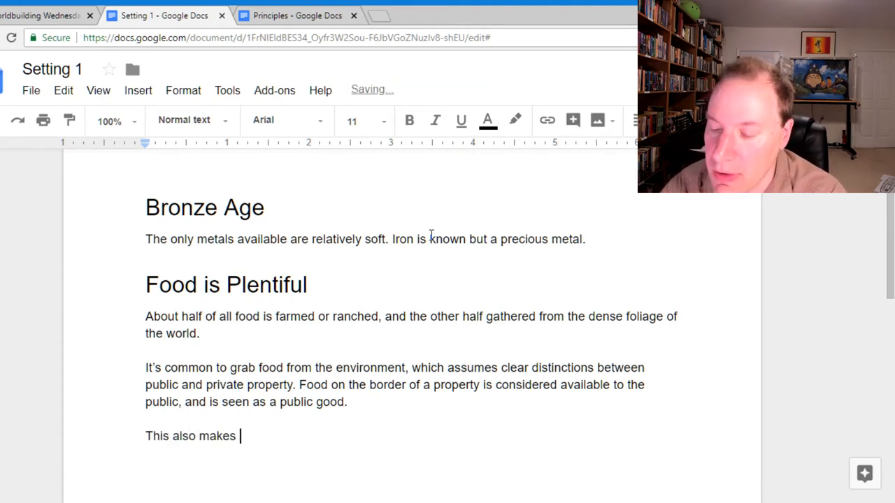
{"action": "type", "text": "less verdant"}
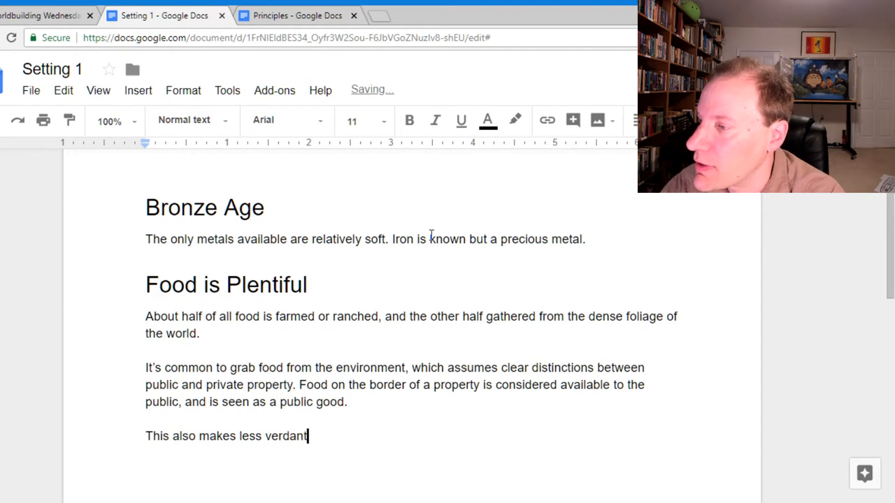
{"action": "type", "text": "areas ex"}
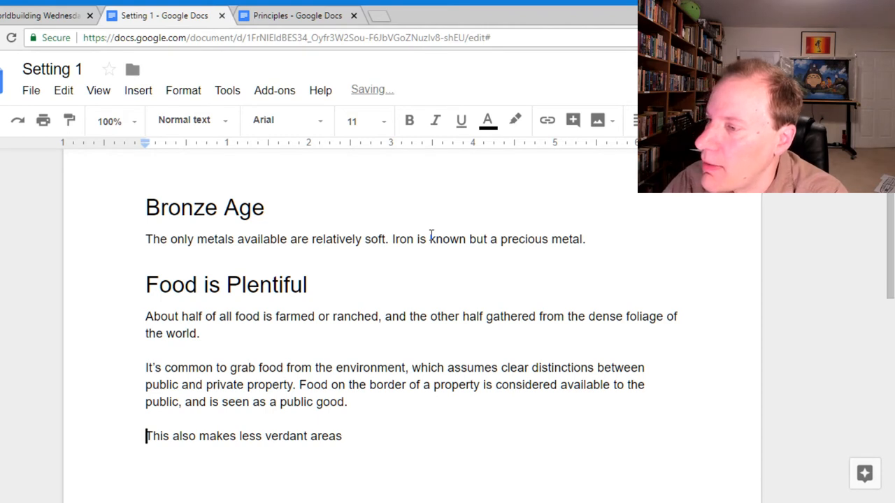
Step: Write 'People rarely venture into areas that aren't verdant.'
{"action": "type", "text": "People rarely v"}
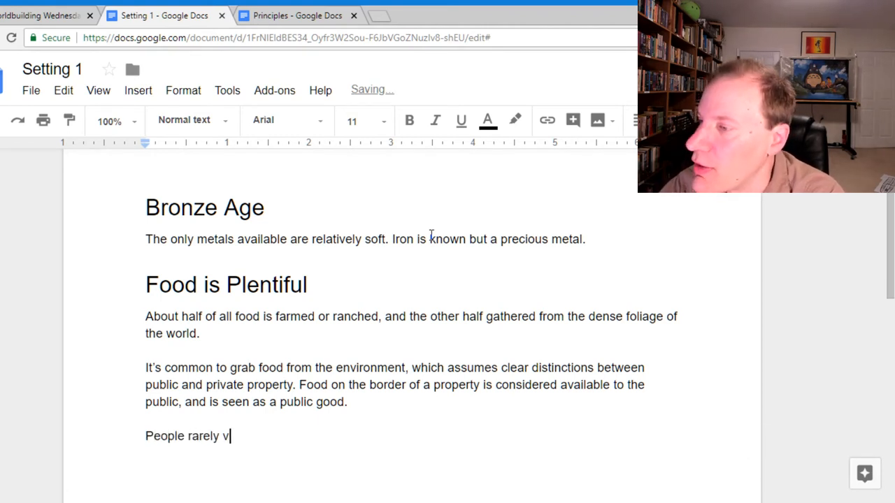
{"action": "type", "text": "enture into areas t"}
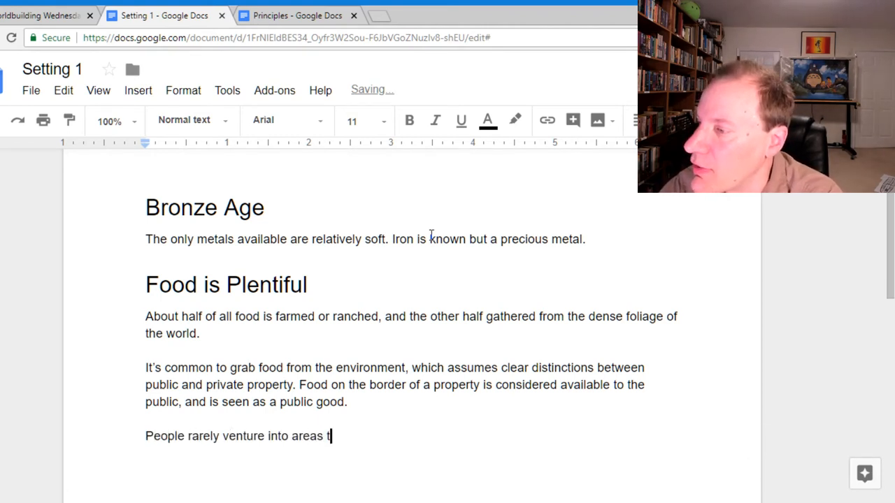
{"action": "type", "text": "hat aren't verdant."}
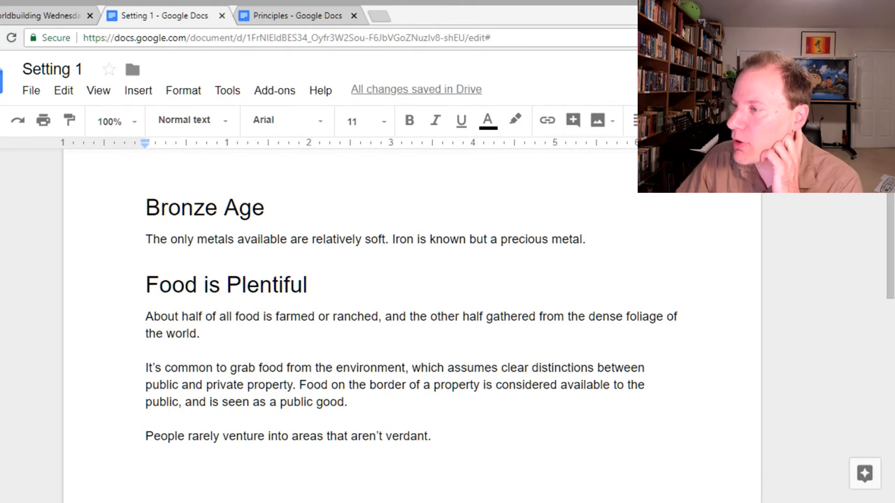
Step: Reword the last sentence to 'People rarely venture into less verdant areas.'
{"action": "left_click", "coordinate": [297, 14]}
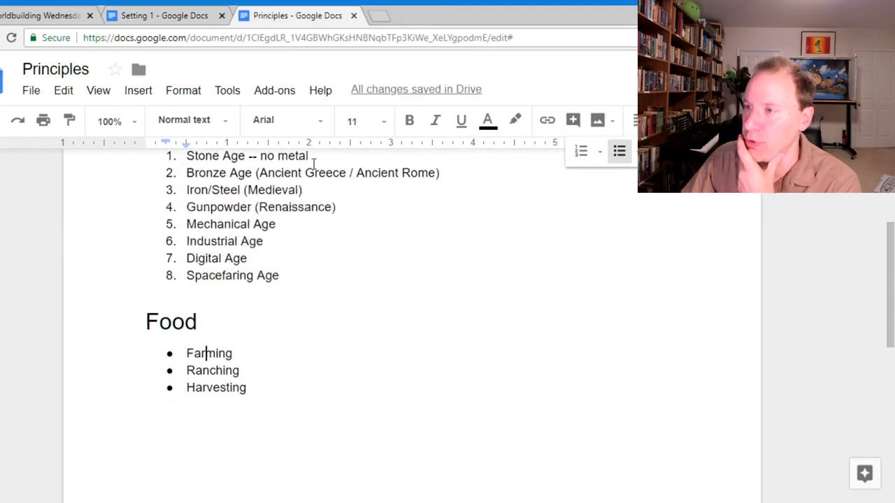
{"action": "left_click", "coordinate": [165, 15]}
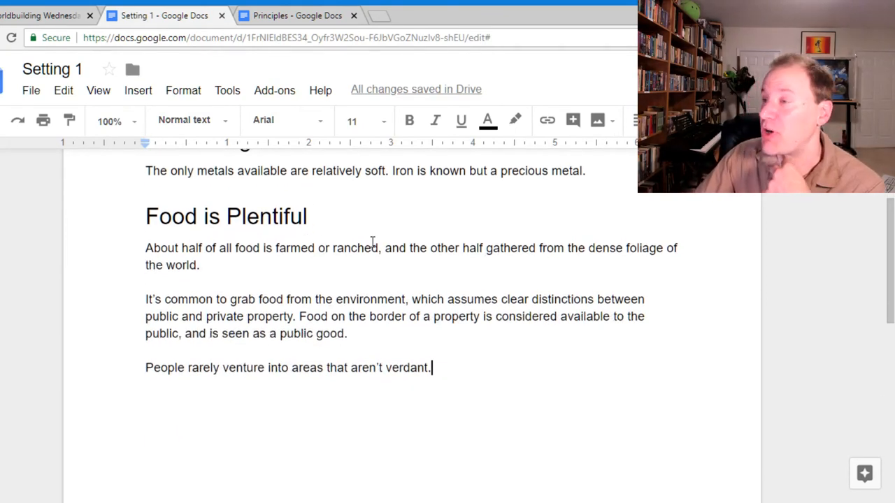
{"action": "scroll", "scroll_direction": "up", "scroll_amount": 3}
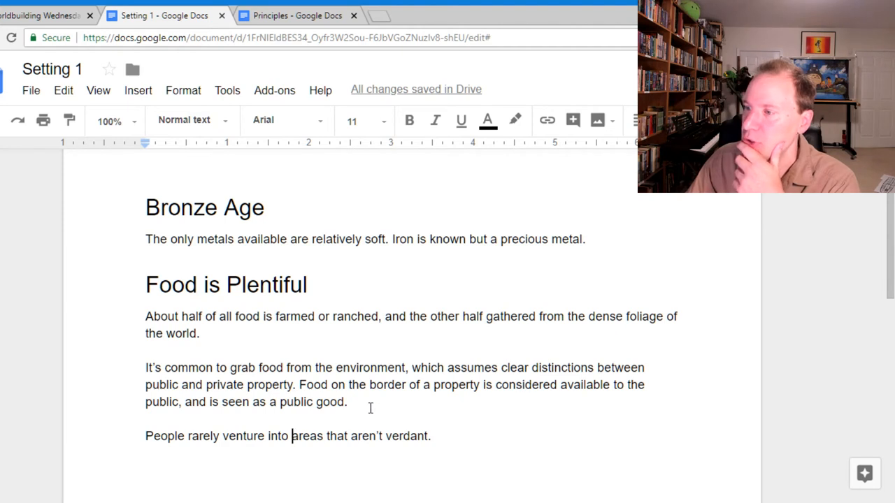
{"action": "mouse_move", "coordinate": [397, 404]}
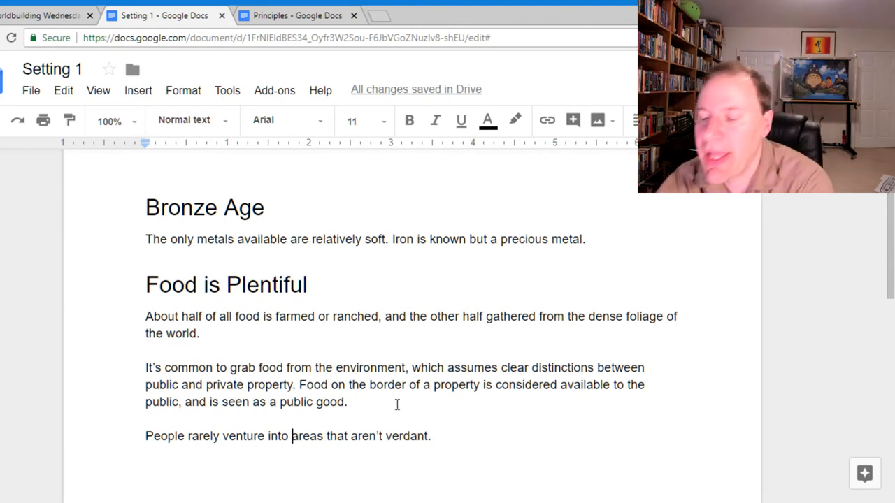
{"action": "type", "text": "less verdant"}
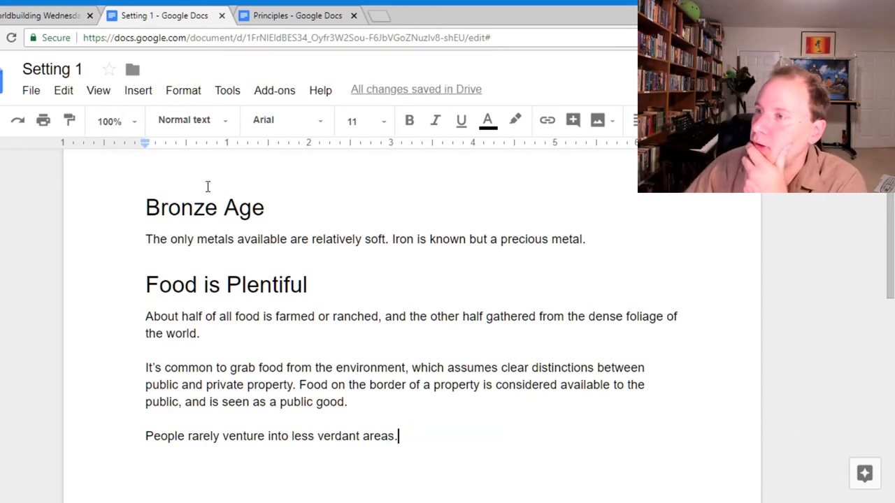
{"action": "left_click", "coordinate": [296, 14]}
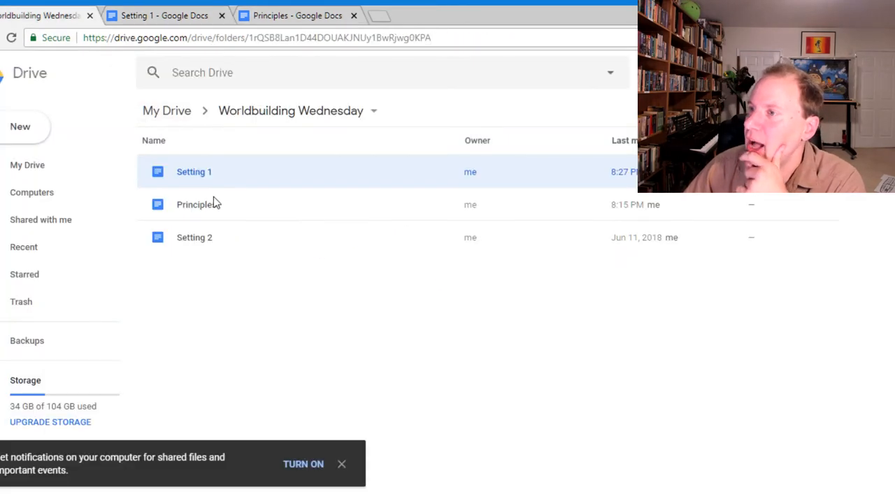
Step: Open Setting 2 from the Worldbuilding Wednesday folder and return to the Principles document
{"action": "double_click", "coordinate": [194, 237]}
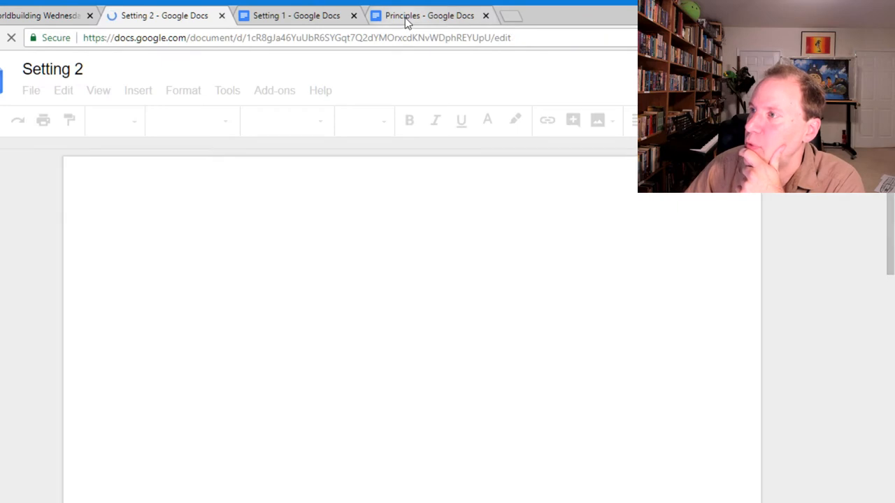
{"action": "left_click", "coordinate": [430, 15]}
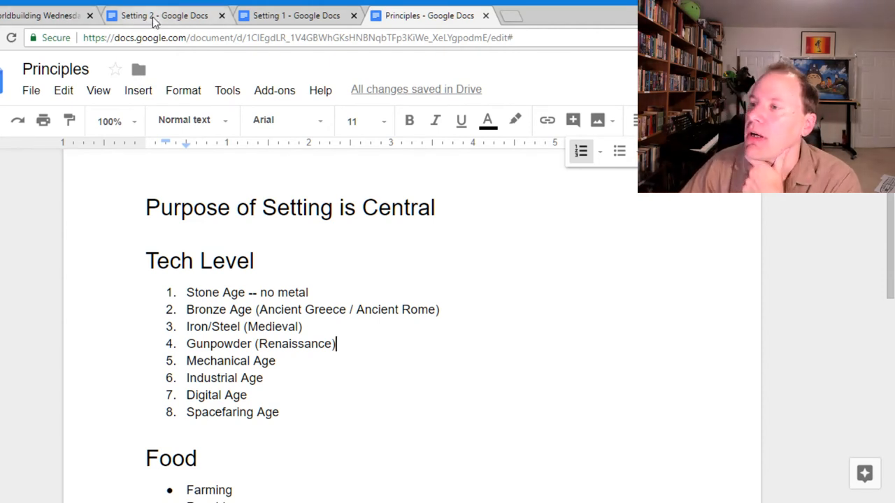
Step: Begin Setting 2 with a Heading 1 reading 'Gunpowder Is Arriving'
{"action": "left_click", "coordinate": [185, 121]}
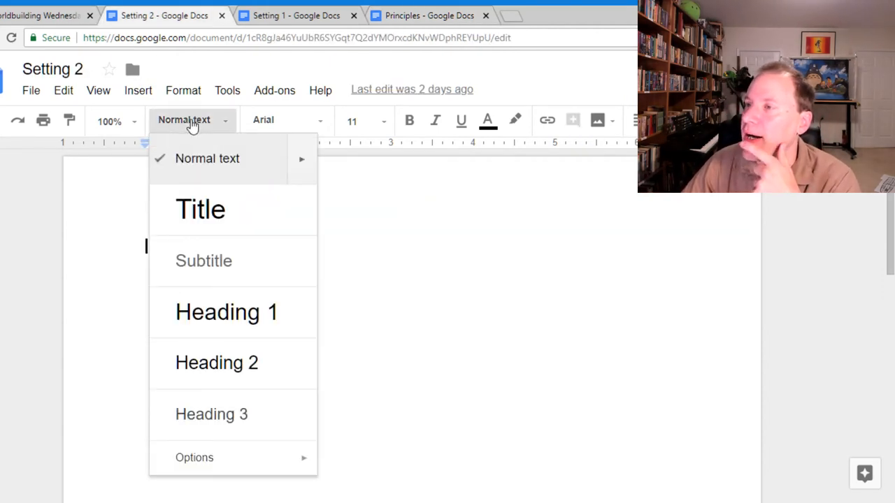
{"action": "left_click", "coordinate": [227, 312]}
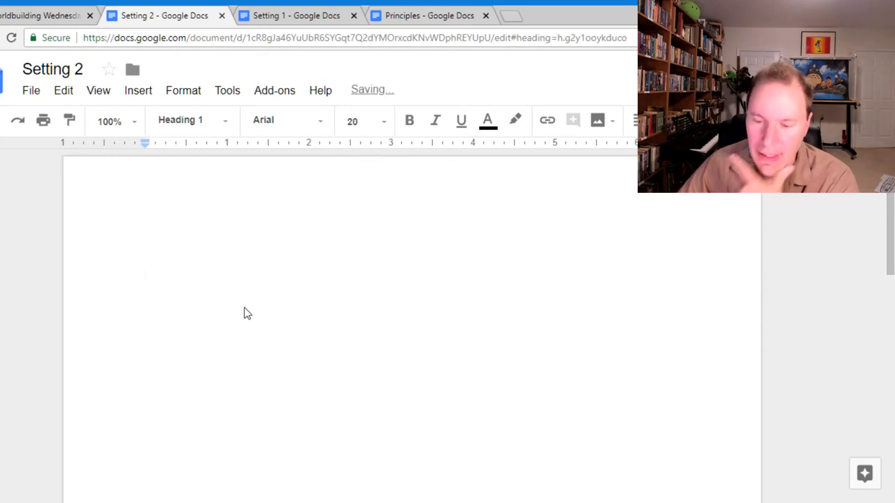
{"action": "type", "text": "Gunpo"}
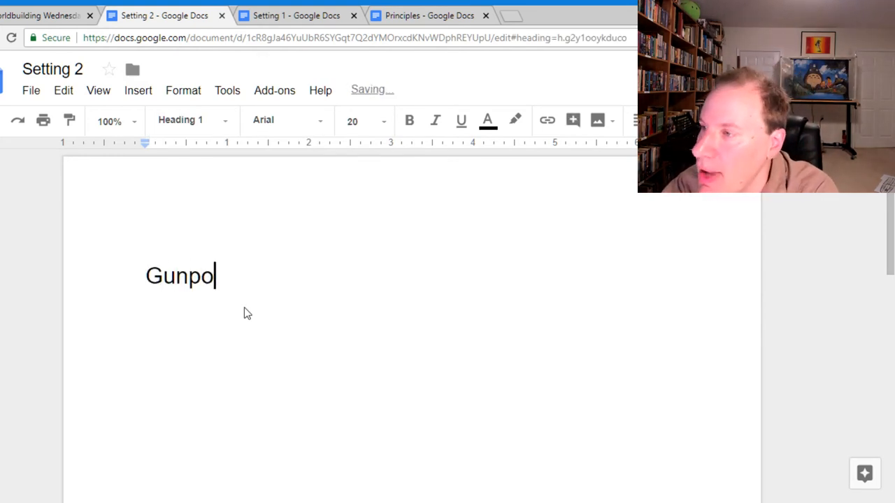
{"action": "type", "text": "wder"}
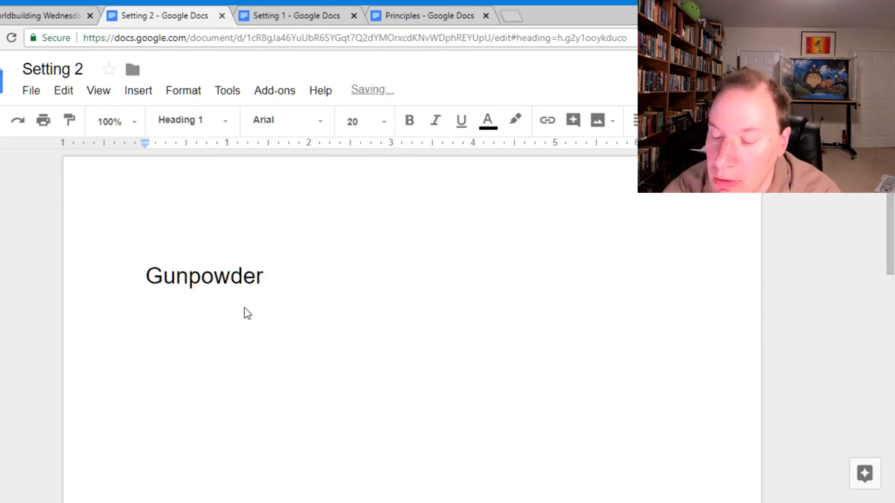
{"action": "type", "text": "Is A"}
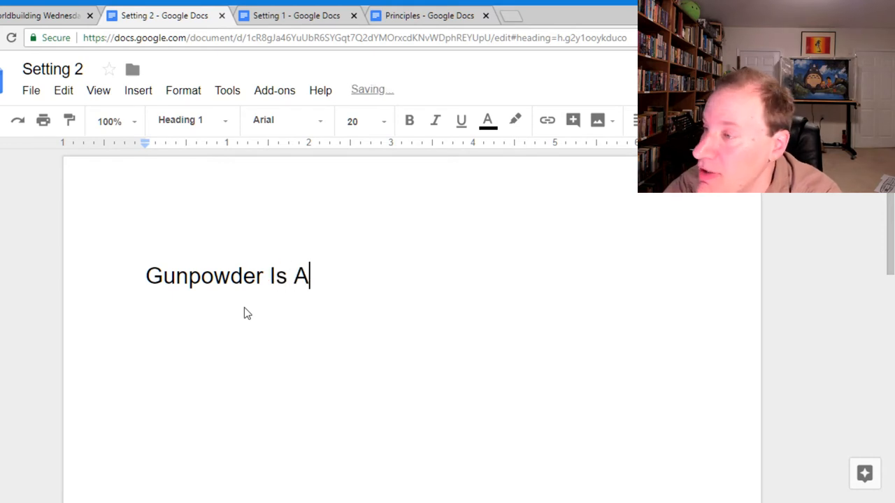
{"action": "type", "text": "rriving"}
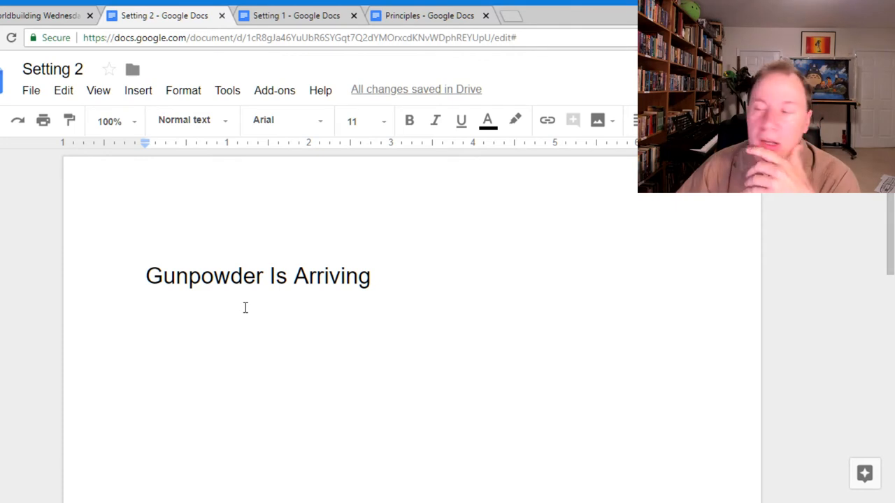
{"action": "mouse_move", "coordinate": [257, 324]}
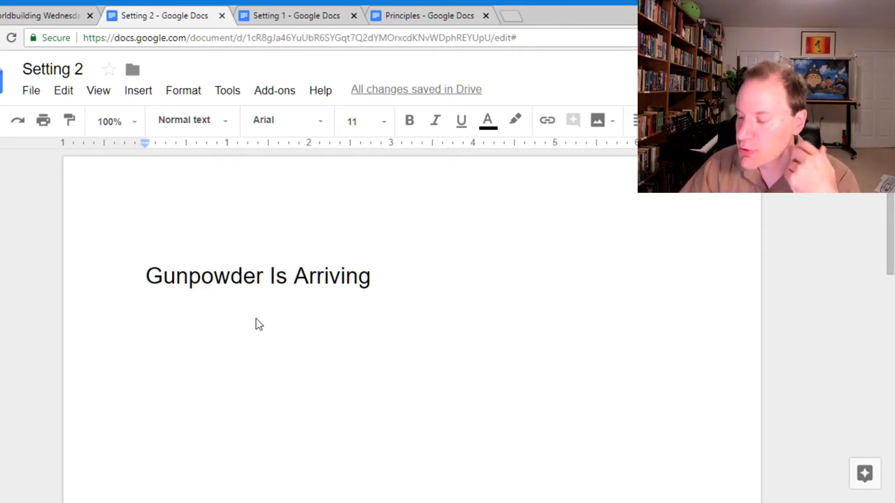
{"action": "mouse_move", "coordinate": [271, 333]}
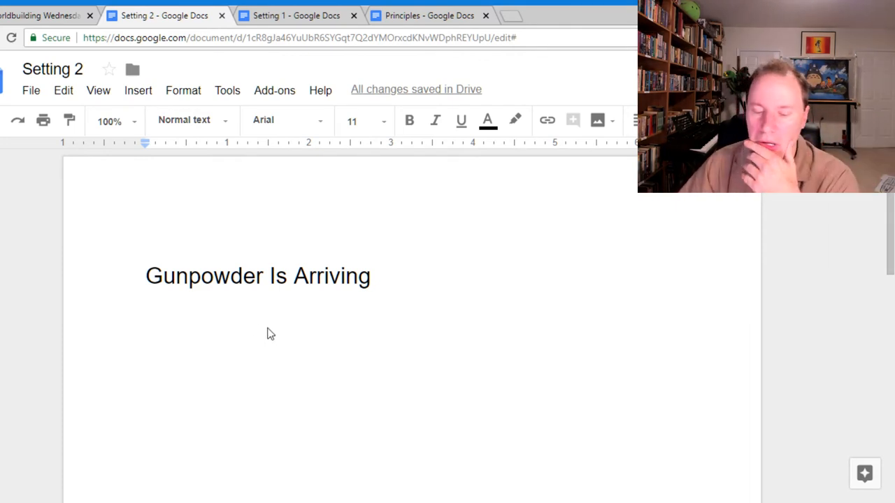
{"action": "mouse_move", "coordinate": [287, 327]}
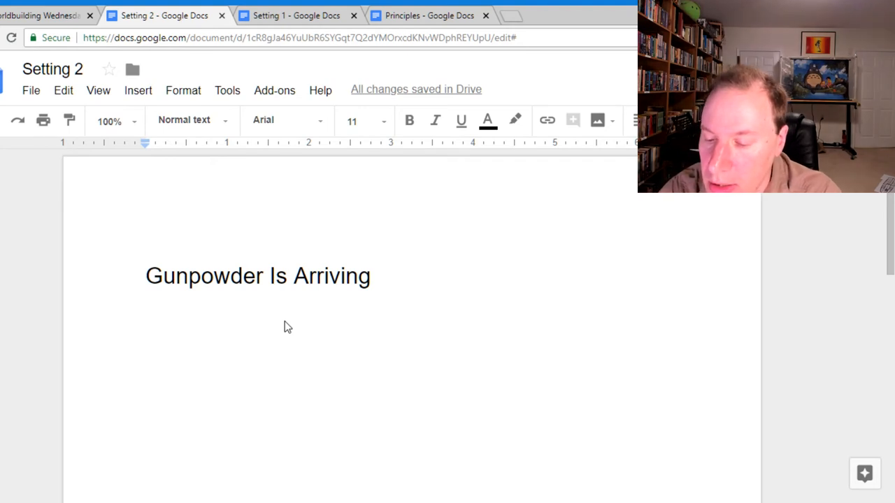
Step: Write 'Iron is extremely commonplace and steel is unusual and expensive.' under the heading
{"action": "type", "text": "Iron is commo"}
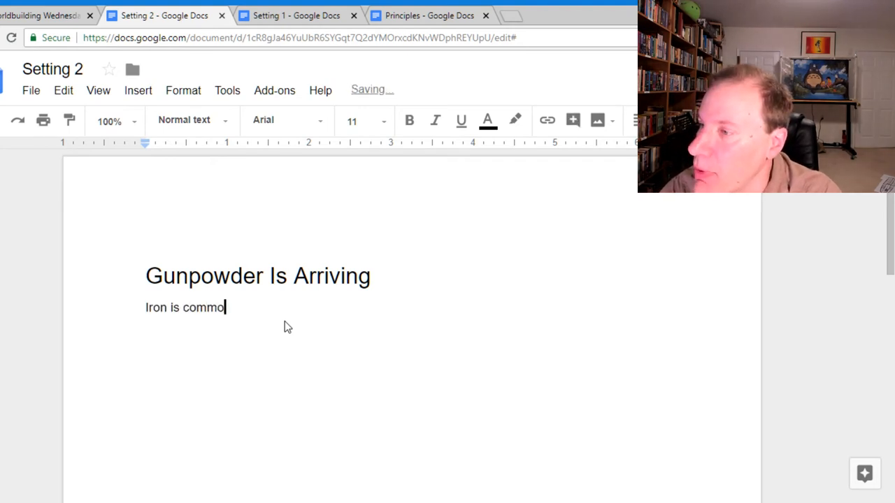
{"action": "type", "text": "nplace and steel"}
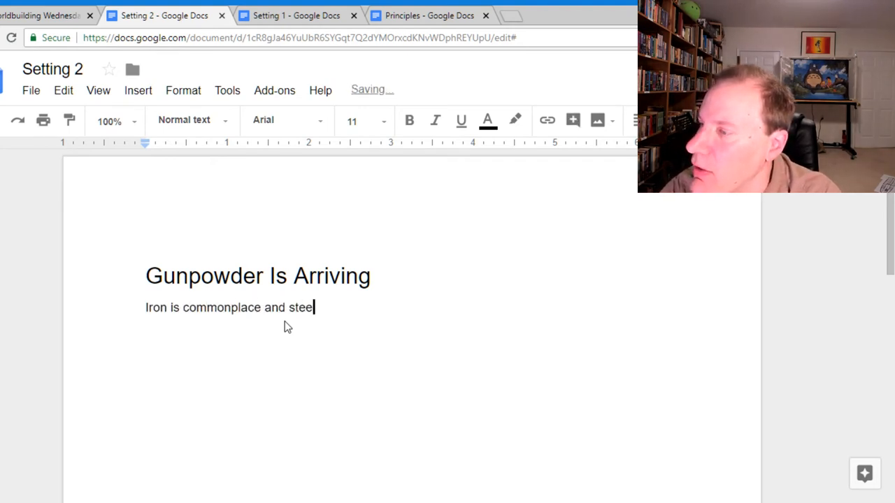
{"action": "type", "text": "is"}
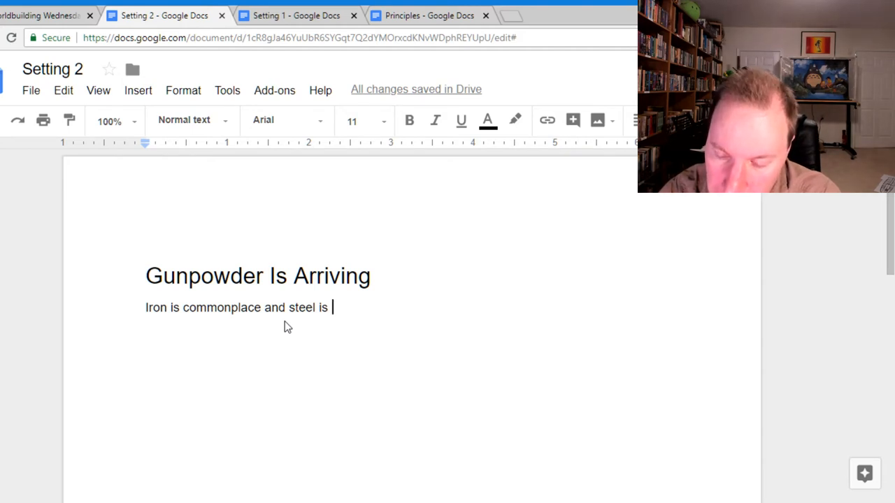
{"action": "type", "text": "unusual a"}
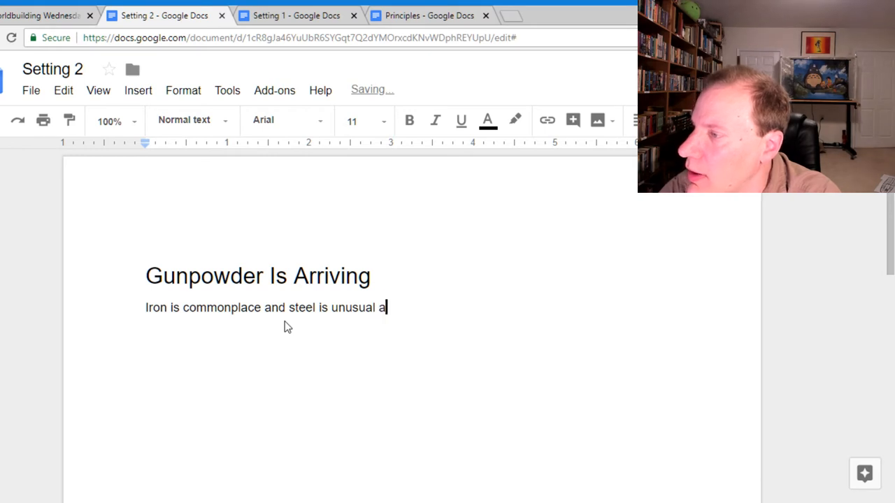
{"action": "type", "text": "nd expensive"}
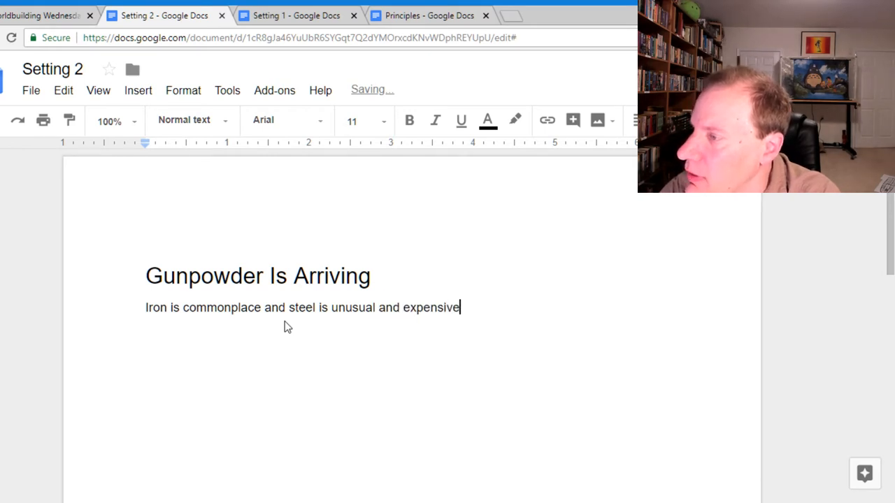
{"action": "type", "text": "."}
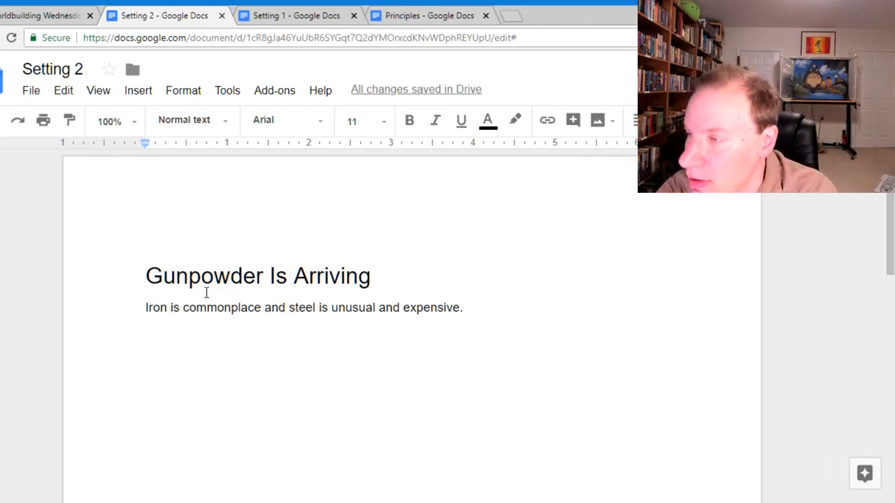
{"action": "type", "text": "extremely"}
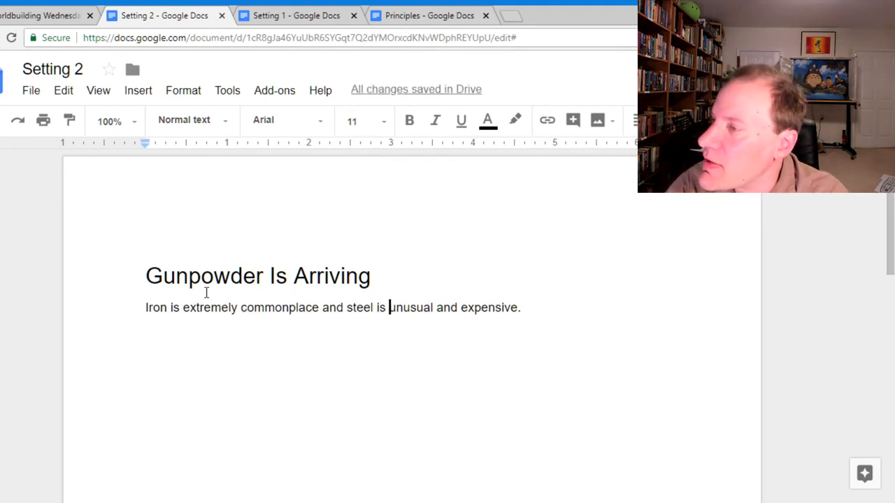
Step: Reword steel from 'unusual and expensive' to 'commonplace but relatively expensive.'
{"action": "left_click_drag", "start_coordinate": [388, 307], "coordinate": [520, 308]}
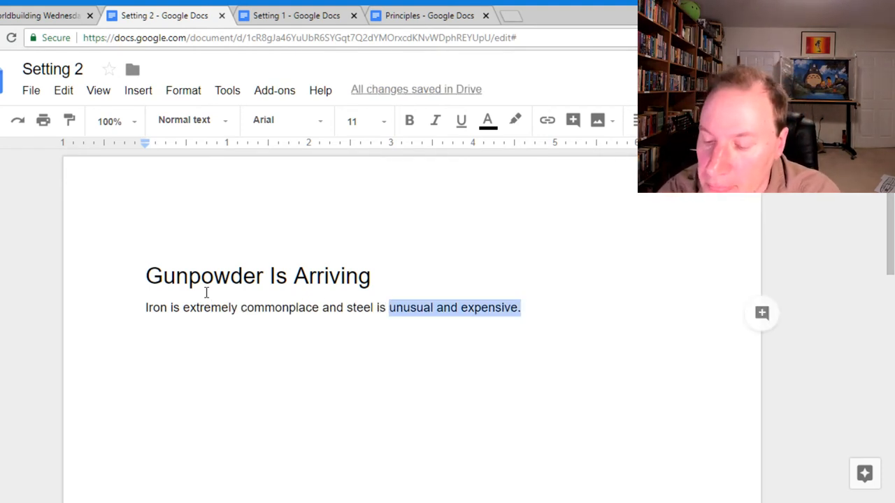
{"action": "type", "text": "commonplace but"}
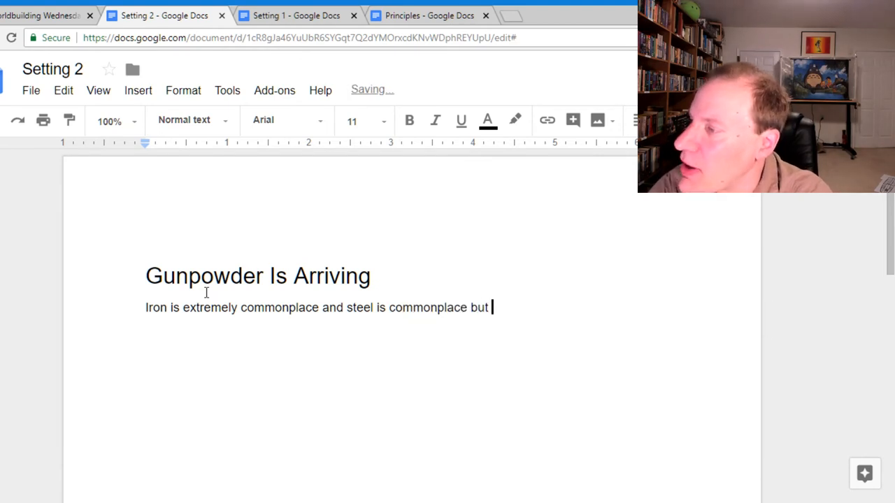
{"action": "type", "text": "relatively expensive."}
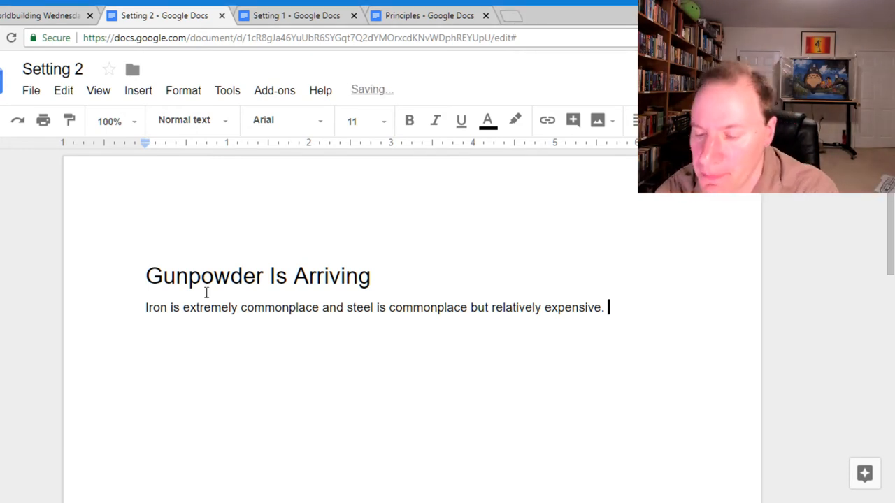
Step: Begin a sentence: 'Most cooking equipment is made out of steel and a s...'
{"action": "type", "text": "Mos"}
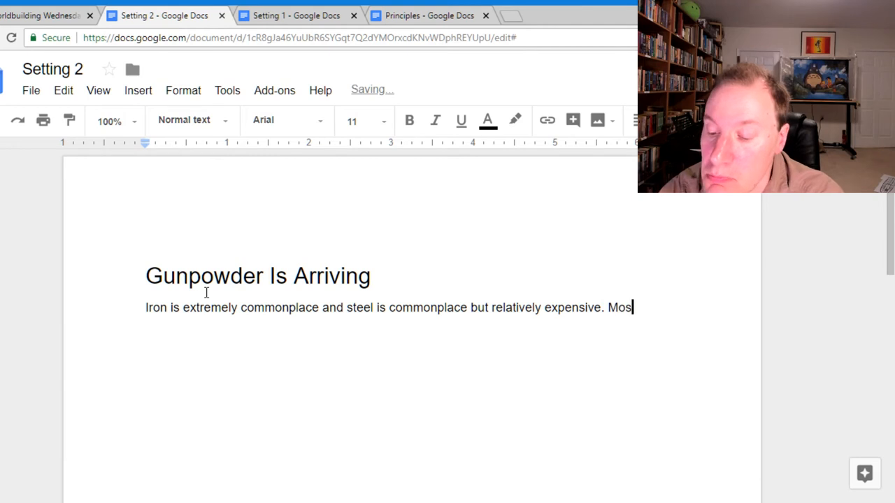
{"action": "type", "text": "t cooking"}
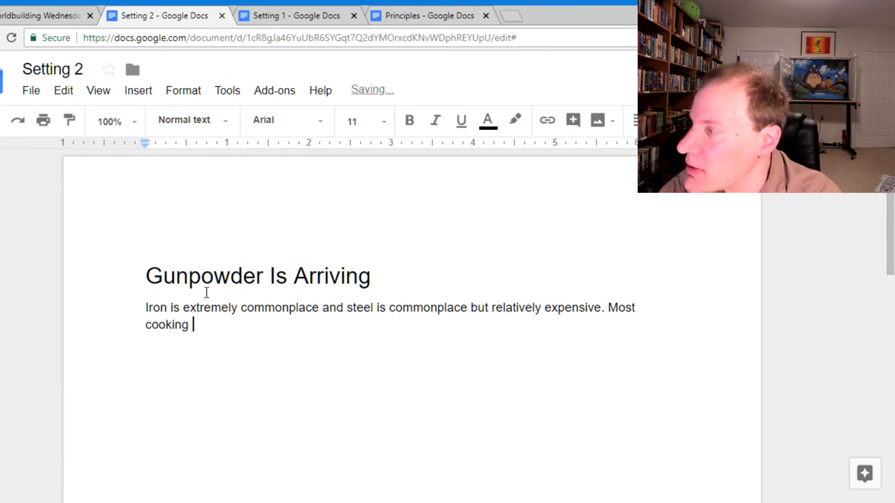
{"action": "type", "text": "equipment"}
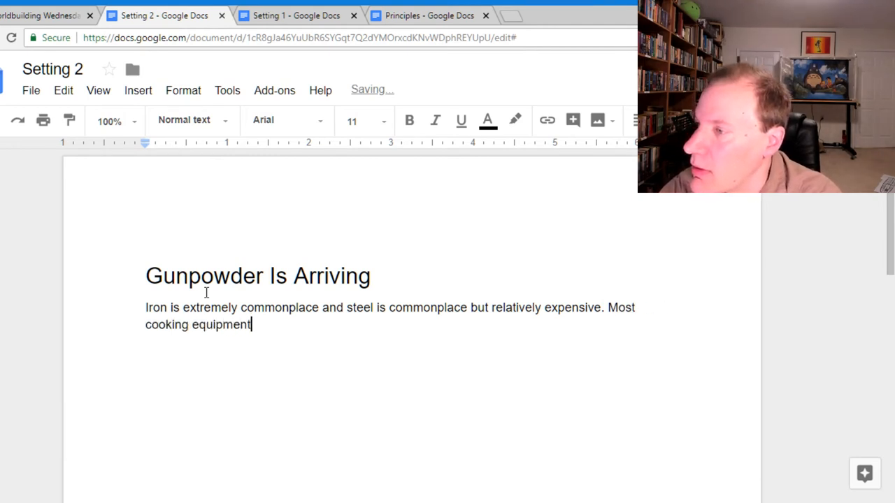
{"action": "type", "text": "is made out of steel"}
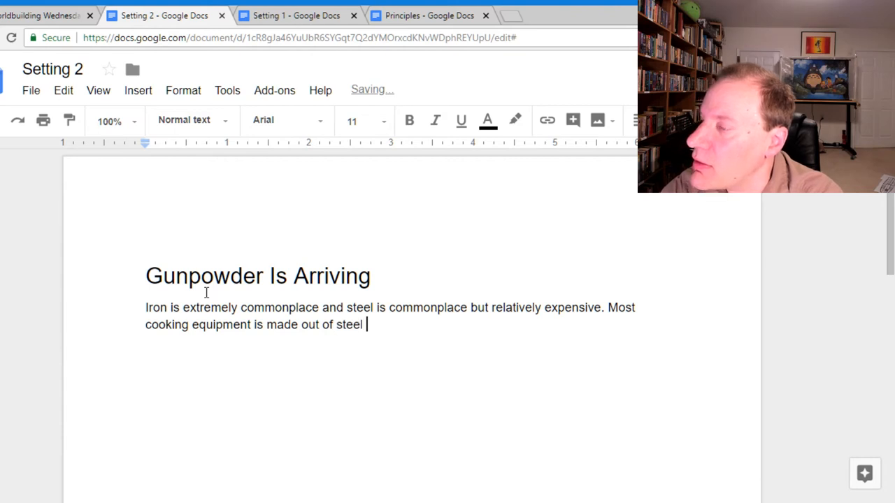
{"action": "type", "text": "and"}
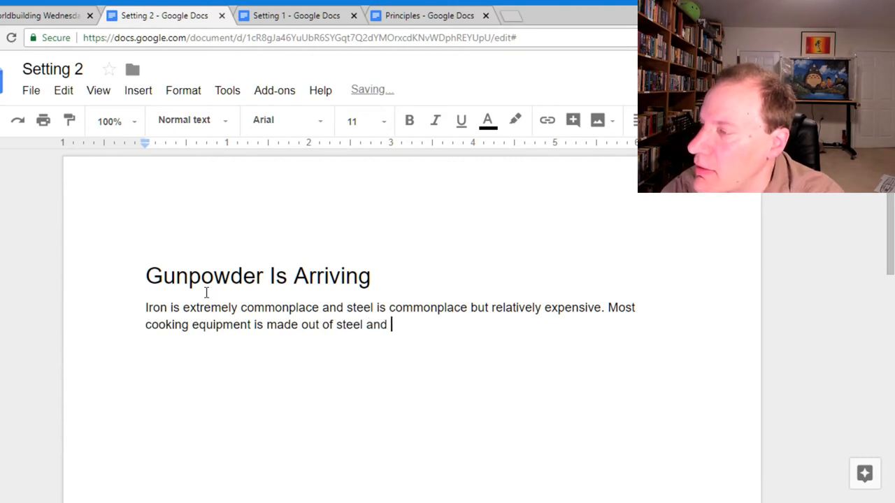
{"action": "type", "text": "a s"}
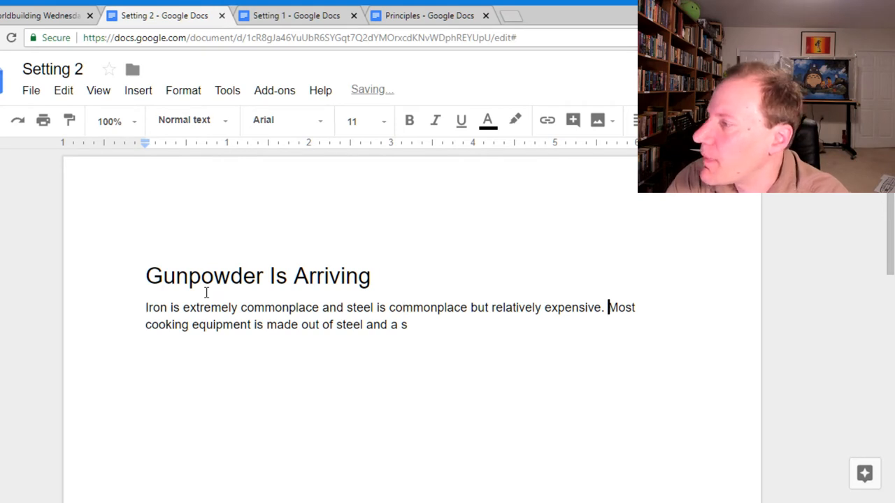
Step: Replace the draft with '75% of cooking equipment is iron; 25% earthenware and 25% steel/copper/alloys.'
{"action": "left_click_drag", "start_coordinate": [609, 307], "coordinate": [408, 325]}
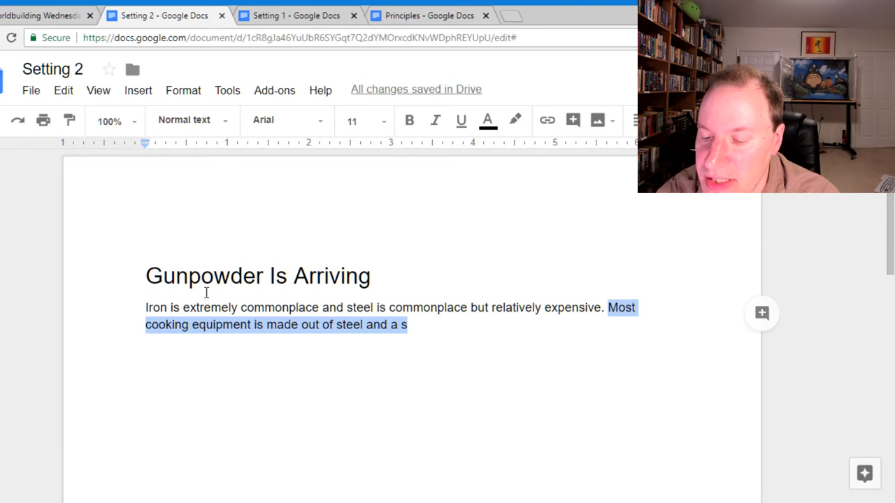
{"action": "type", "text": "75% of cooking"}
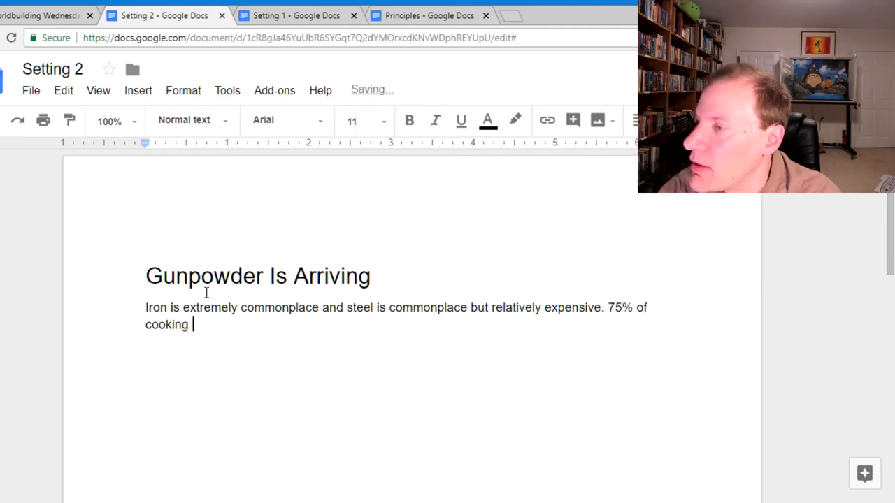
{"action": "type", "text": "equipm"}
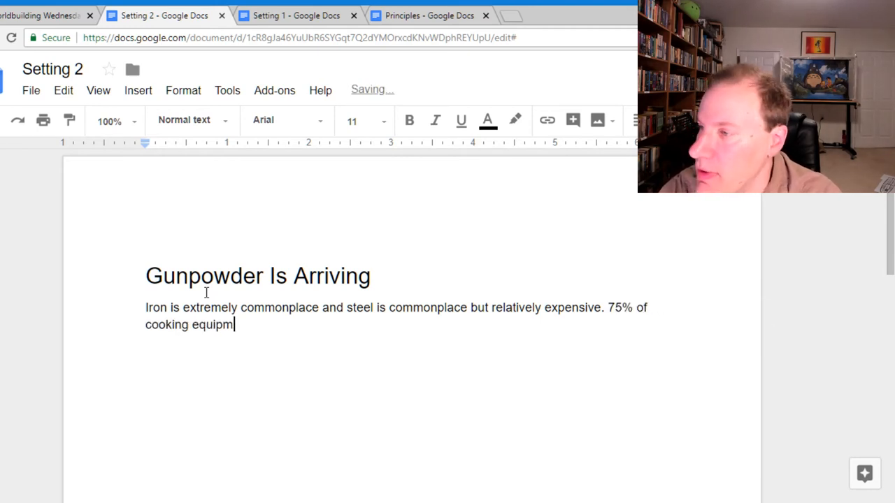
{"action": "type", "text": "ent is iron;"}
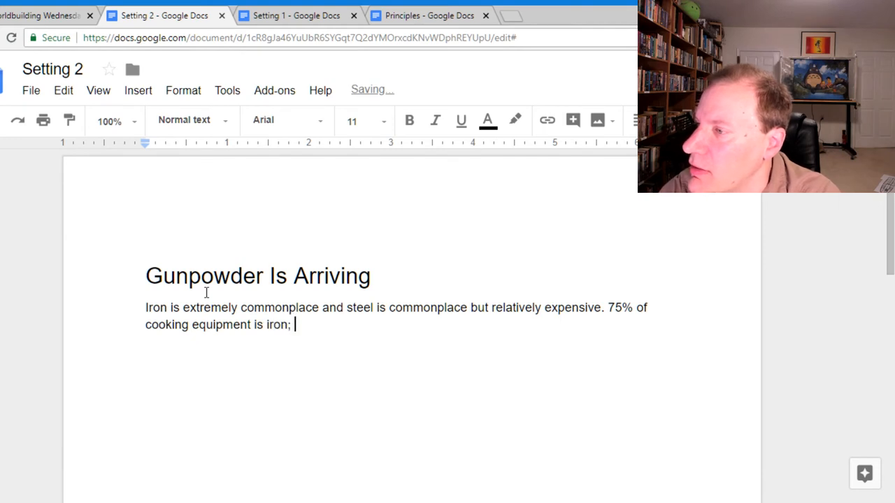
{"action": "type", "text": "25"}
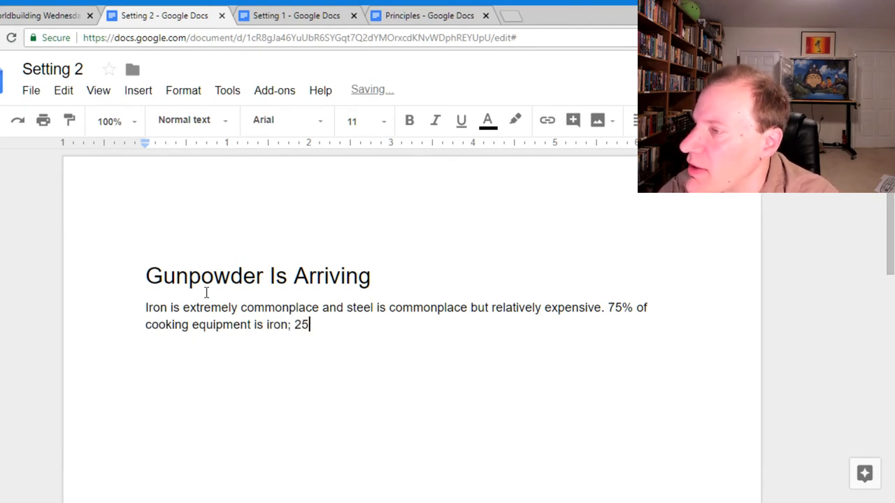
{"action": "type", "text": "% earthenware"}
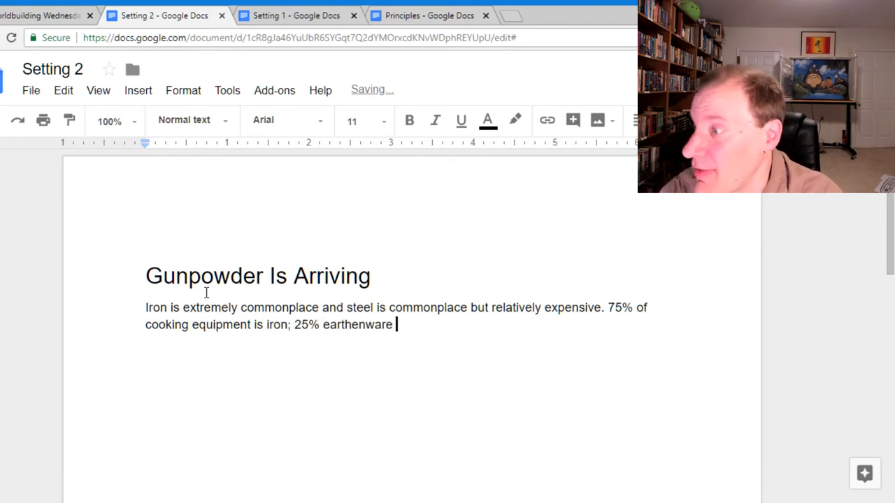
{"action": "type", "text": "and 25%"}
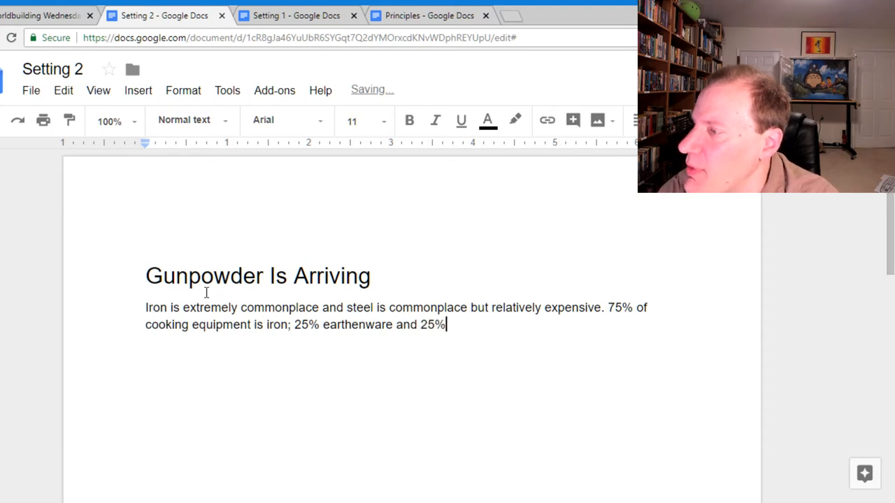
{"action": "type", "text": "steel"}
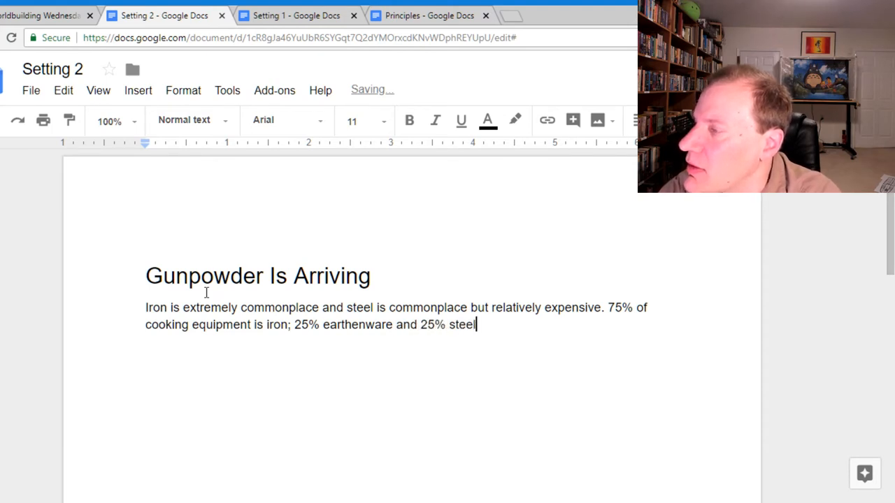
{"action": "type", "text": "/copper/"}
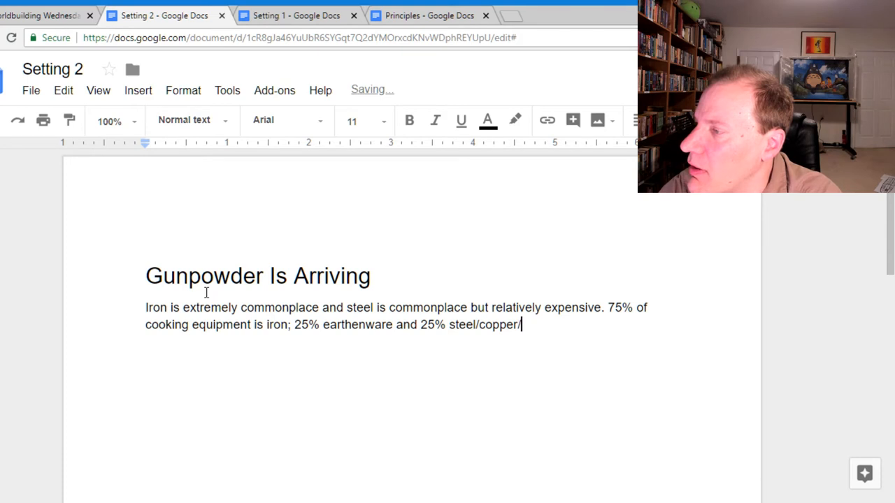
{"action": "type", "text": "alloys."}
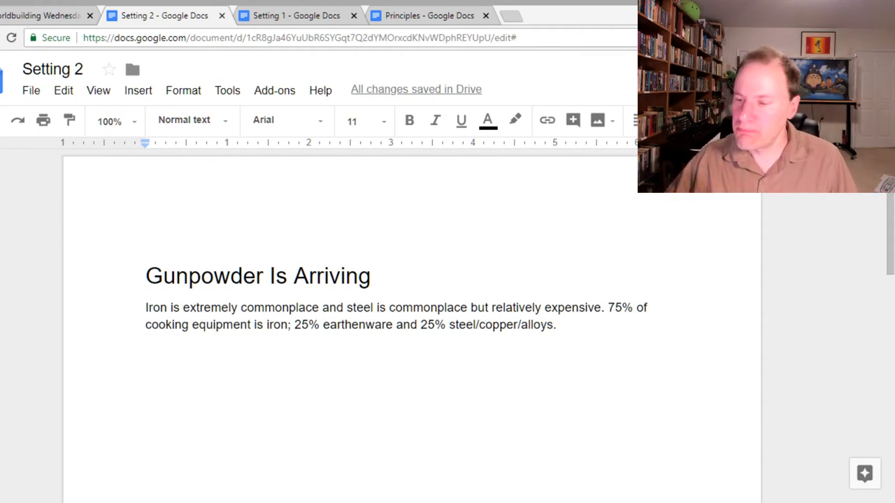
Step: Change the split to 15% earthenware and 10% steel/copper/alloys, then start a new paragraph
{"action": "left_click", "coordinate": [556, 324]}
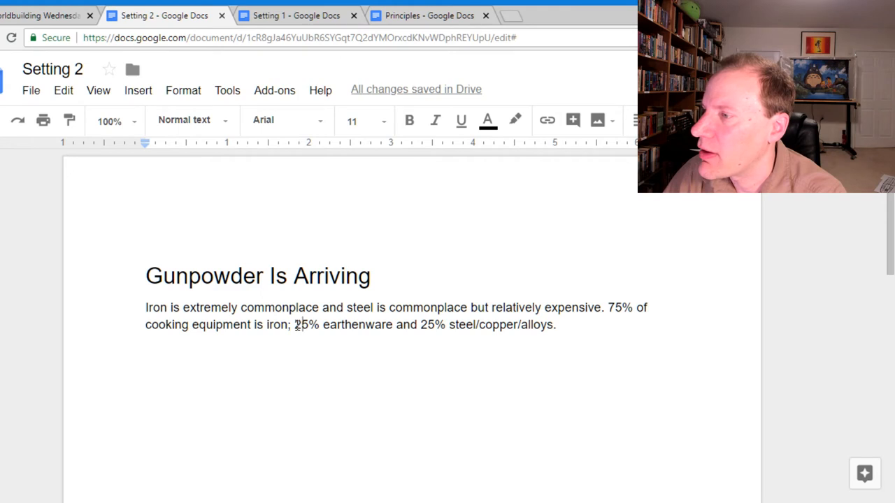
{"action": "double_click", "coordinate": [302, 325]}
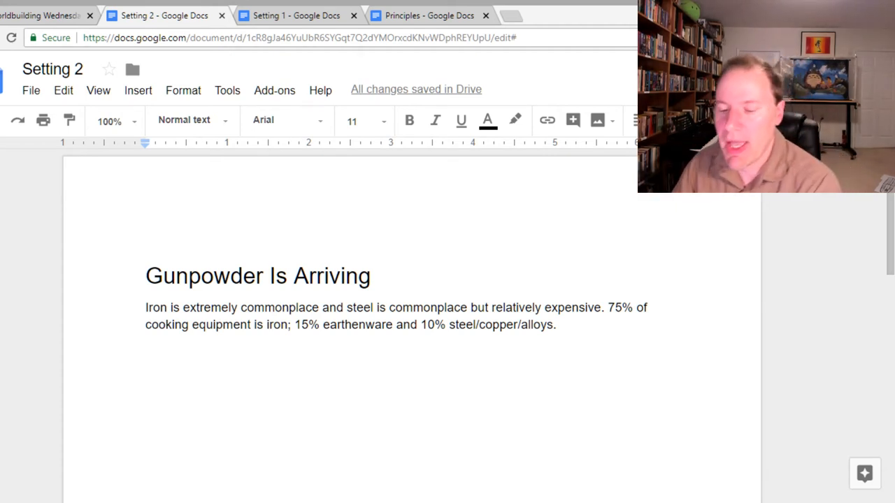
{"action": "key", "text": "Return"}
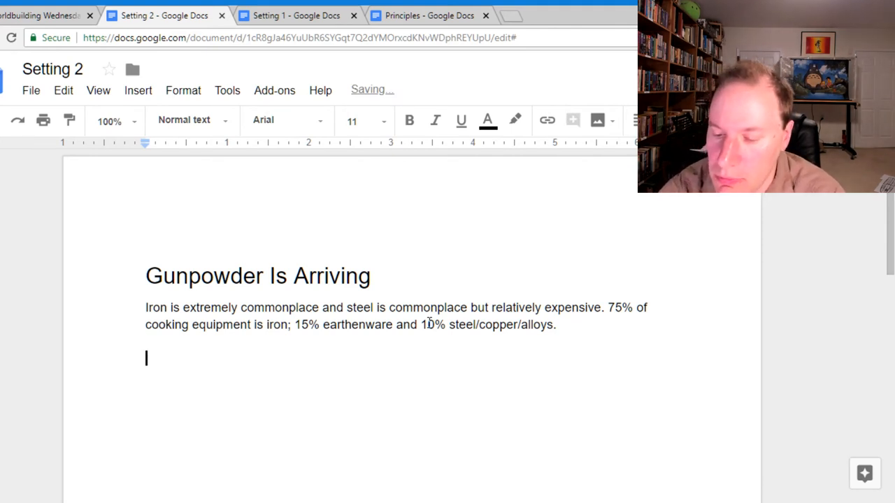
Step: Write that modern armies train with muskets and cannons rather than swords and spears
{"action": "type", "text": "\"Modern\""}
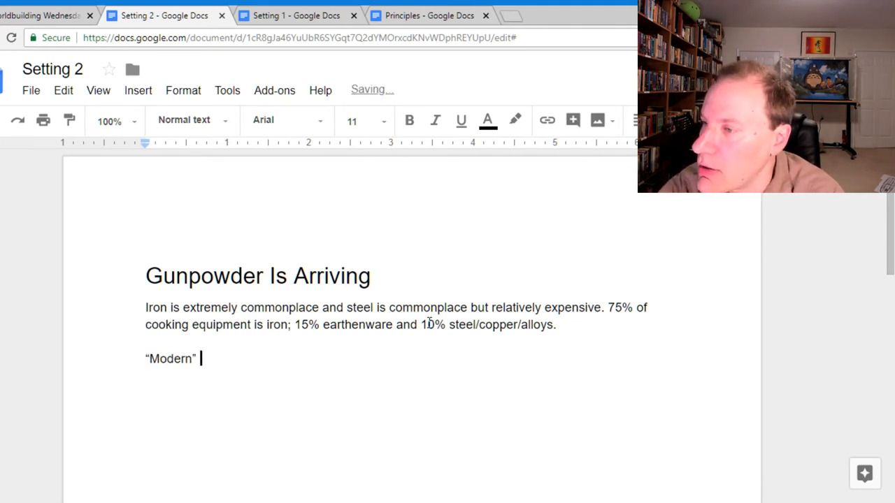
{"action": "type", "text": "armies train"}
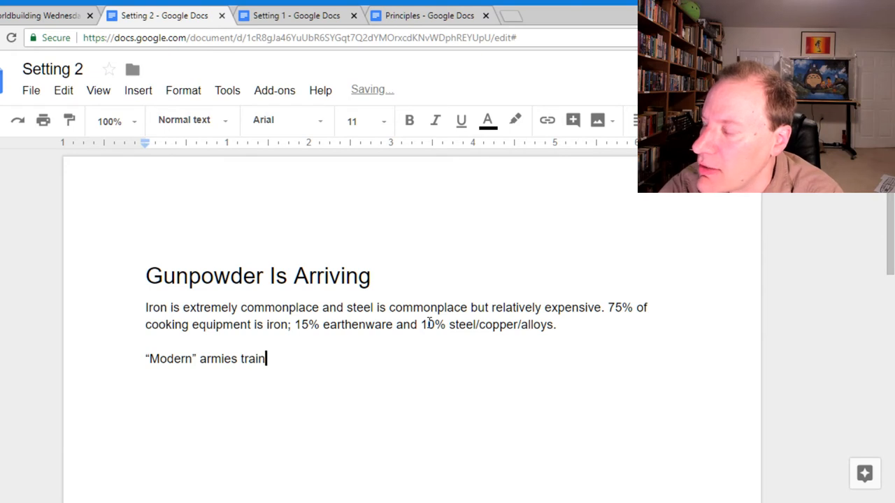
{"action": "type", "text": "with musket"}
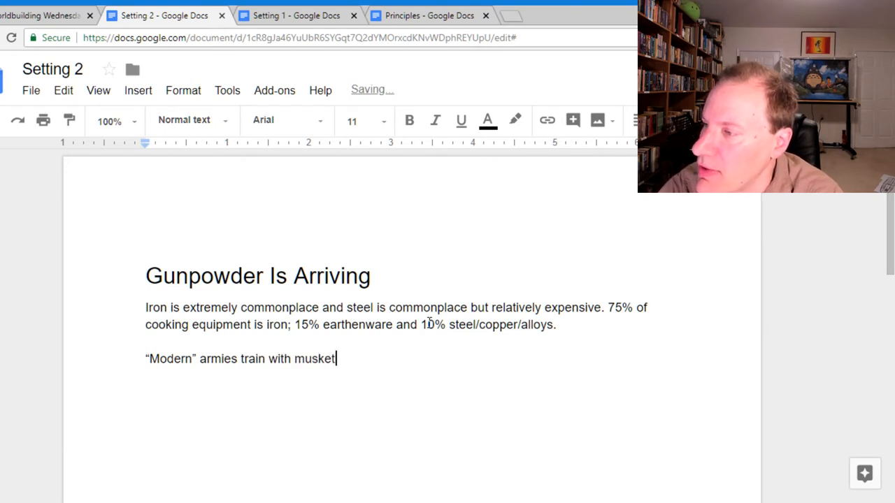
{"action": "type", "text": "s and cannons rathe"}
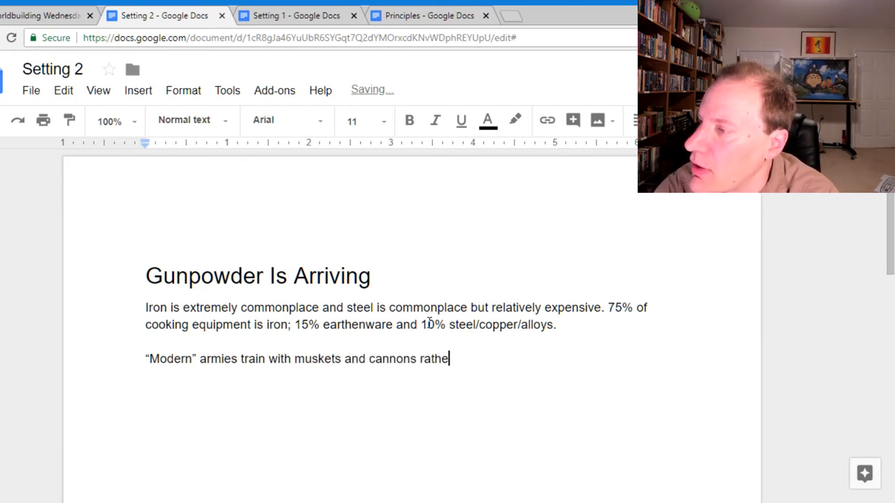
{"action": "type", "text": "r than swords and spe"}
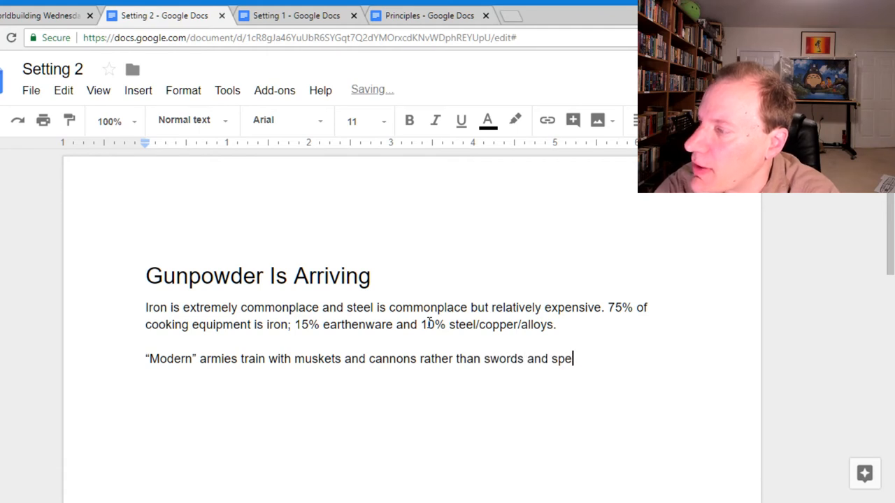
{"action": "type", "text": "ars."}
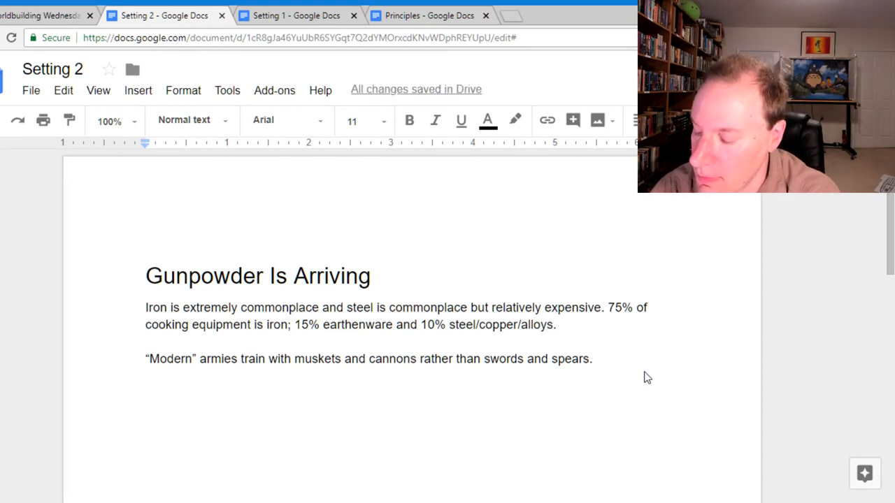
Step: Add that some cultures experiment with gunpowder-based machinery and other machines by chemical reaction
{"action": "type", "text": "Some cultures are"}
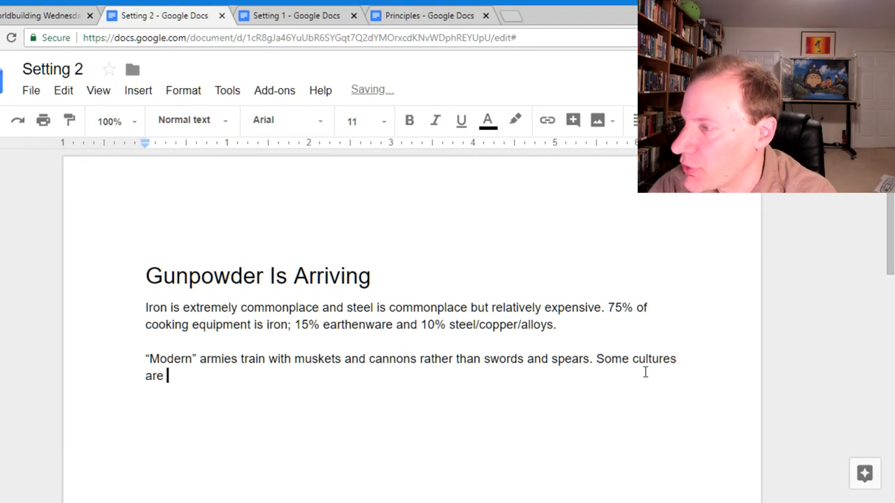
{"action": "type", "text": "experimenting with"}
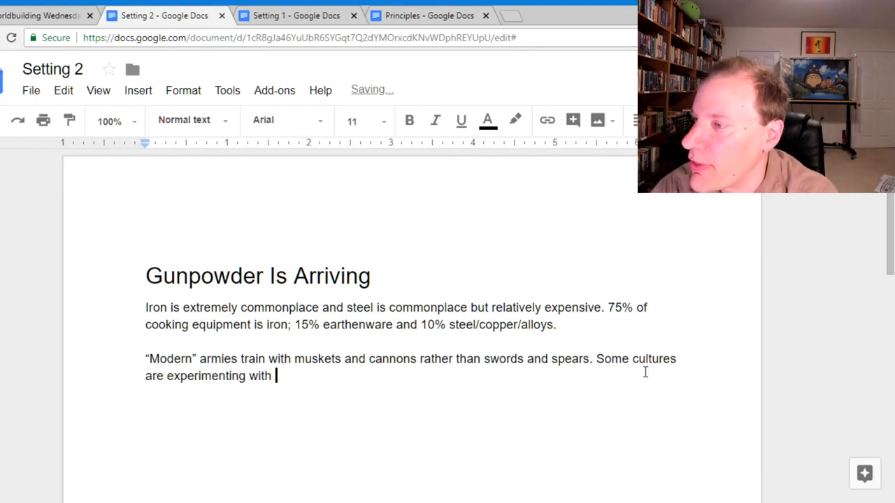
{"action": "type", "text": "gunp"}
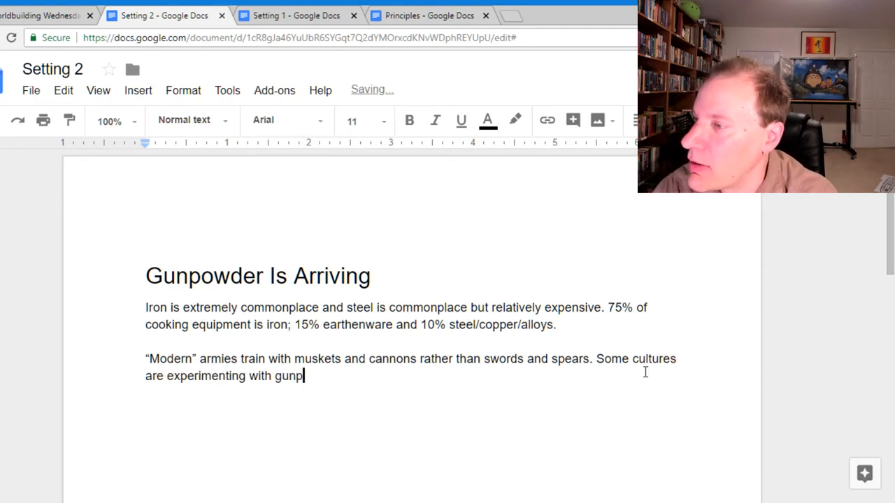
{"action": "type", "text": "owder-based machinery"}
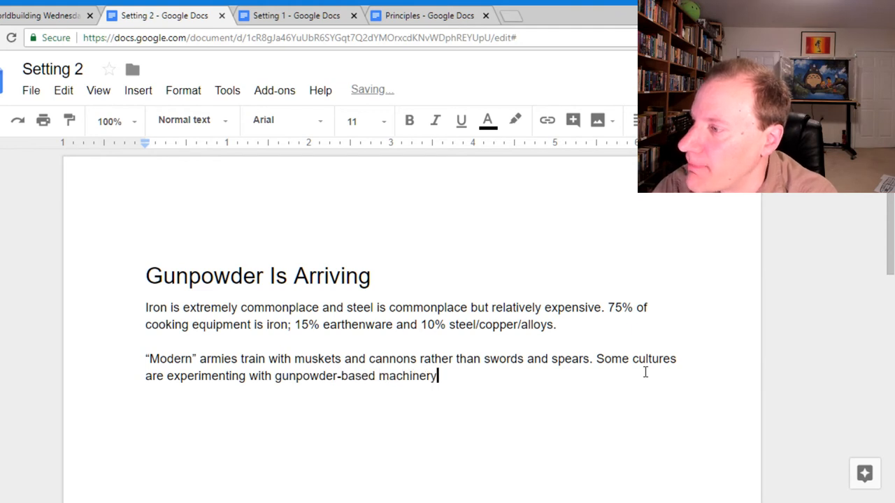
{"action": "type", "text": "."}
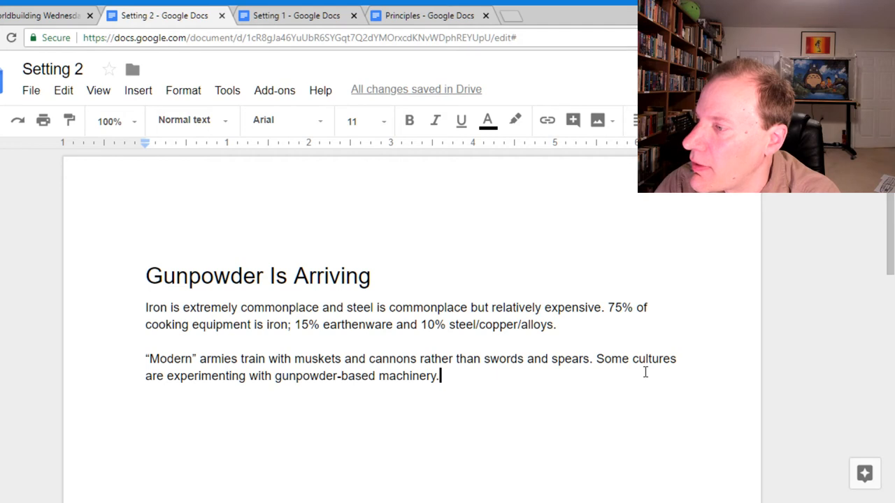
{"action": "left_click", "coordinate": [370, 375]}
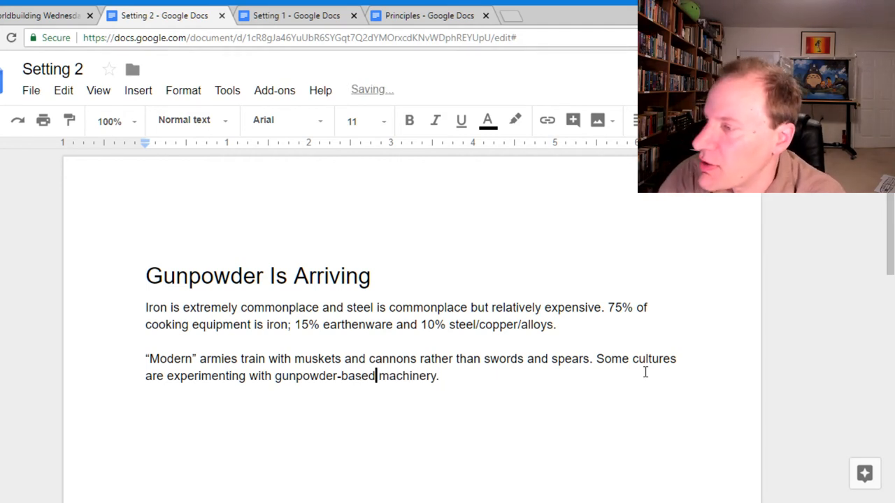
{"action": "type", "text": "and ot"}
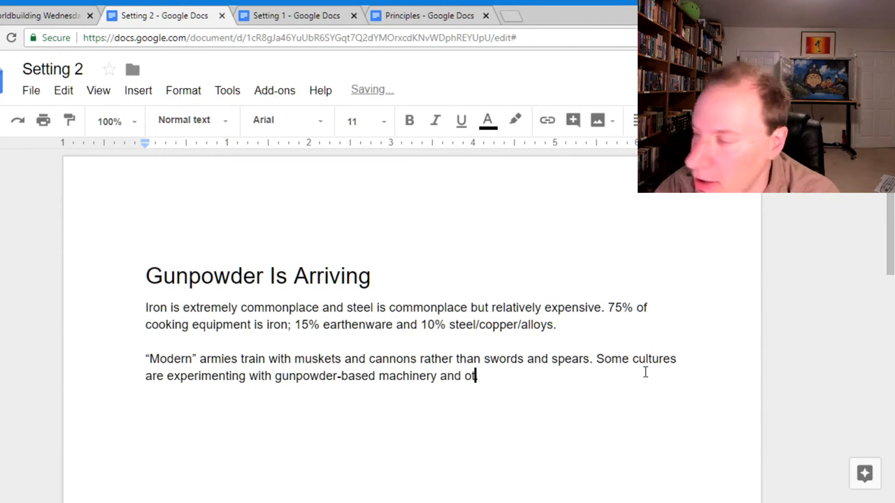
{"action": "type", "text": "her machines based on ."}
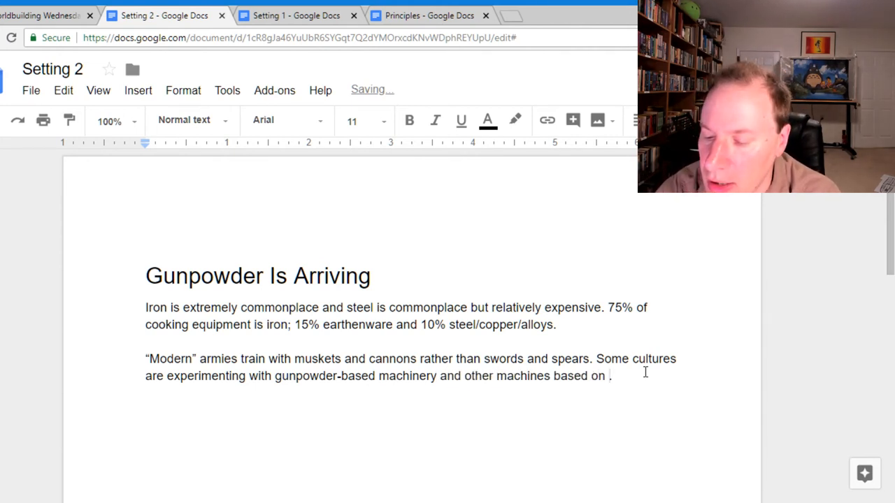
{"action": "type", "text": "chemical"}
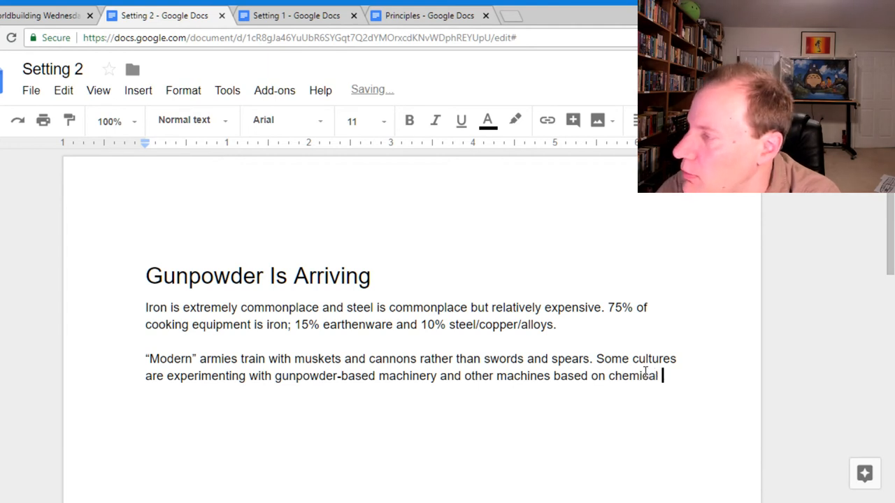
{"action": "type", "text": "reaction."}
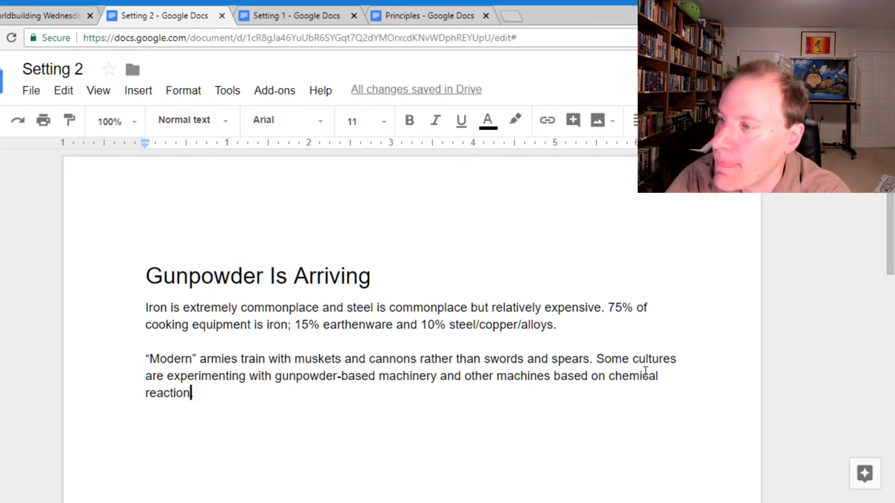
{"action": "type", "text": "."}
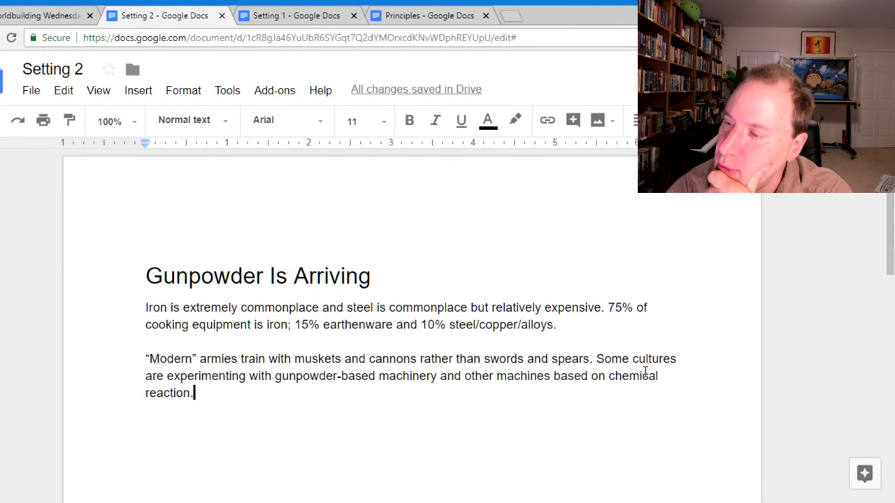
Step: Finish the paragraph with 'Basic steam engines don't explode.'
{"action": "type", "text": "Basic"}
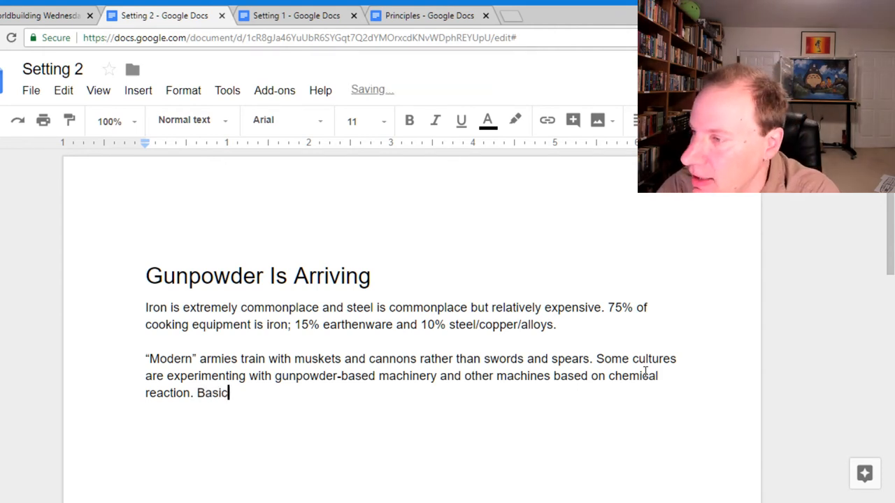
{"action": "type", "text": "steam"}
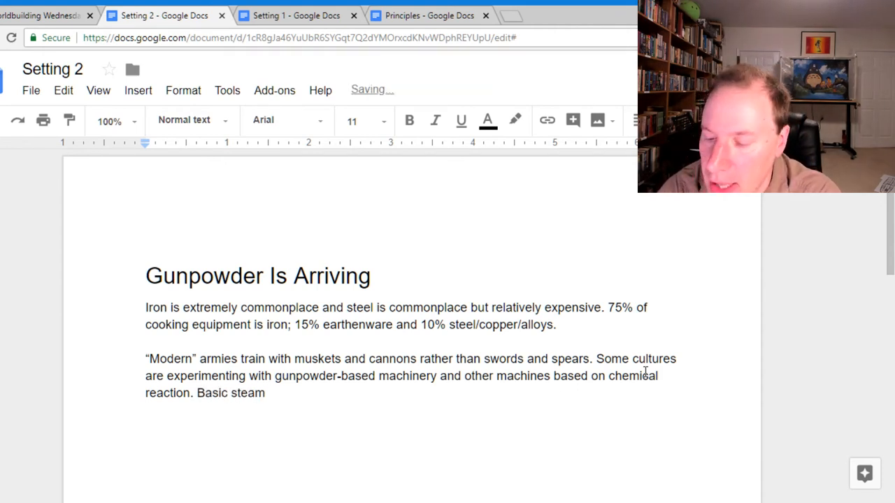
{"action": "type", "text": "engines are"}
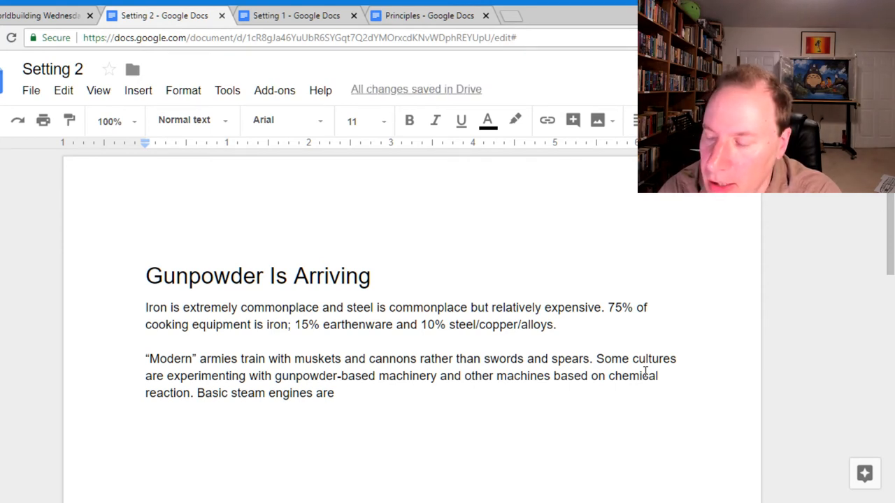
{"action": "type", "text": "don't e"}
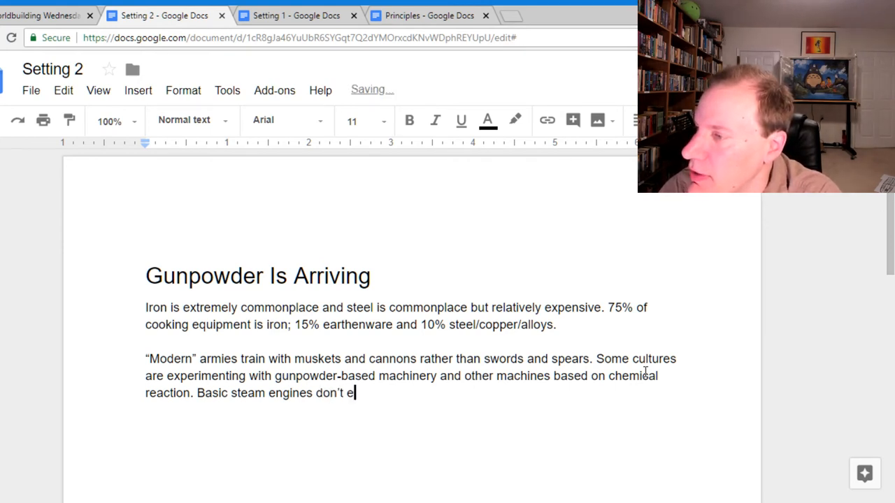
{"action": "type", "text": "xplode."}
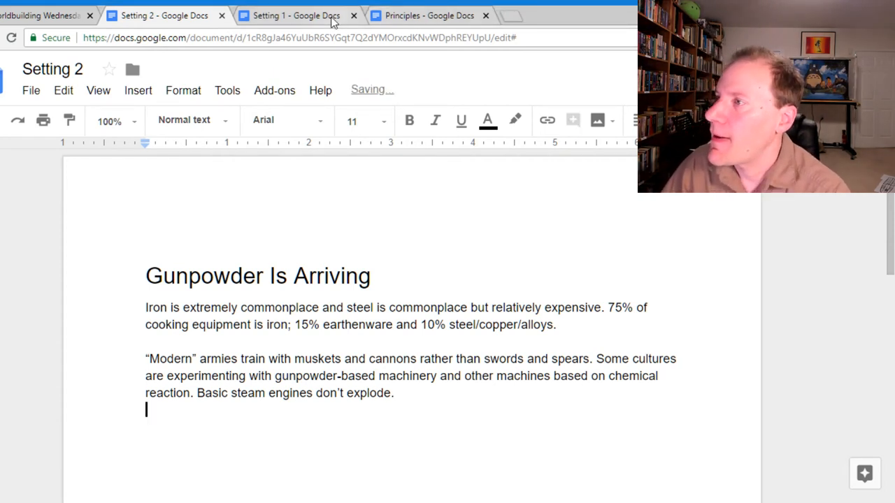
Step: Glance at the Principles Food list, return to Setting 2 and make the empty line Heading 1
{"action": "left_click", "coordinate": [428, 14]}
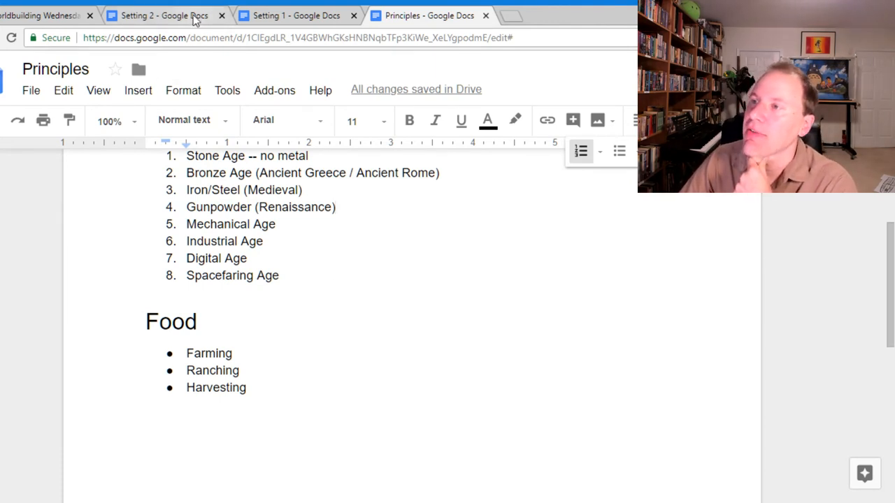
{"action": "left_click", "coordinate": [165, 15]}
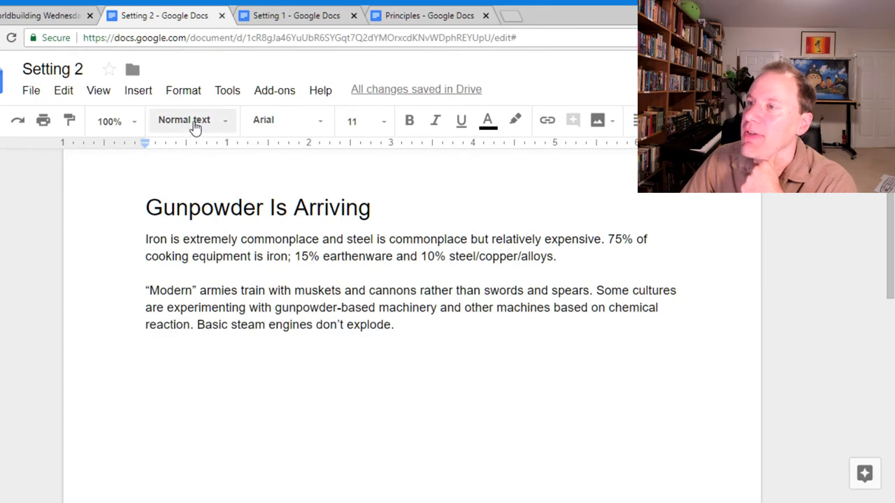
{"action": "left_click", "coordinate": [193, 120]}
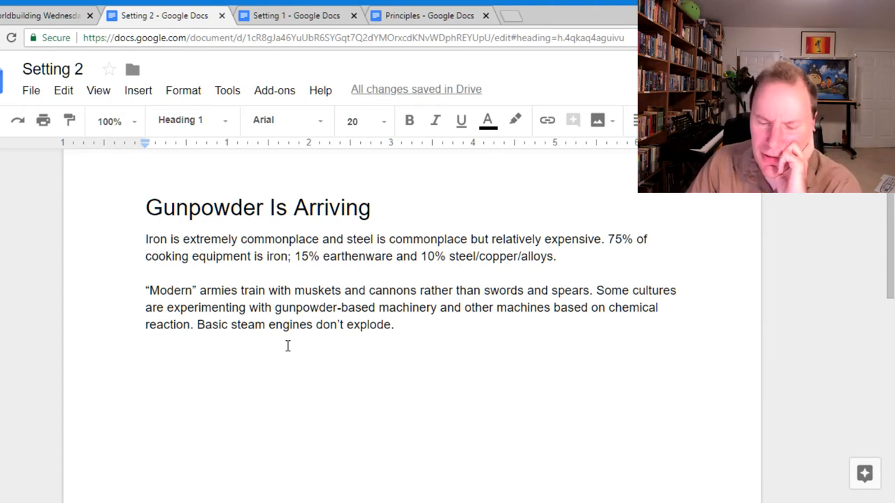
{"action": "mouse_move", "coordinate": [249, 173]}
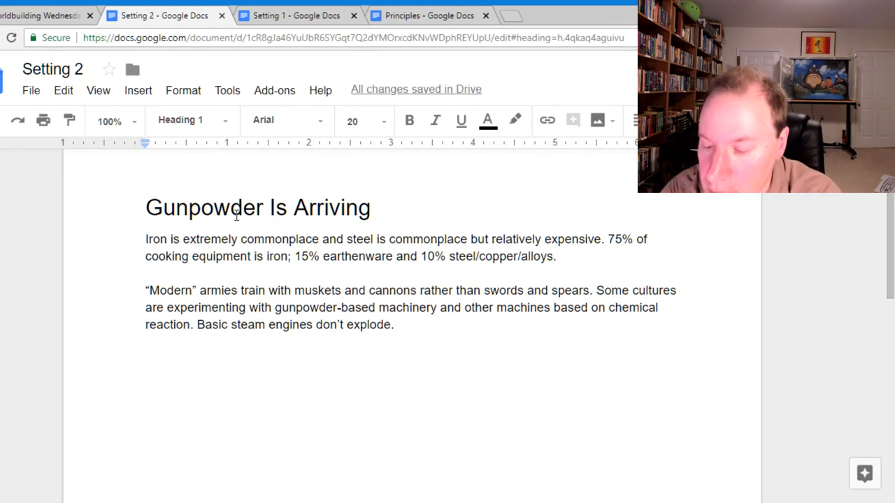
Step: Draft and discard heading wordings such as 'Ranching' and 'Ra... of All Foo'
{"action": "type", "text": "Ranching"}
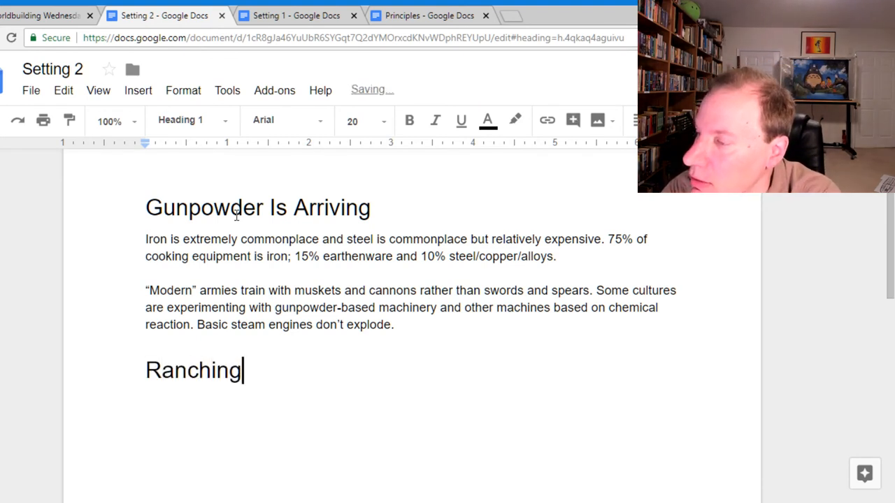
{"action": "key", "text": "Backspace"}
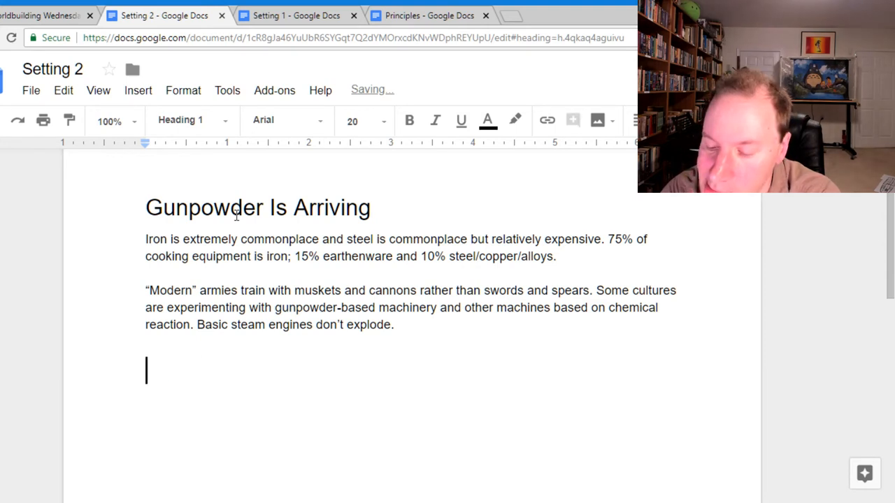
{"action": "type", "text": "M"}
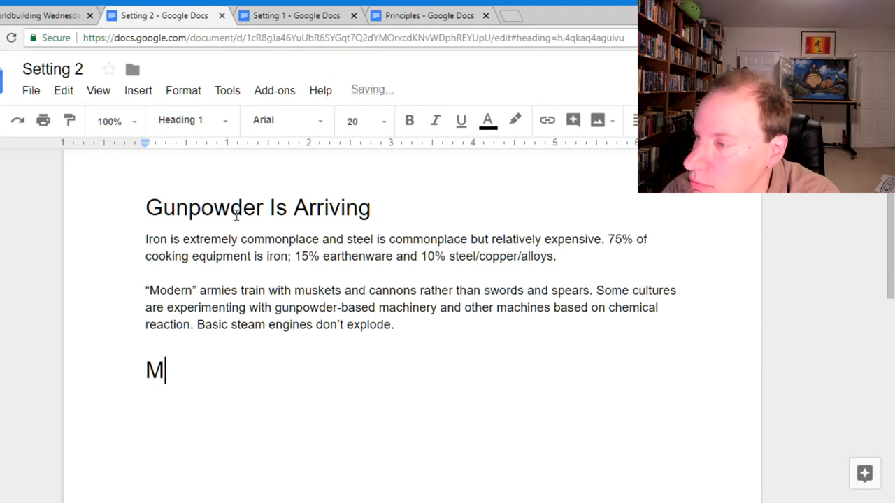
{"action": "key", "text": "Backspace"}
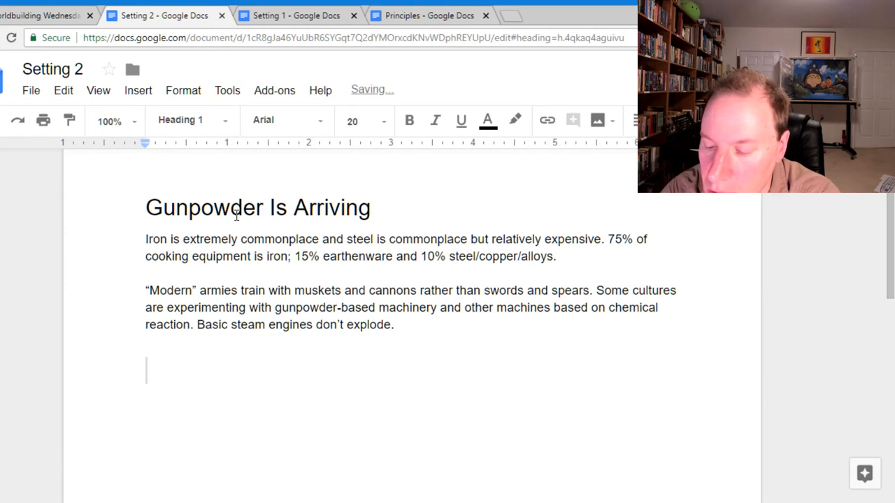
{"action": "type", "text": "Ra"}
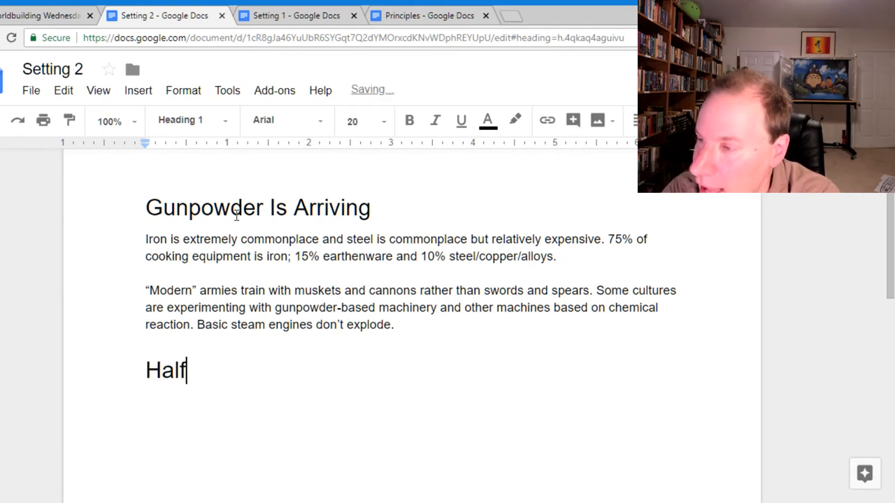
{"action": "type", "text": "of All Food is Ranched"}
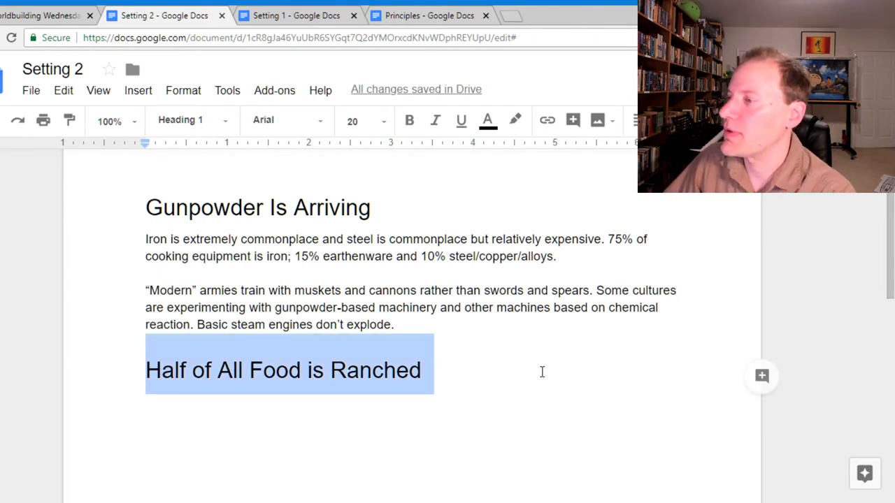
Step: Settle the heading as 'Meat is Common Through Ranching' with a body line below
{"action": "type", "text": "Ranches are C"}
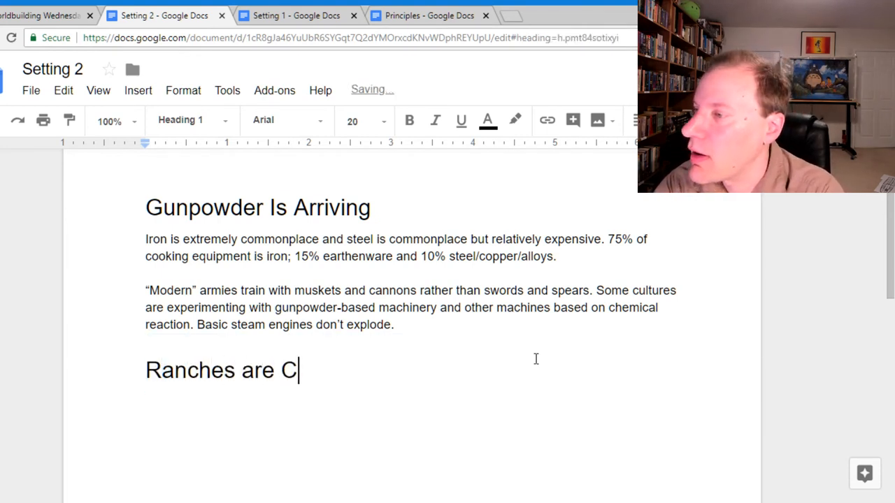
{"action": "type", "text": "ommonplace;"}
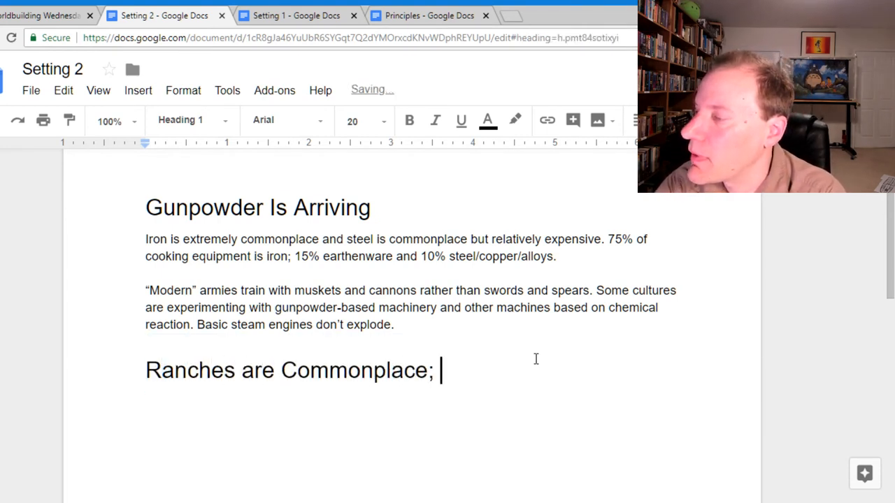
{"action": "type", "text": "Meat Is Com"}
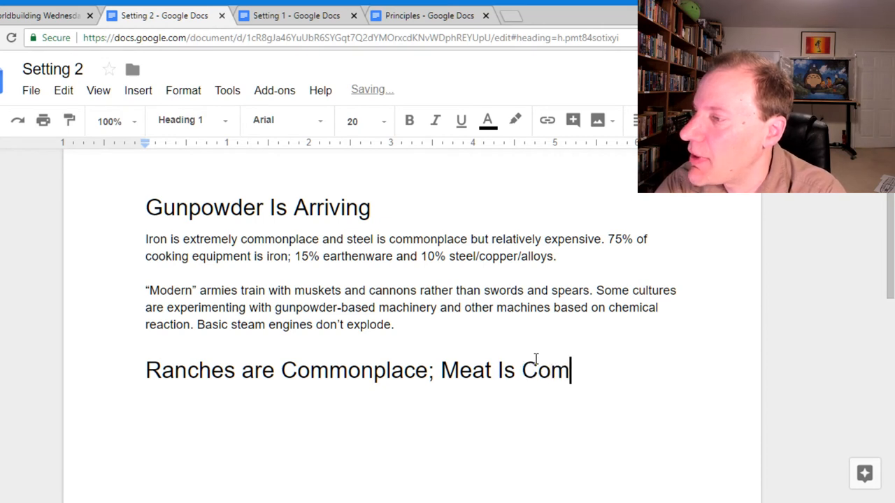
{"action": "type", "text": "mon"}
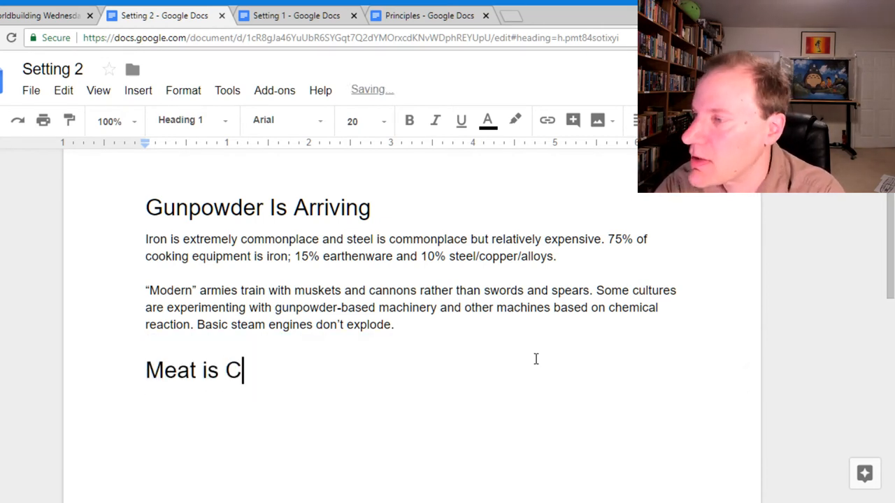
{"action": "type", "text": "ommon Through Rnachi"}
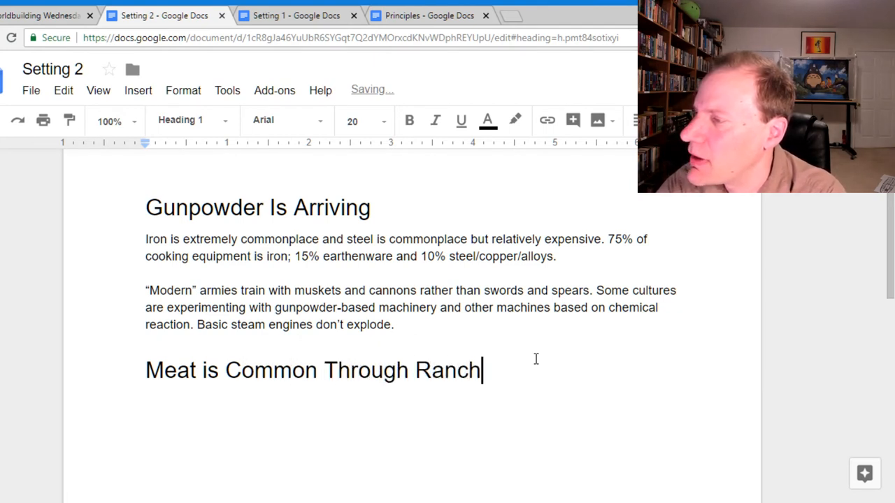
{"action": "type", "text": "ing"}
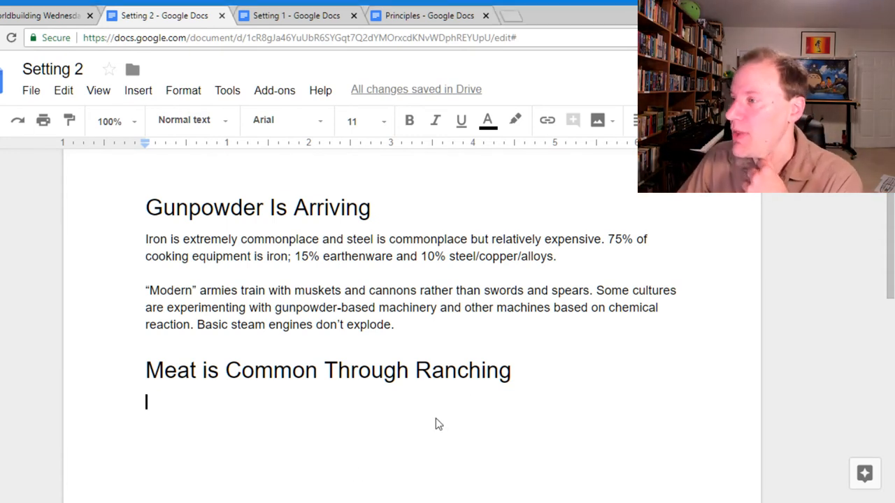
Step: Rename the heading to 'Ranching is the Default Food Method'
{"action": "triple_click", "coordinate": [327, 369]}
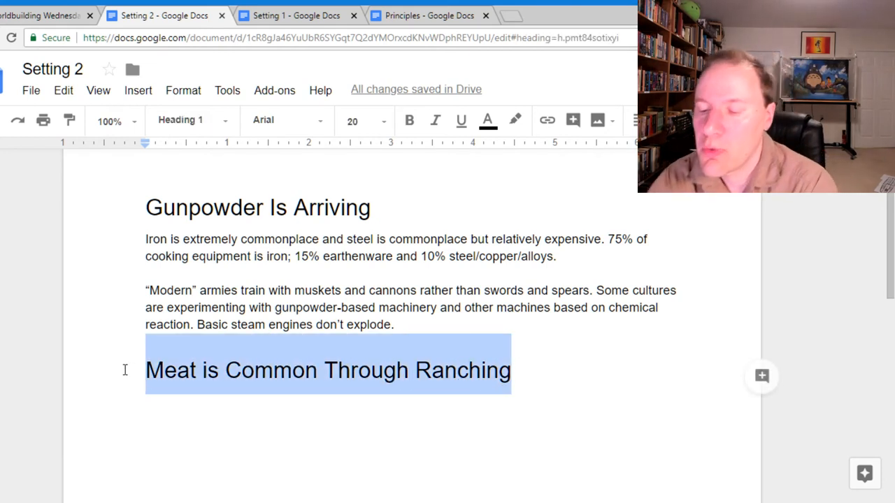
{"action": "type", "text": "Ranching is the Default"}
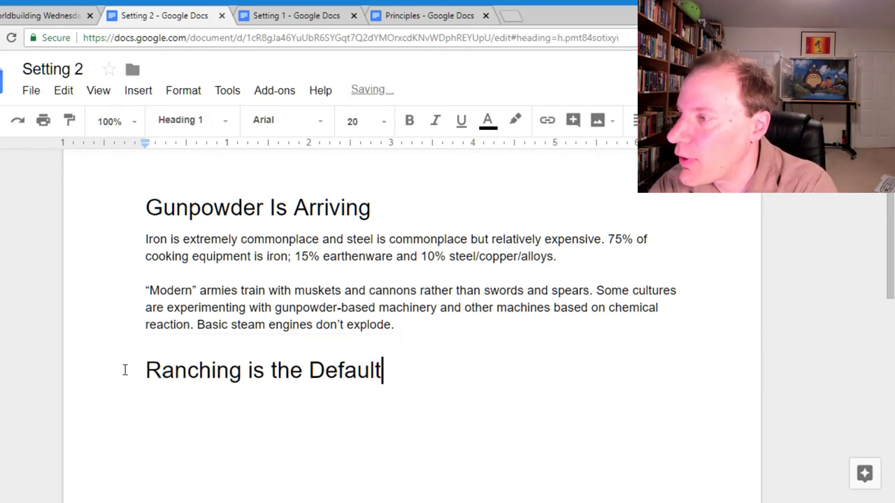
{"action": "type", "text": "Food"}
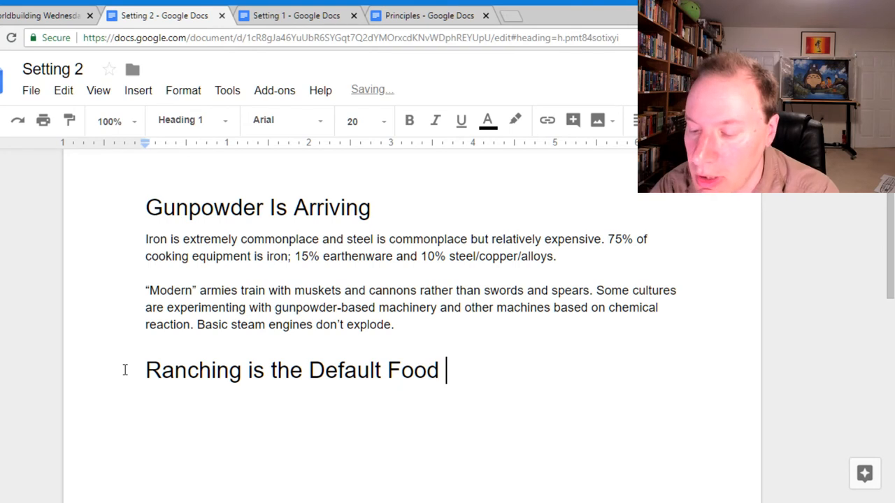
{"action": "type", "text": "Metho"}
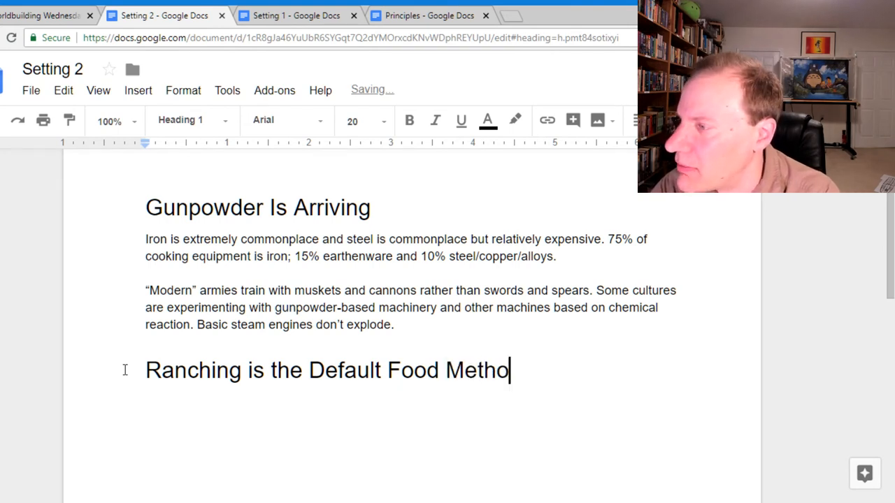
{"action": "type", "text": "d"}
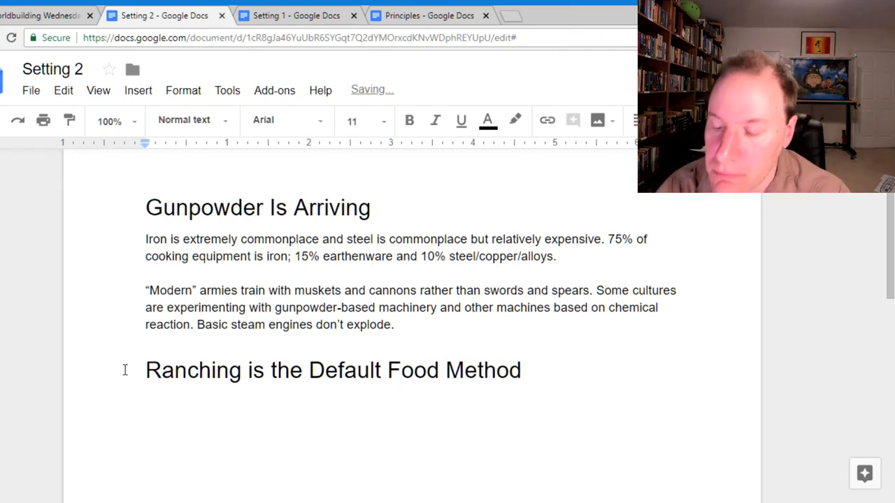
Step: Write 'Most people grow up on ranches, growing and butchering domesticated animals.'
{"action": "type", "text": "Most peopel"}
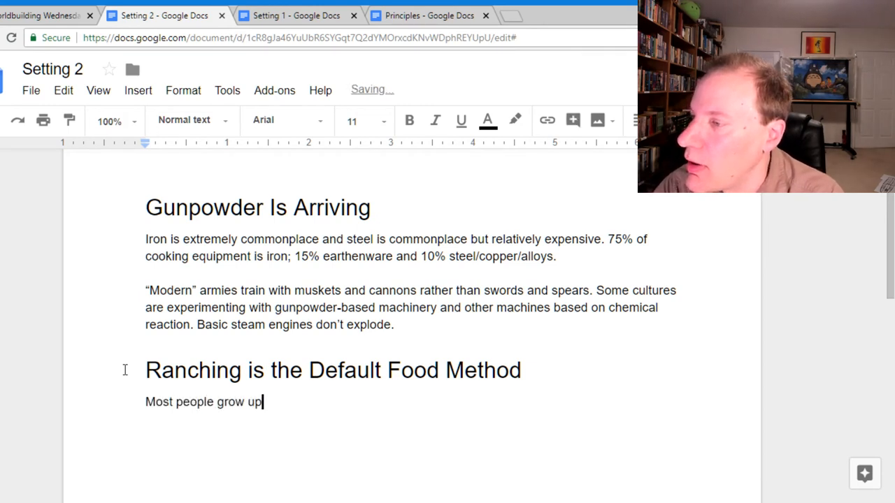
{"action": "type", "text": "on ranches"}
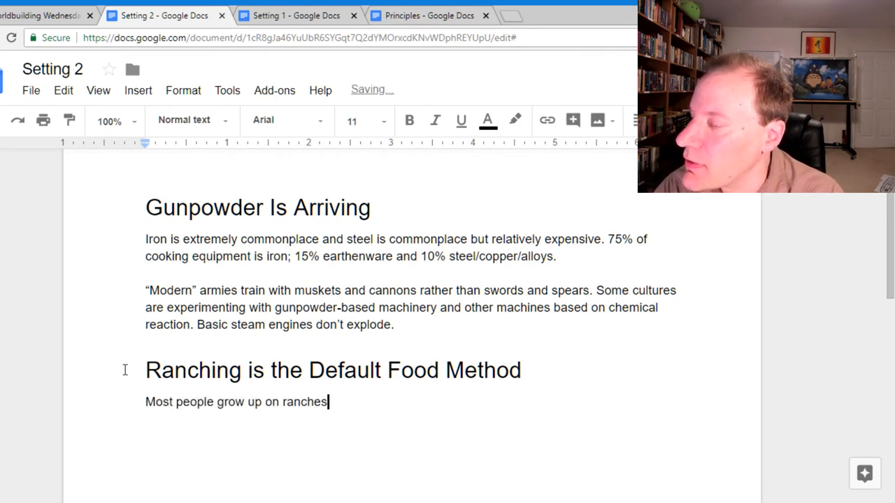
{"action": "type", "text": ", gorinw"}
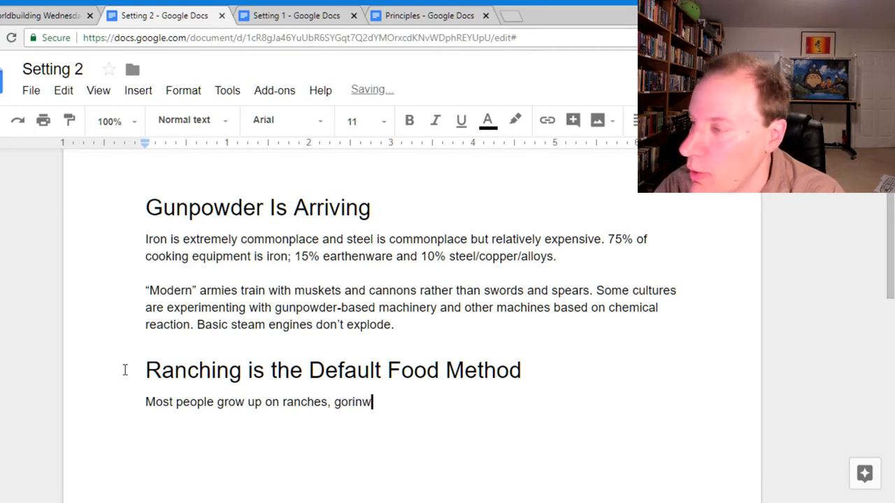
{"action": "type", "text": "growing and"}
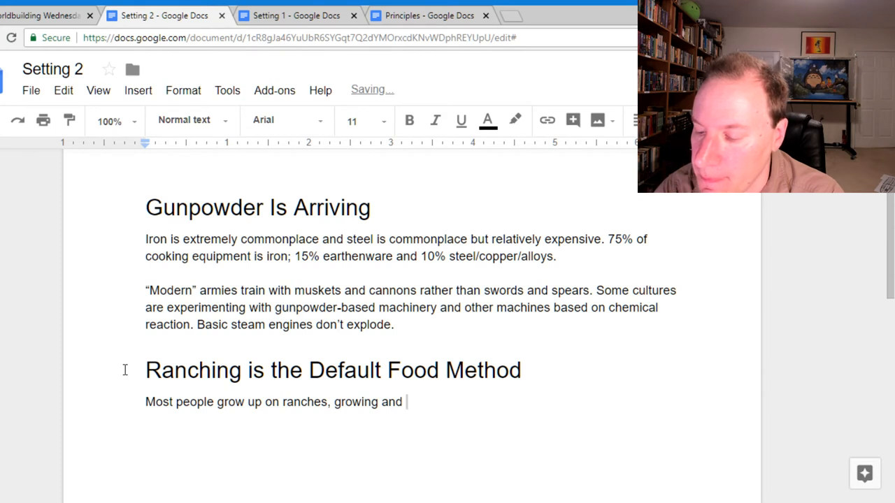
{"action": "type", "text": "butchering"}
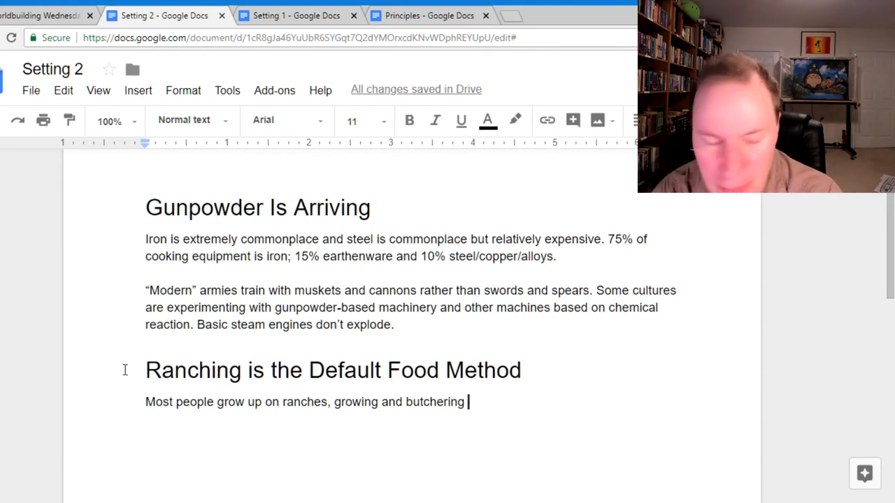
{"action": "type", "text": "domestic"}
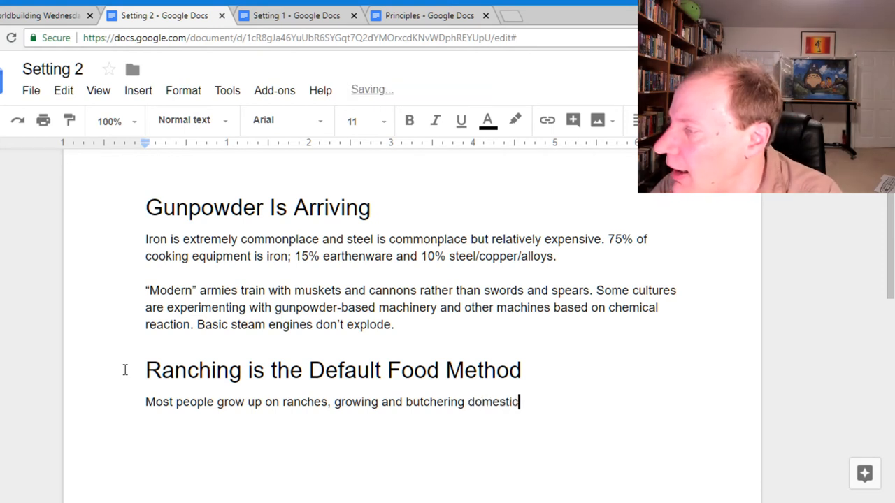
{"action": "type", "text": "ated animals."}
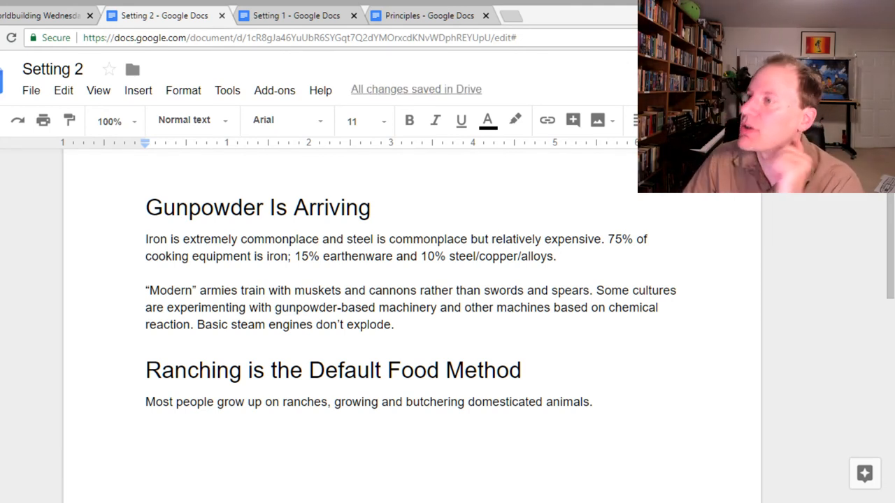
Step: Add that these animals were bred for many centuries for this express purpose
{"action": "left_click", "coordinate": [592, 401]}
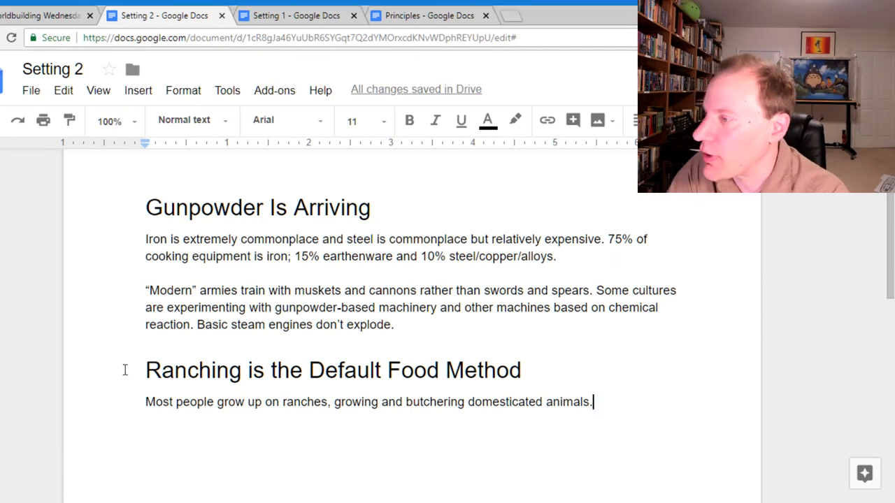
{"action": "type", "text": "These animsla"}
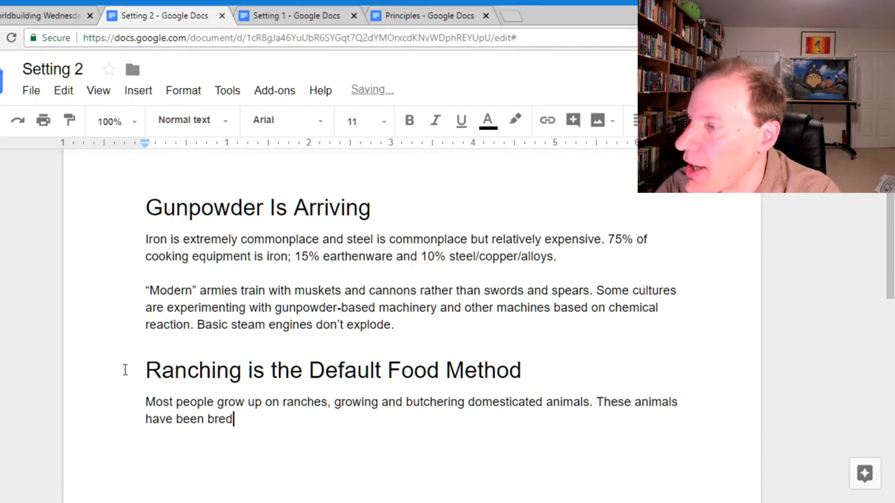
{"action": "type", "text": "for many cneturi"}
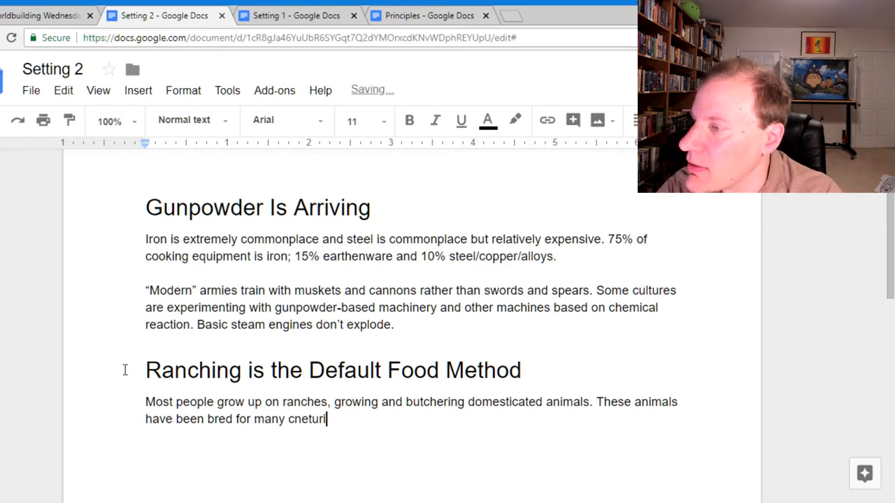
{"action": "type", "text": "enturies for"}
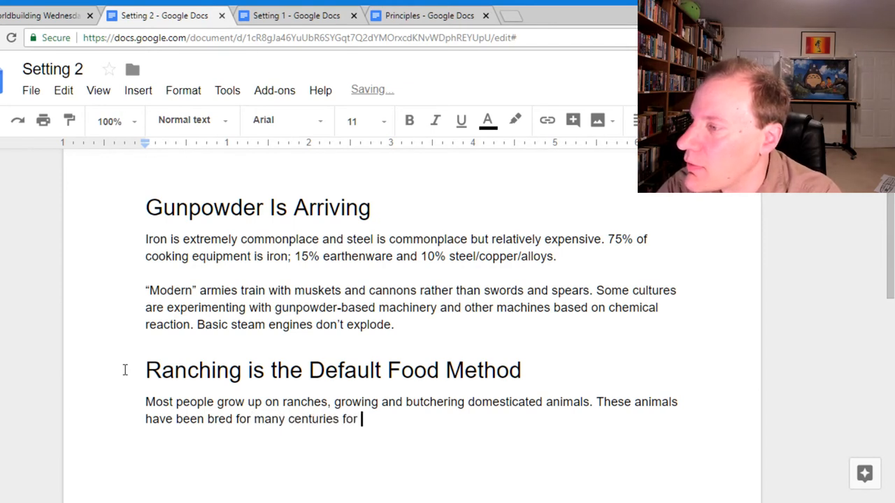
{"action": "type", "text": "this express purpo"}
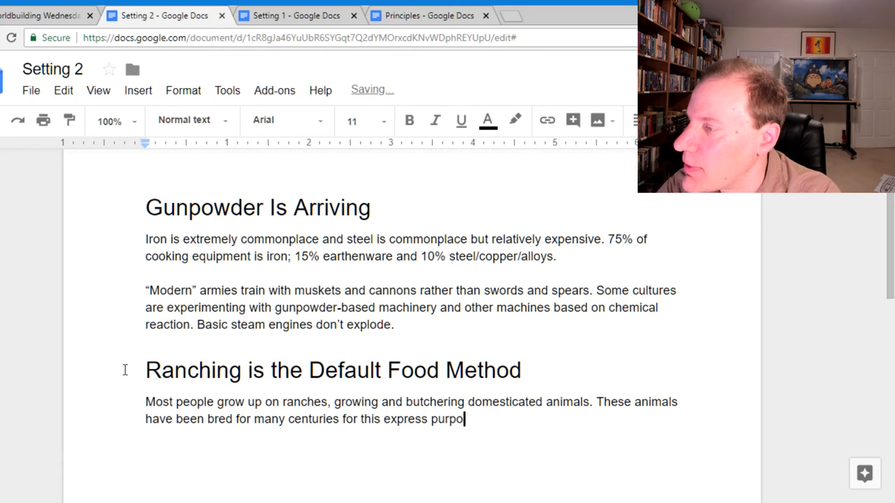
{"action": "type", "text": "se"}
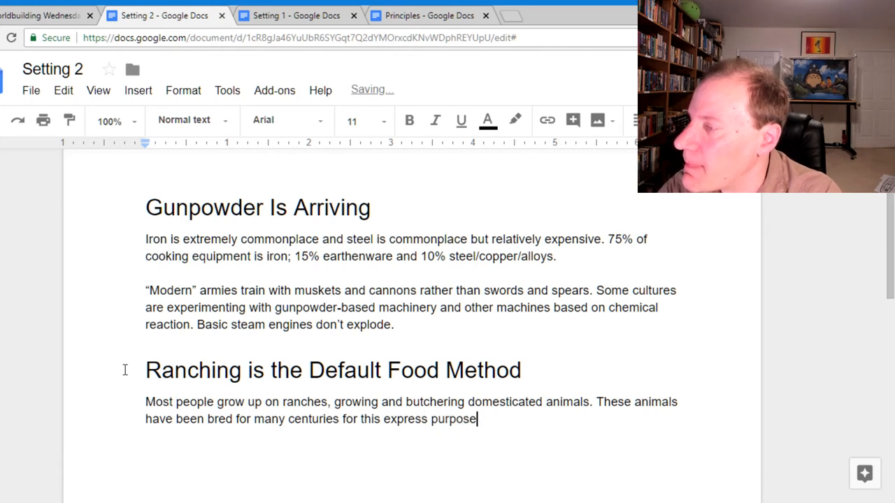
Step: Continue: over a dozen different species exist only as food for humans
{"action": "type", "text": ", and there are h"}
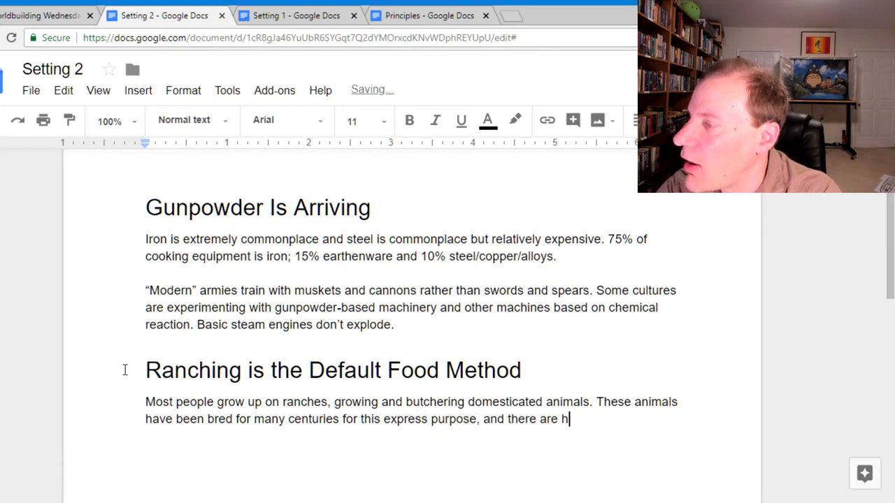
{"action": "type", "text": "alf a dozen"}
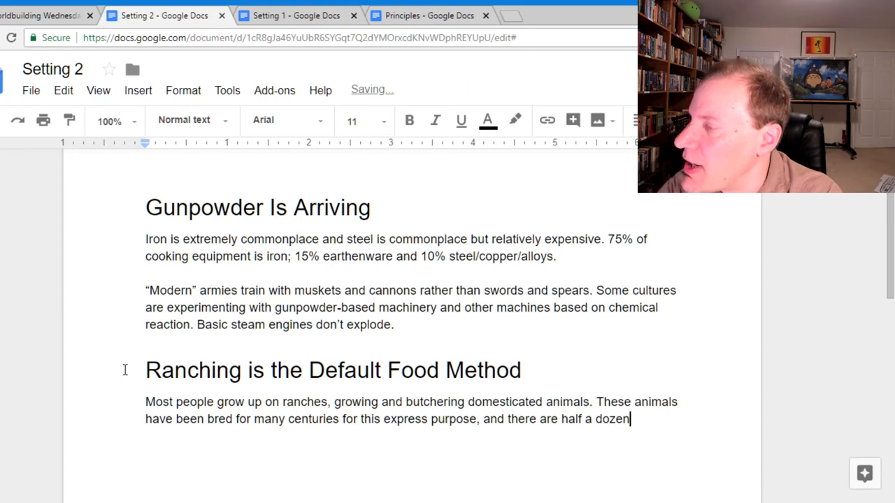
{"action": "type", "text": "over a dozen"}
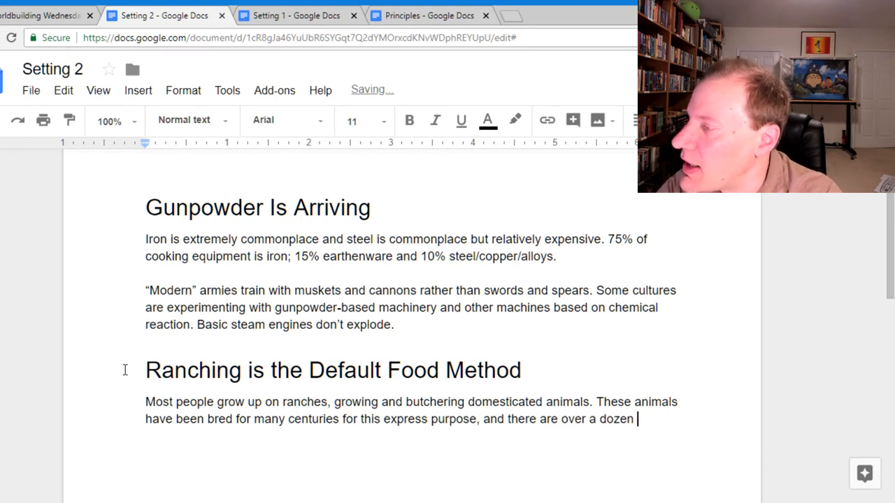
{"action": "type", "text": "different"}
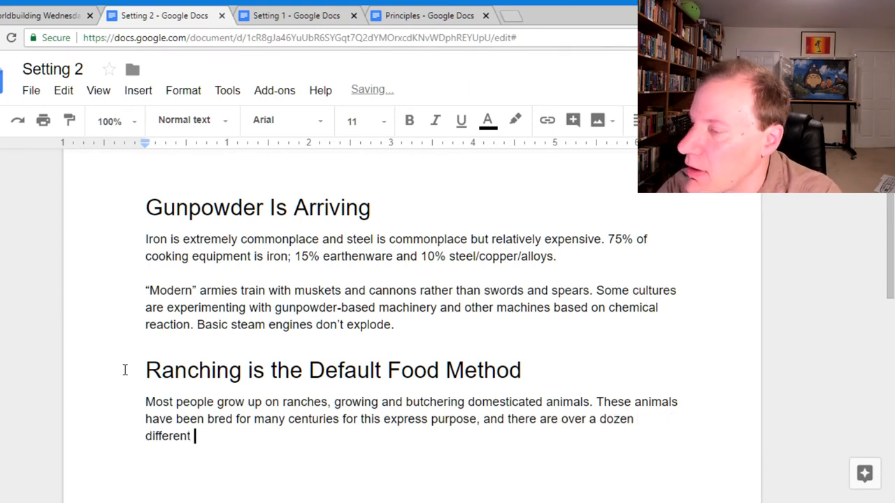
{"action": "type", "text": "species b"}
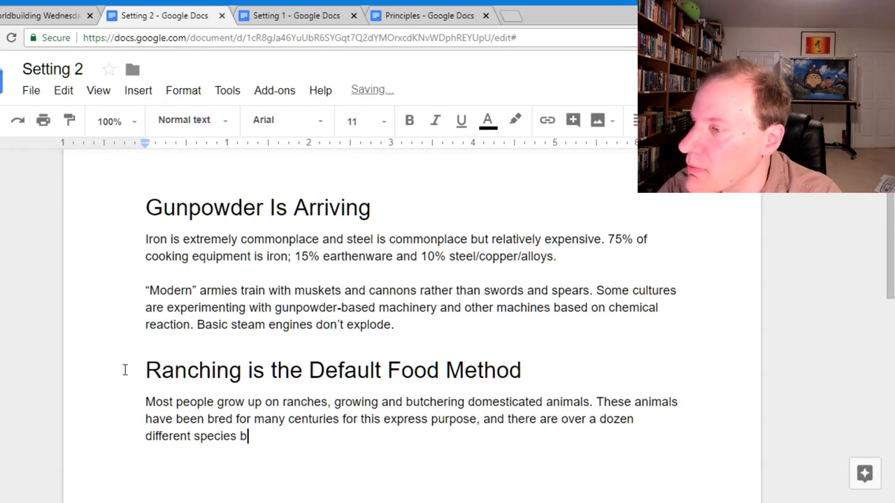
{"action": "type", "text": "hat"}
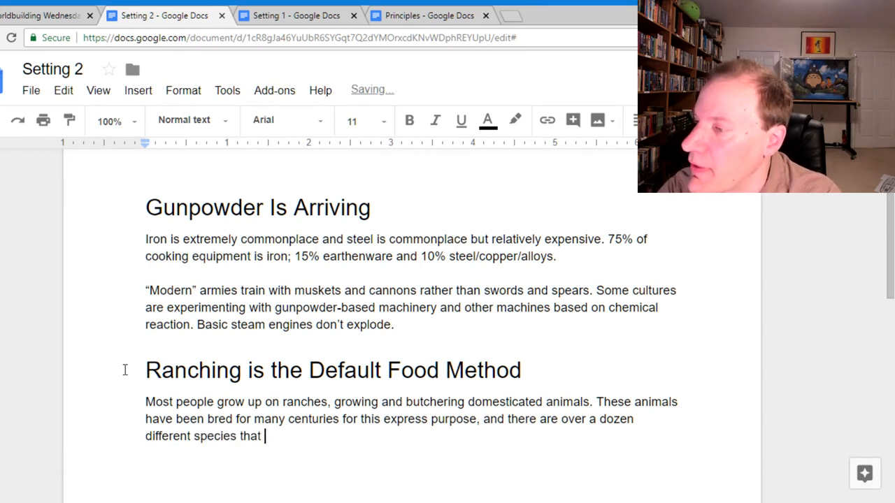
{"action": "type", "text": "only e"}
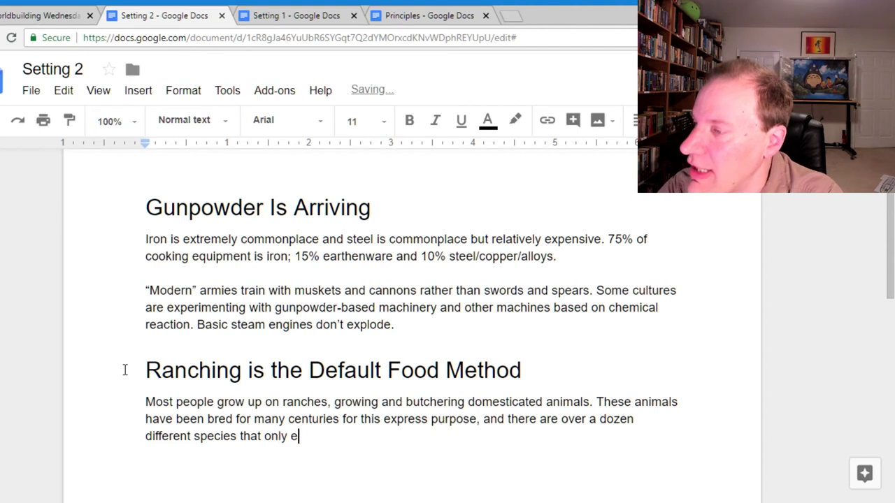
{"action": "type", "text": "xist for"}
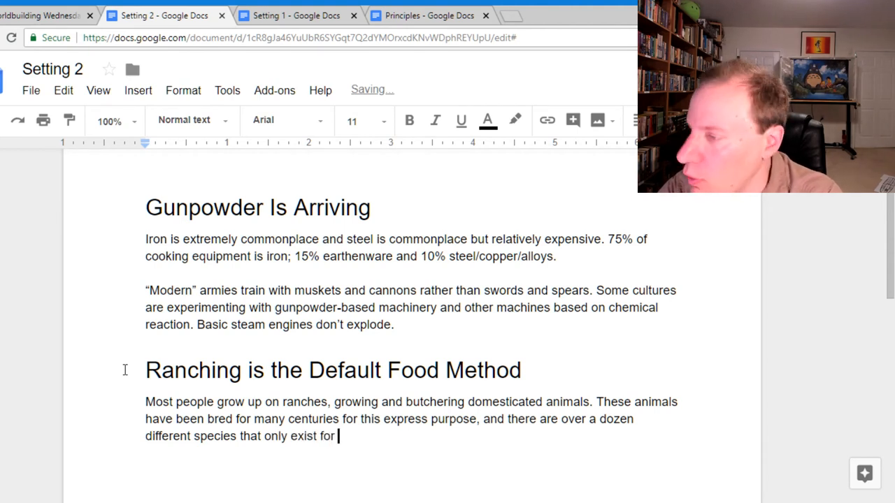
{"action": "type", "text": "fodo."}
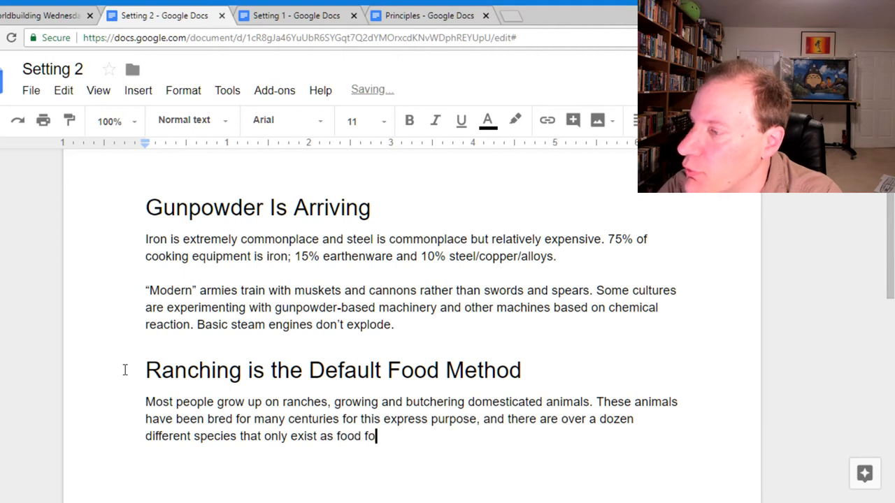
{"action": "type", "text": "r humans."}
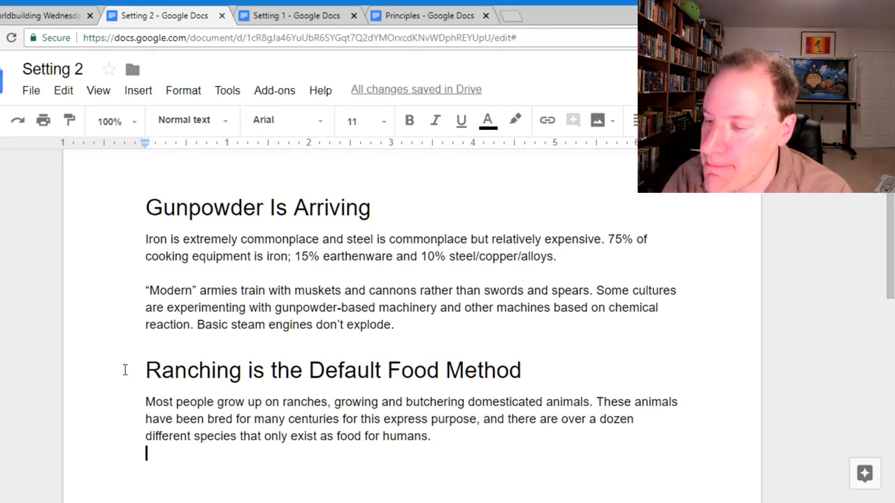
Step: Start a new paragraph on animals that are barely conscious, bred into extreme stupidity
{"action": "type", "text": "Some of these animals are barely"}
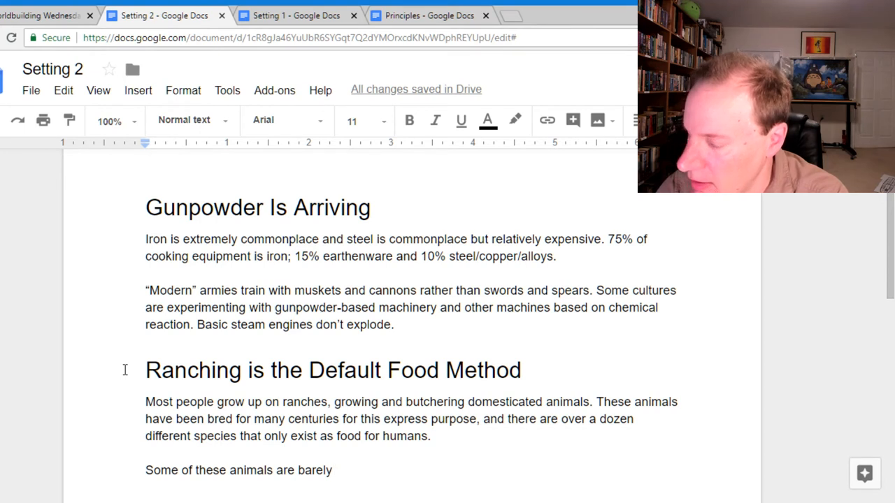
{"action": "key", "text": "backspace"}
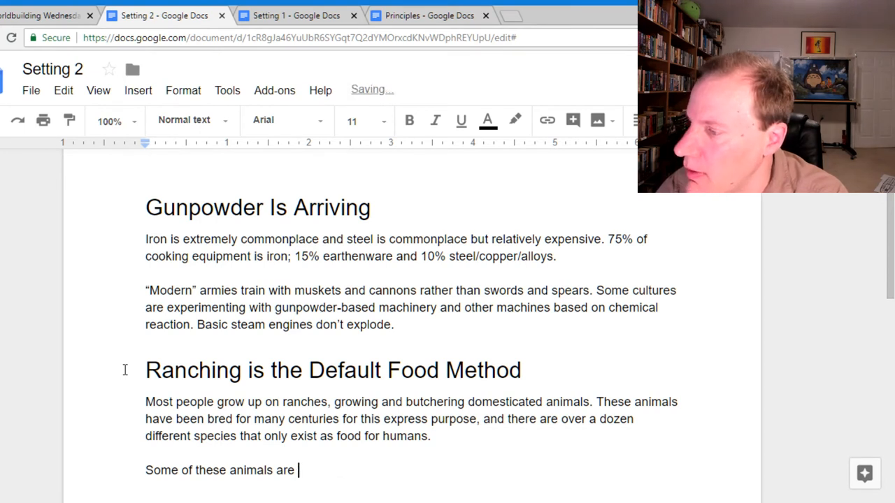
{"action": "type", "text": "barely conscious."}
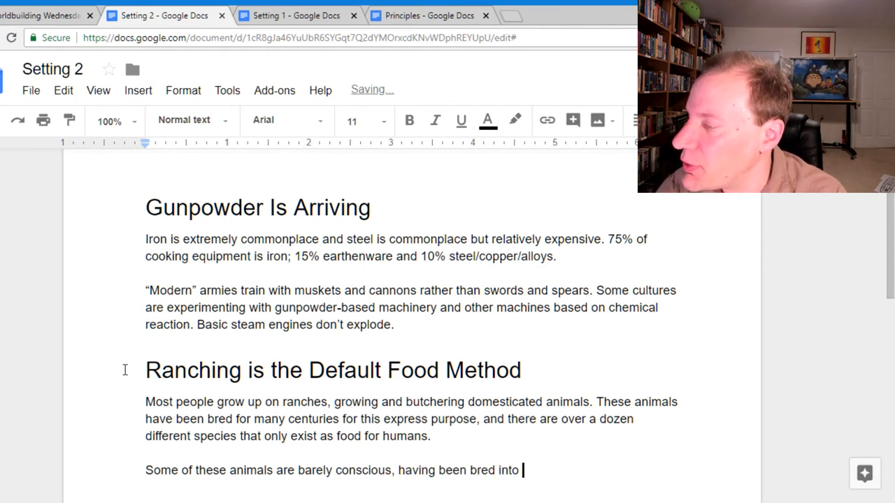
{"action": "type", "text": "extre"}
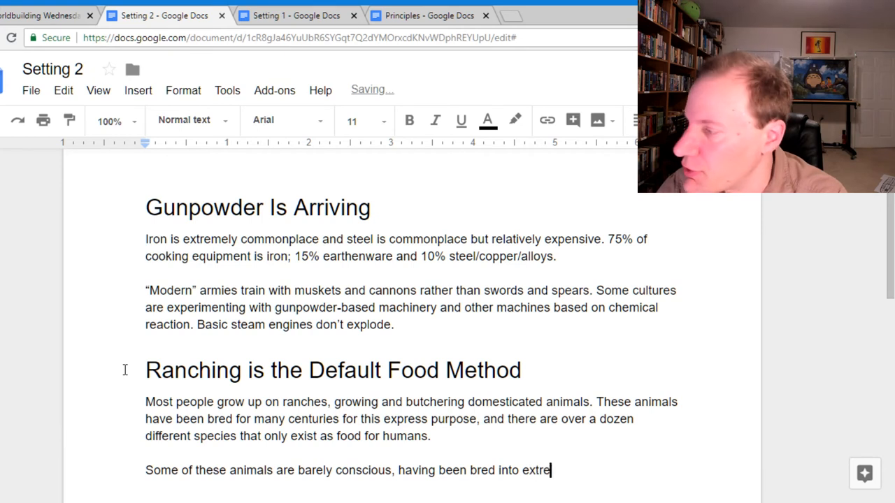
{"action": "type", "text": "me stupidity."}
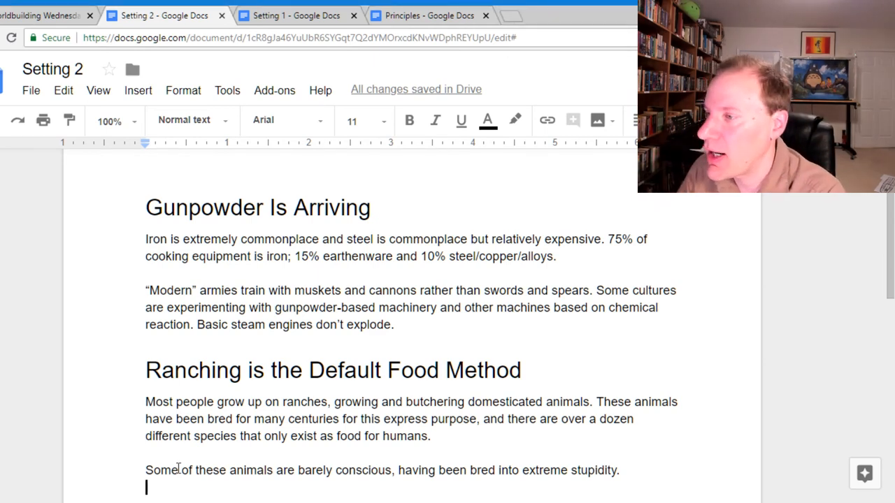
Step: Write 'There are vast tracts of land, and people generally live in large groups on shared ranches.'
{"action": "type", "text": "T"}
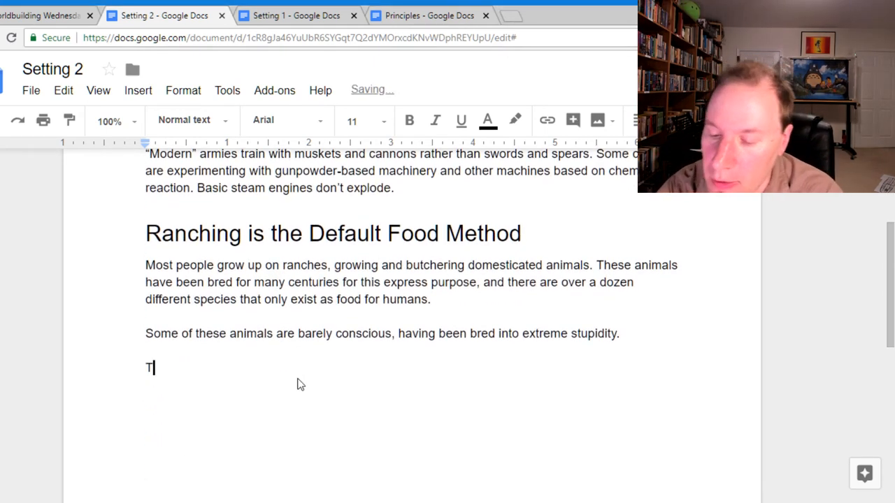
{"action": "type", "text": "here are vast tr"}
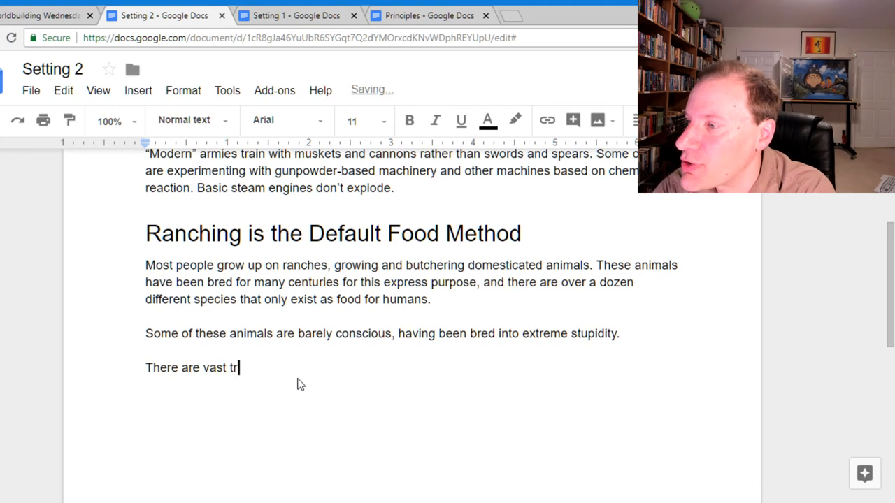
{"action": "type", "text": "acts of land"}
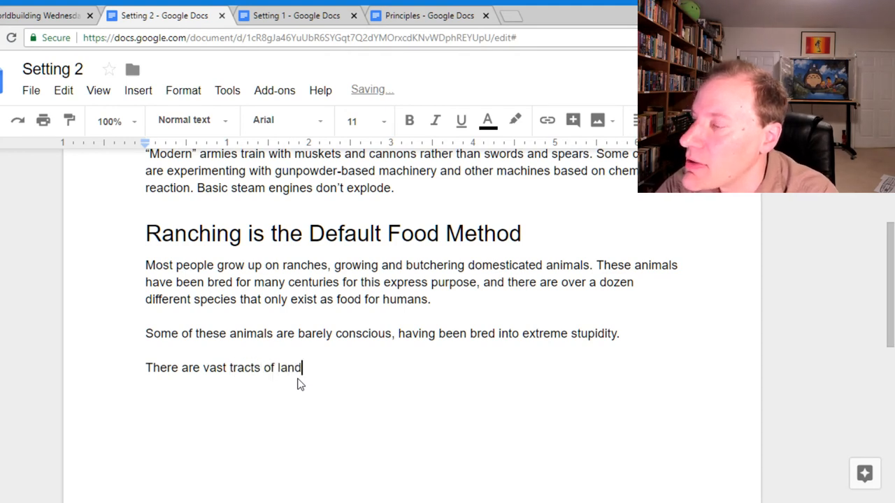
{"action": "type", "text": ", and people generally live"}
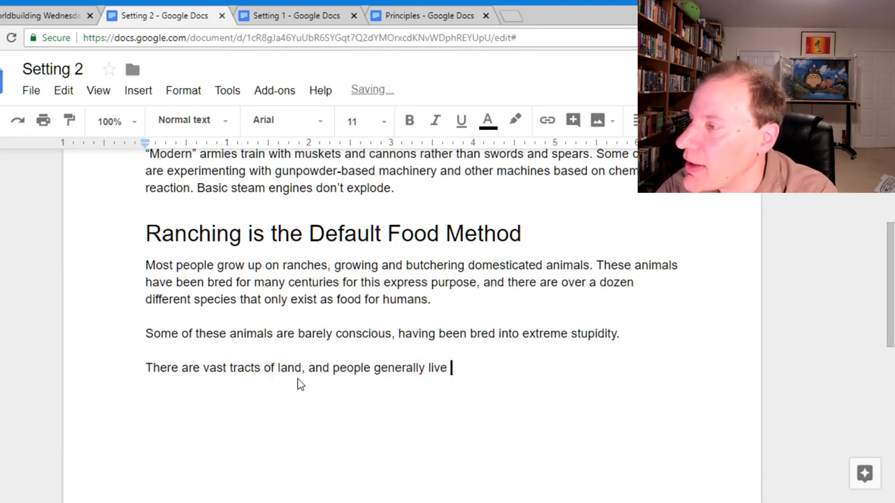
{"action": "type", "text": "in"}
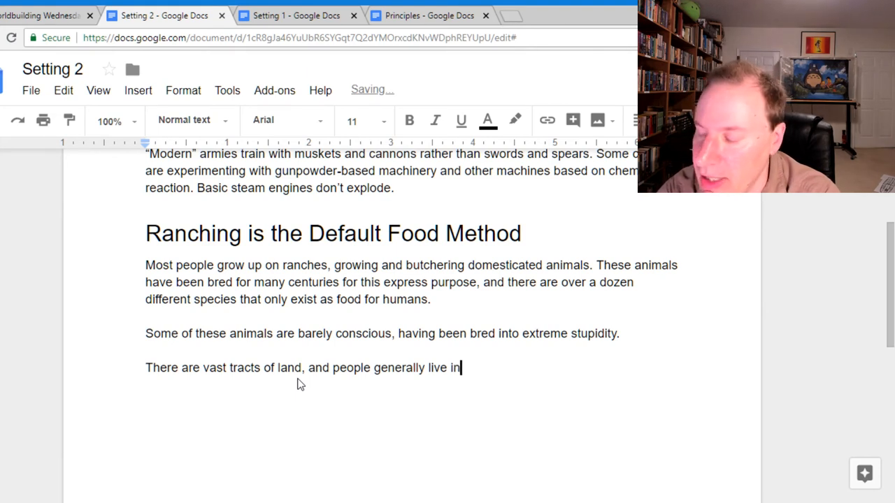
{"action": "type", "text": "large groups on"}
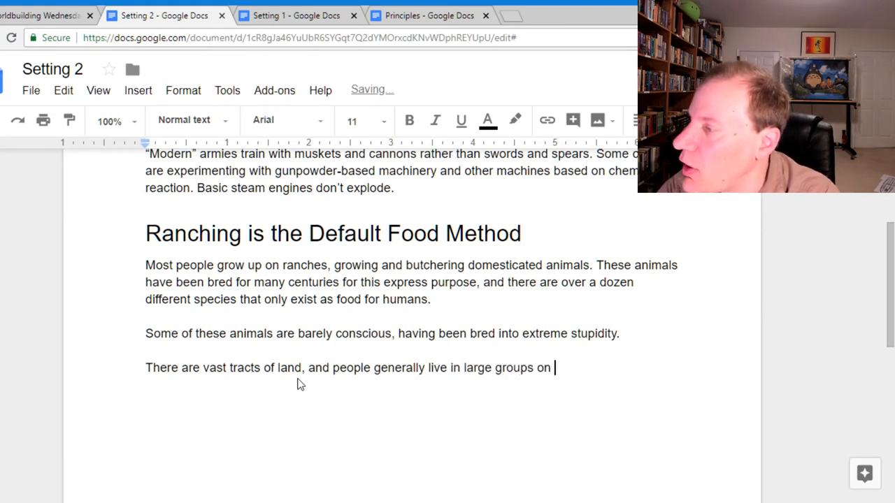
{"action": "type", "text": "shared ranches."}
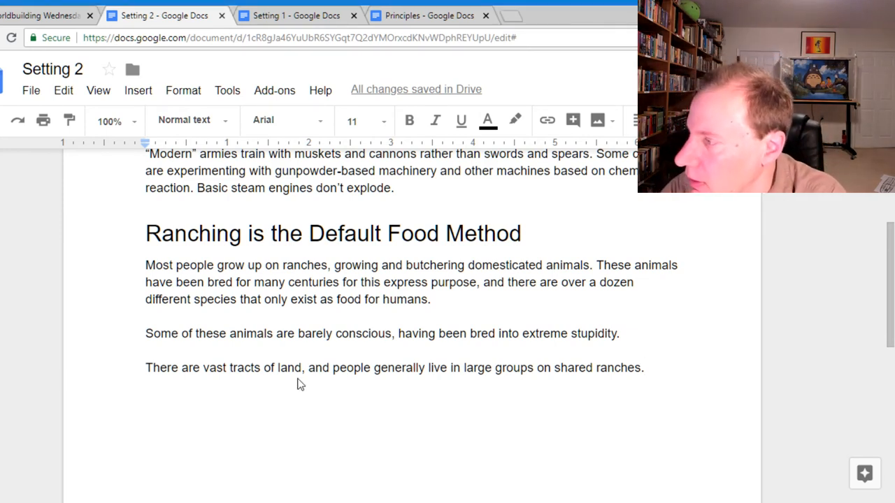
Step: Write 'People generally travel large distances, so there are multiple mount and pack animals.' under Ranching
{"action": "type", "text": "People t"}
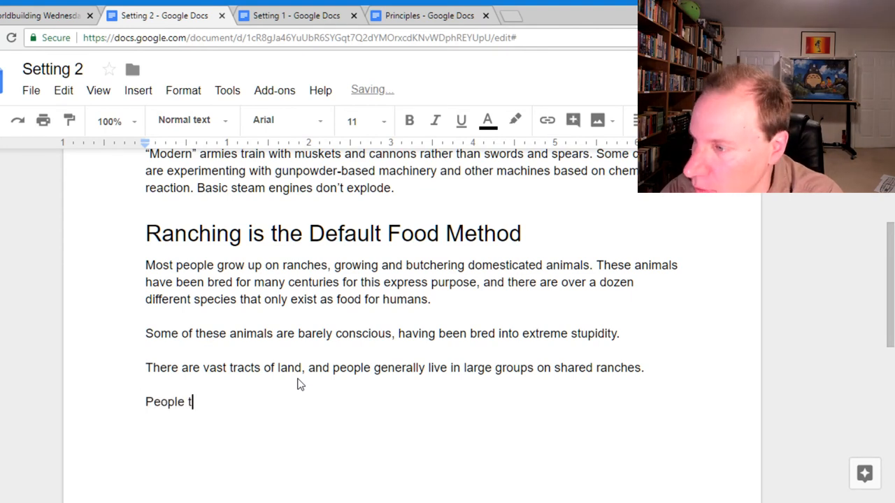
{"action": "type", "text": "generally travel"}
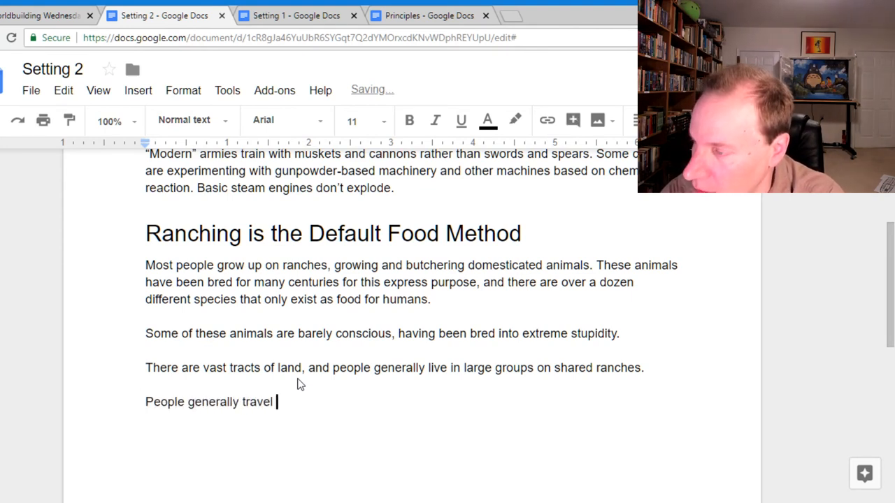
{"action": "type", "text": "large distanc"}
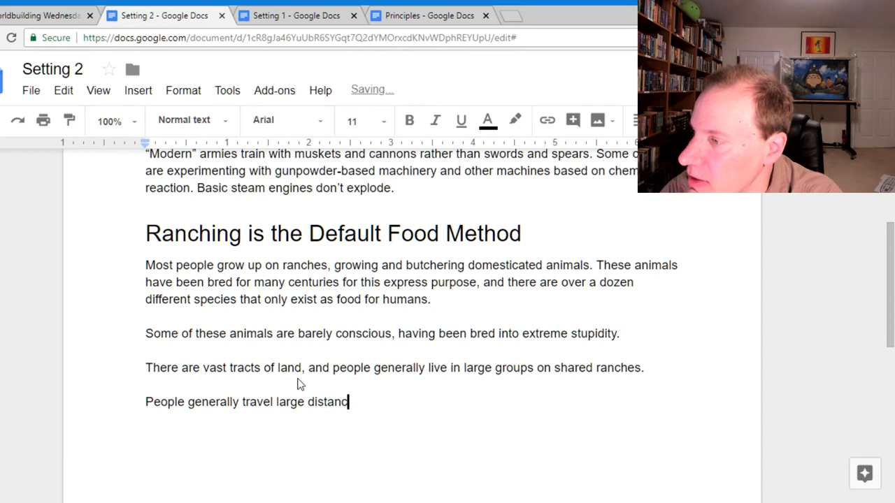
{"action": "type", "text": "es, so there are"}
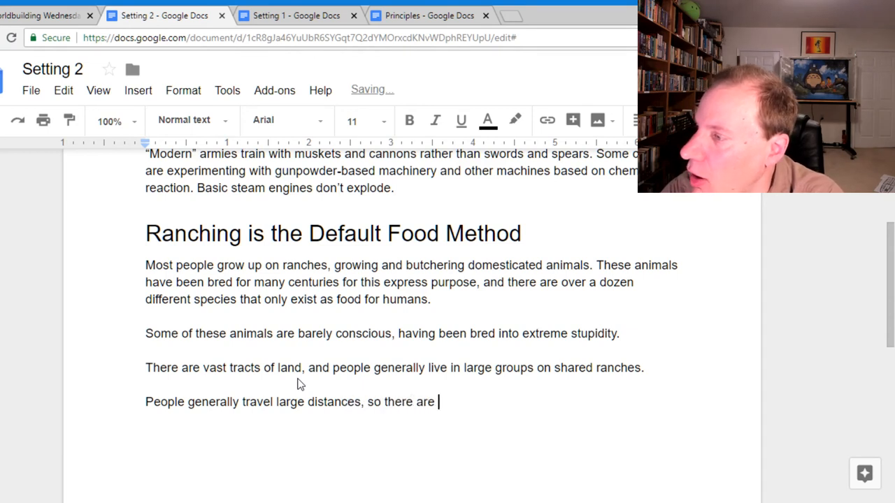
{"action": "type", "text": "multiple"}
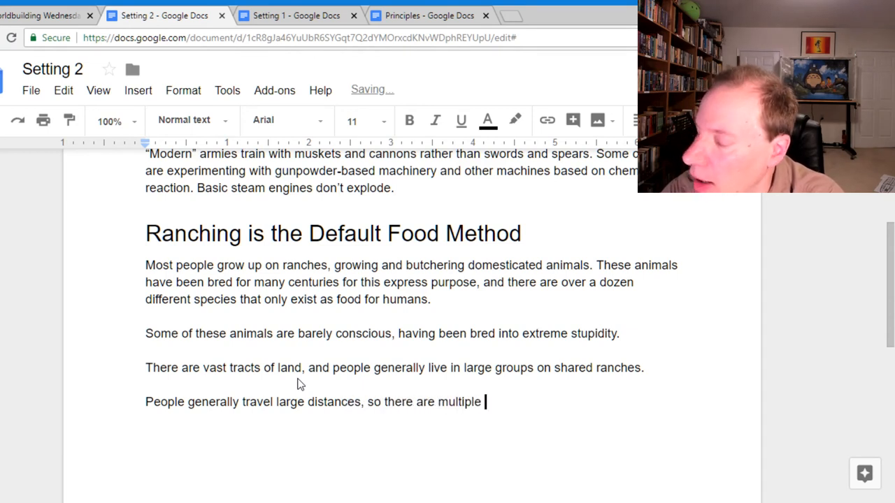
{"action": "type", "text": "mount and pack an"}
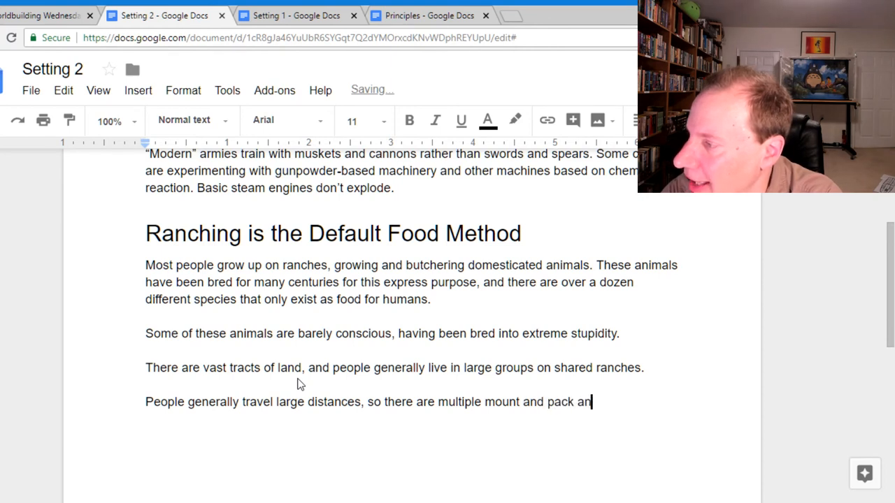
{"action": "type", "text": "imals."}
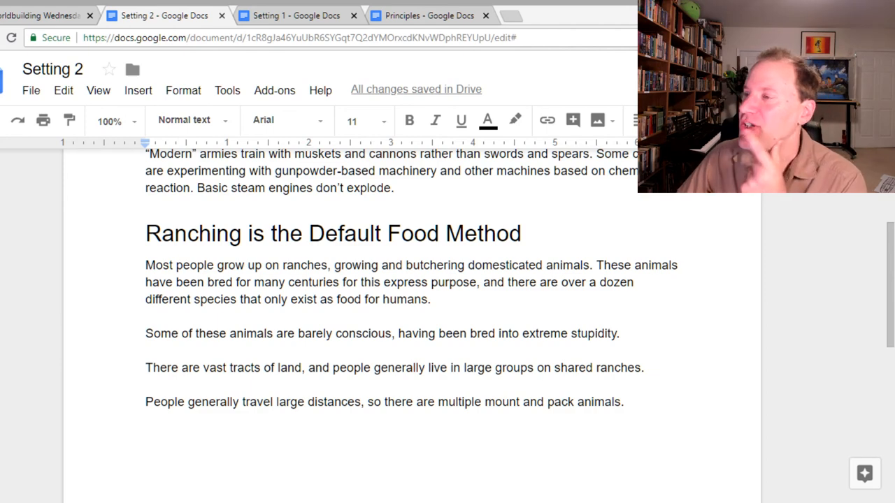
{"action": "left_click", "coordinate": [622, 401]}
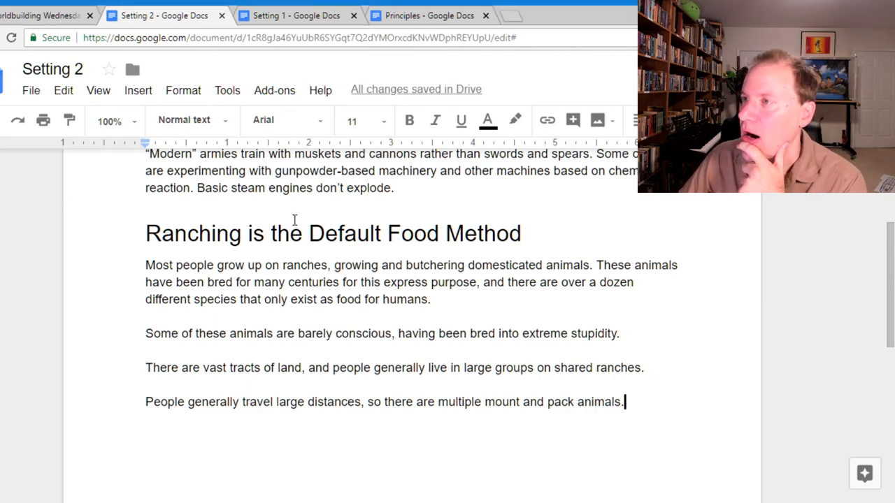
Step: Review the Gunpowder section, then switch to the Setting 1 document
{"action": "scroll", "scroll_direction": "up", "scroll_amount": 3}
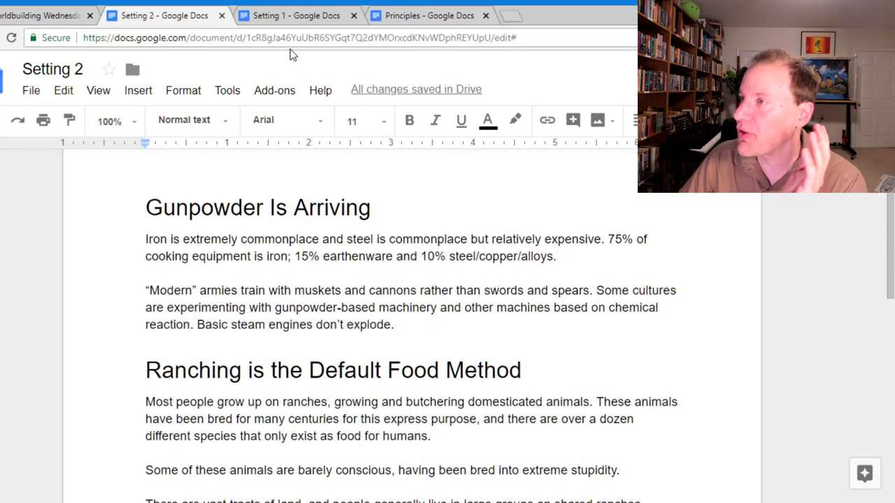
{"action": "left_click", "coordinate": [293, 16]}
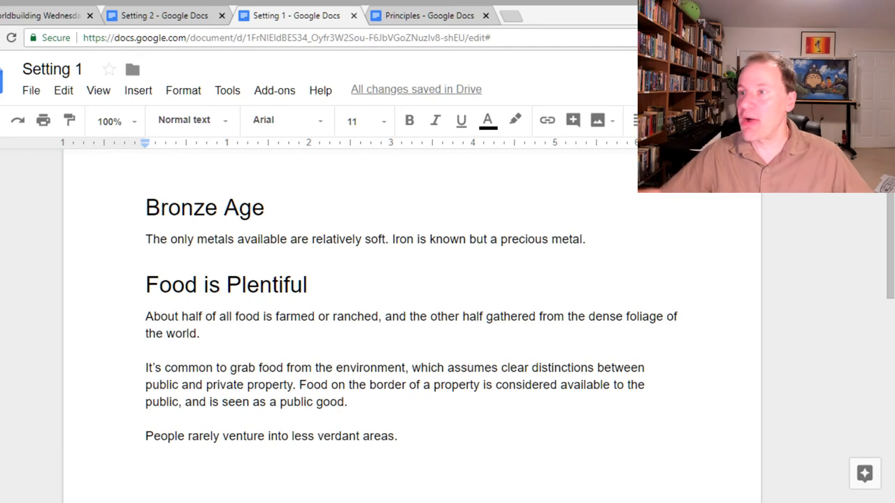
Step: Replace 'precious' with 'an expensive and rare' in the Bronze Age iron description
{"action": "left_click", "coordinate": [397, 436]}
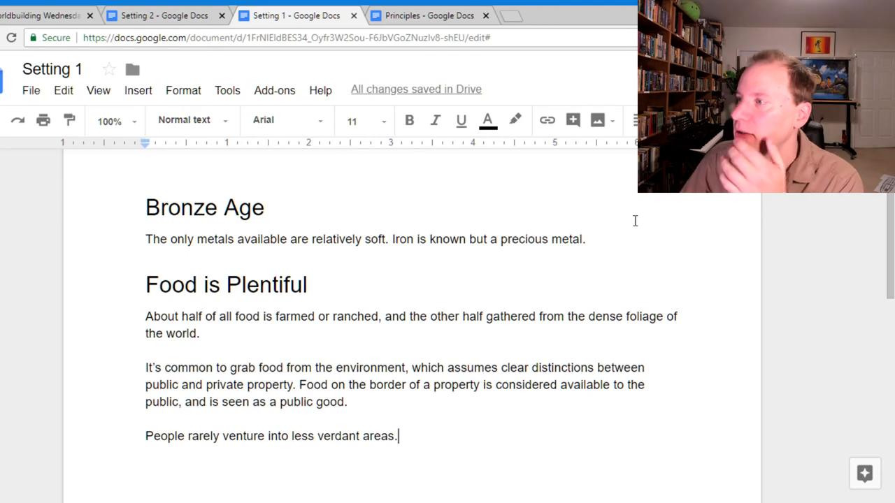
{"action": "mouse_move", "coordinate": [643, 248]}
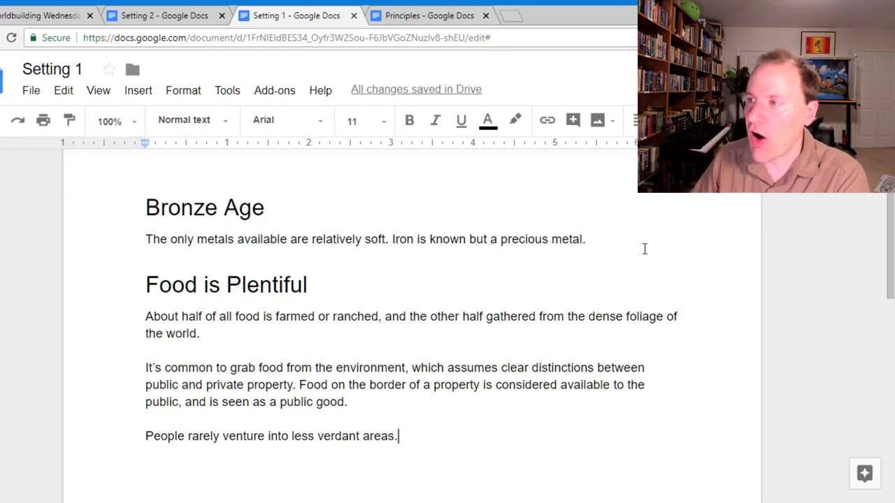
{"action": "mouse_move", "coordinate": [529, 251]}
{"action": "type", "text": "a "}
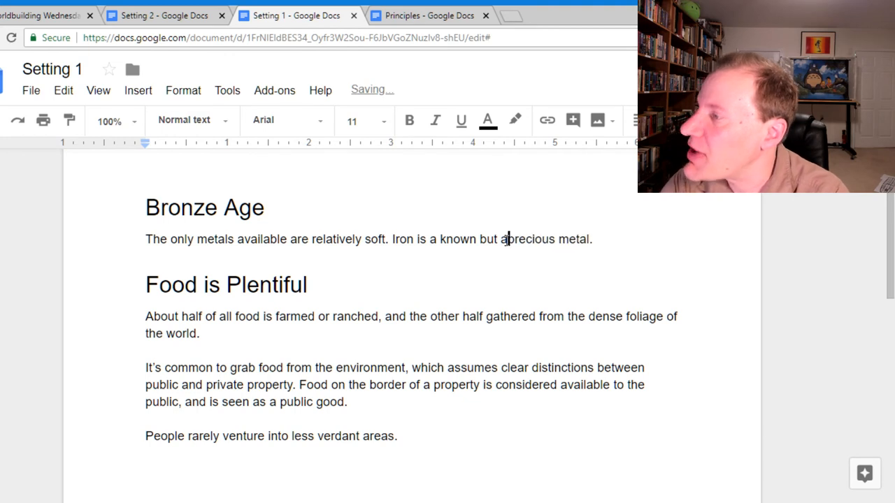
{"action": "double_click", "coordinate": [524, 239]}
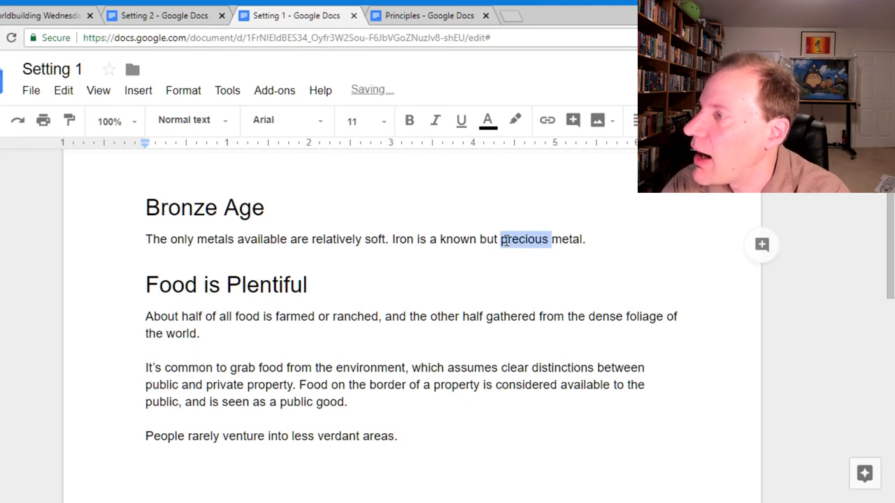
{"action": "type", "text": "an expensive and ra"}
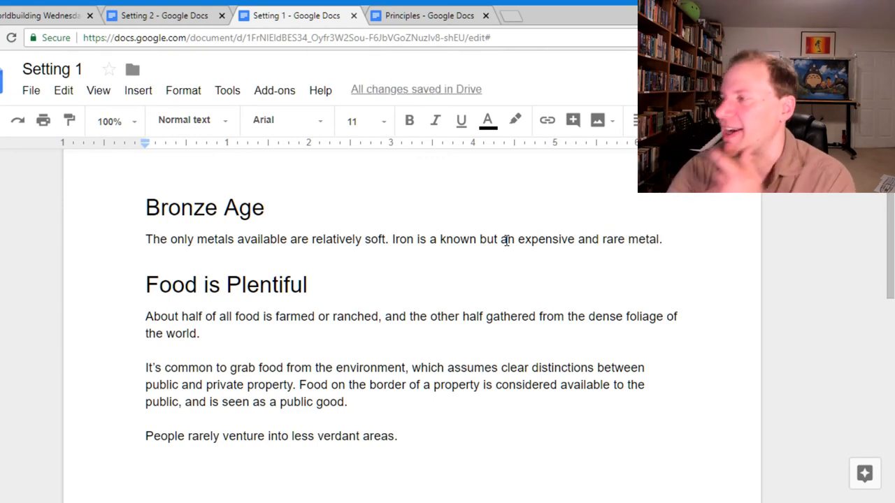
{"action": "mouse_move", "coordinate": [489, 285]}
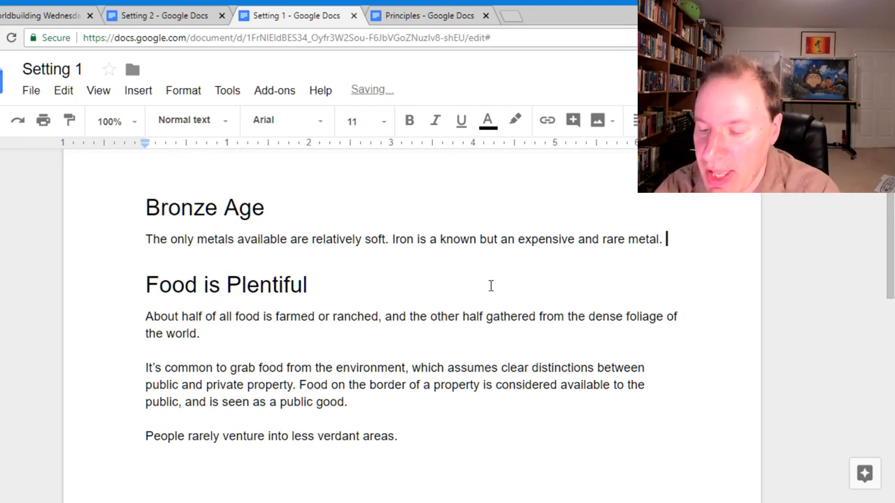
Step: Add the sentence 'Most cooking is done with earthenware and some copper/brass.'
{"action": "type", "text": "Most cooking is don"}
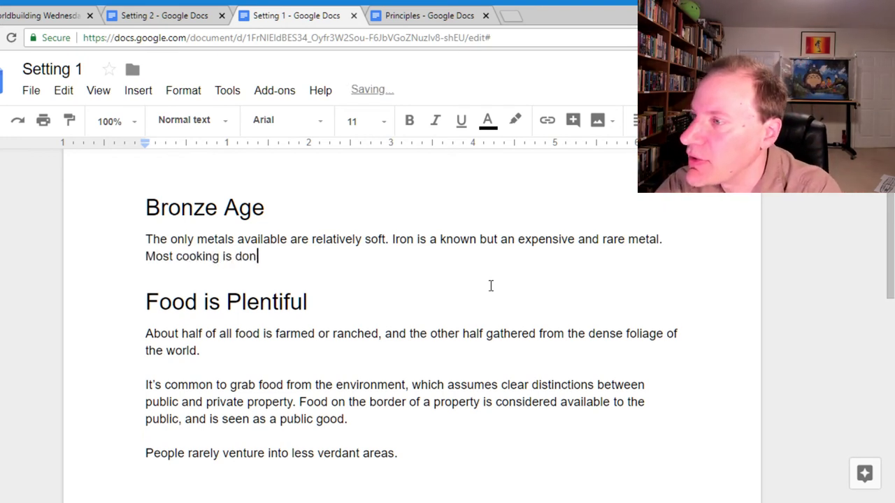
{"action": "type", "text": "e with"}
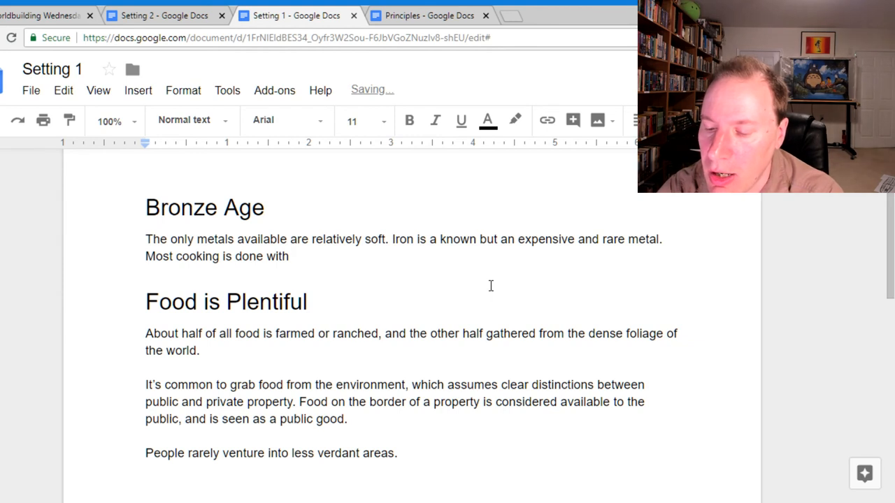
{"action": "type", "text": "earthenware"}
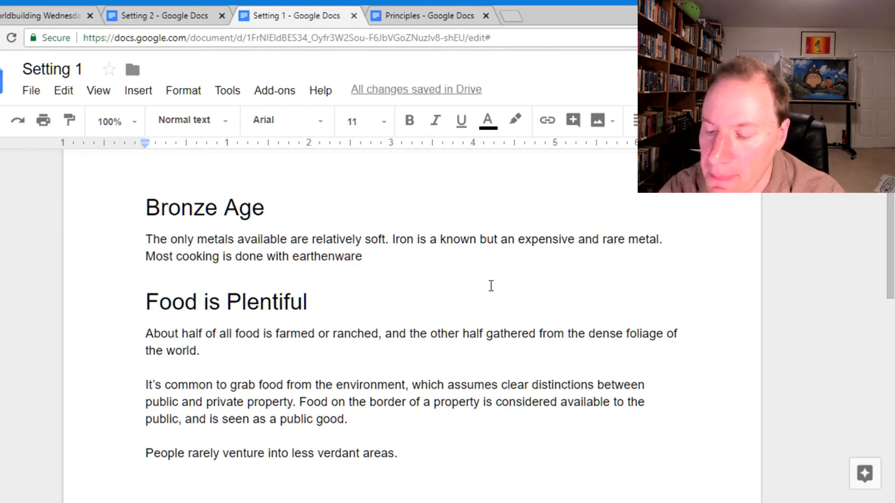
{"action": "type", "text": "and some"}
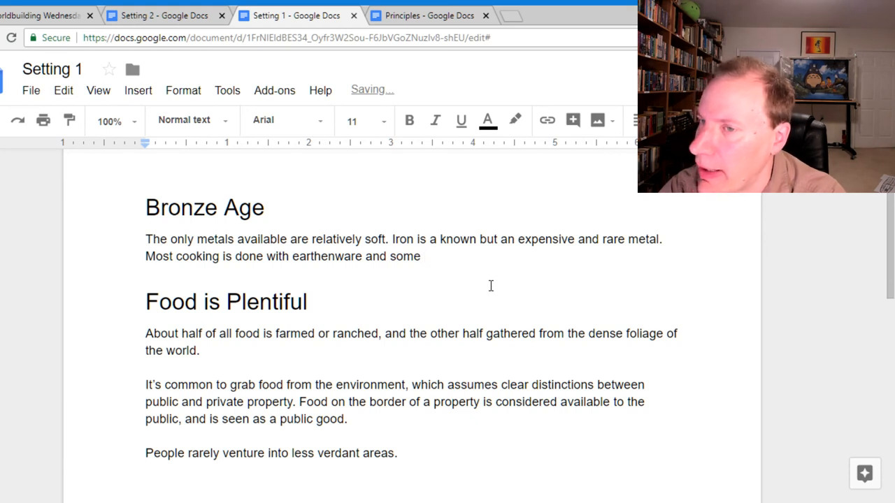
{"action": "type", "text": "copper/bras"}
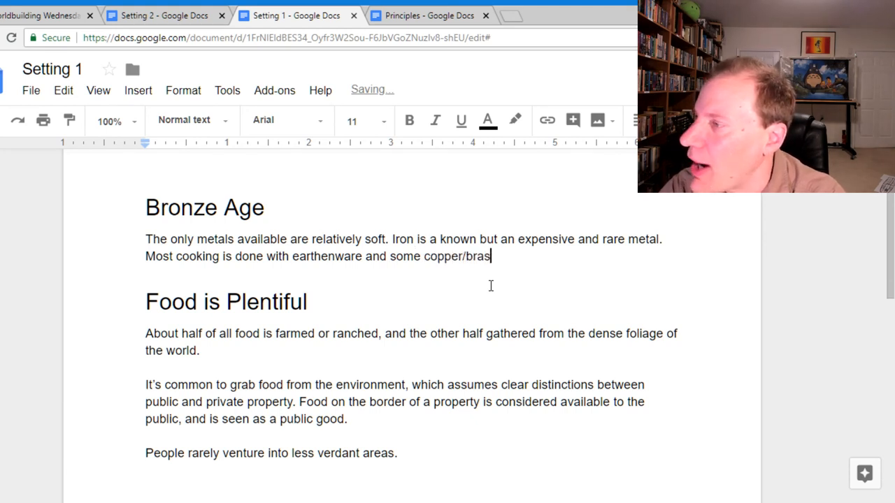
{"action": "type", "text": "s."}
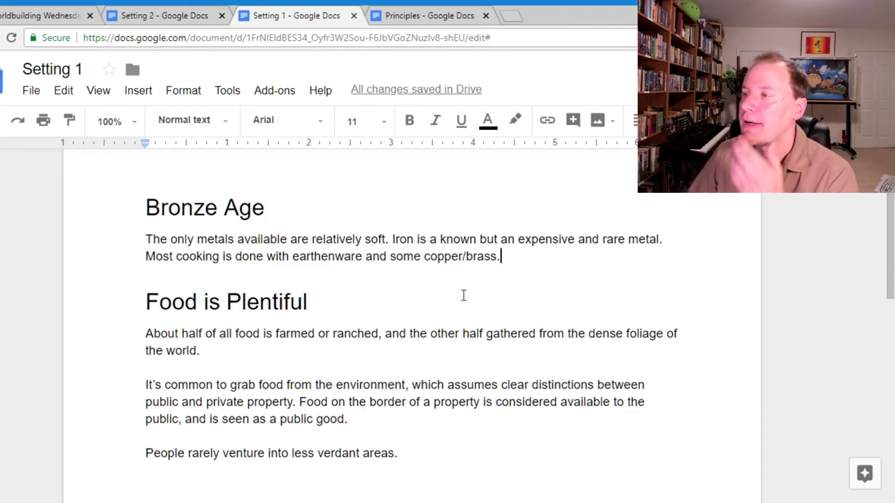
{"action": "scroll", "scroll_direction": "down", "scroll_amount": 3}
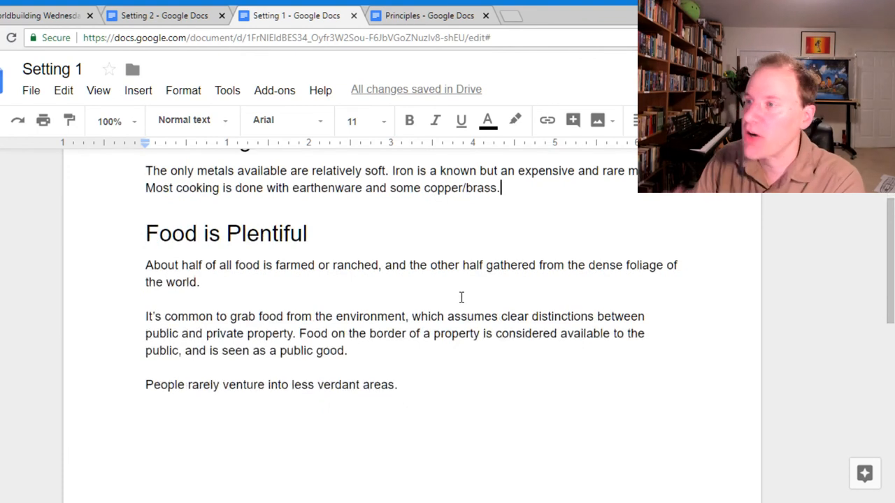
{"action": "left_click", "coordinate": [200, 282]}
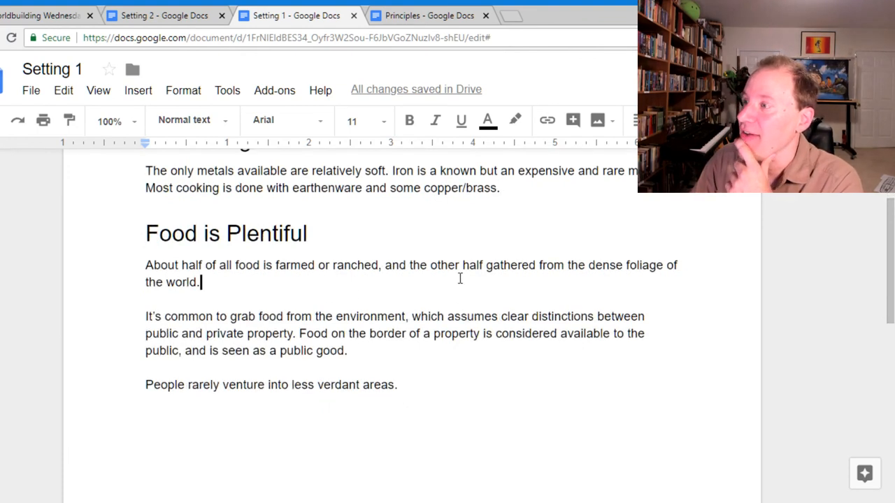
{"action": "mouse_move", "coordinate": [507, 280]}
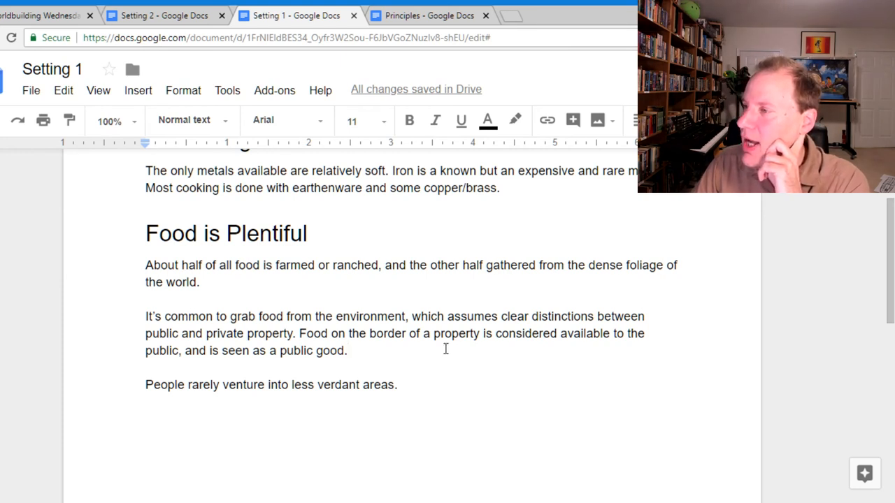
{"action": "mouse_move", "coordinate": [434, 353]}
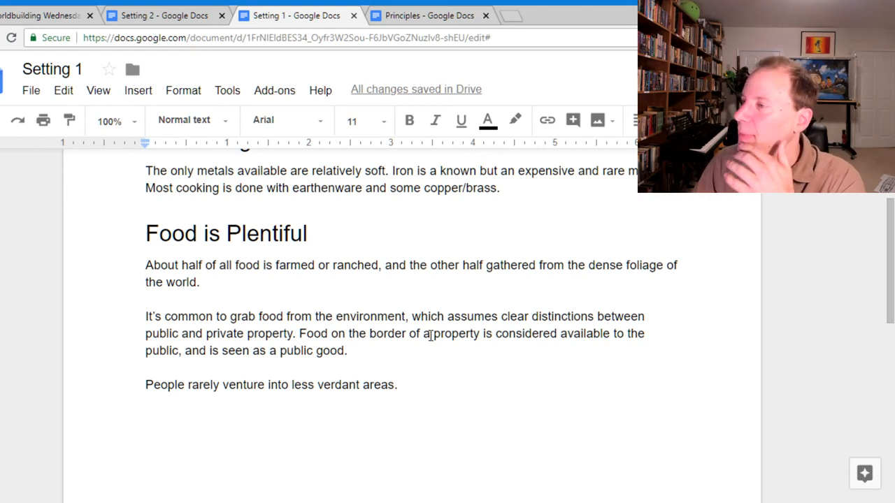
{"action": "scroll", "scroll_direction": "up", "scroll_amount": 3}
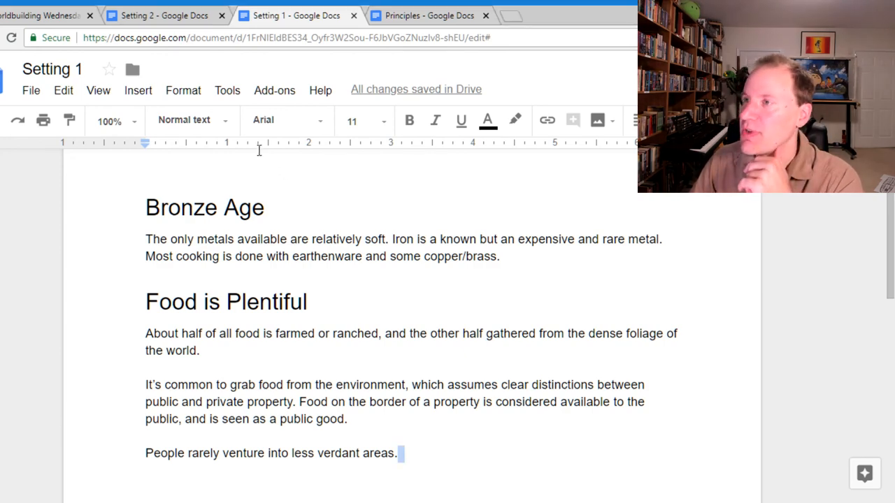
Step: In Setting 2, start a new line under Gunpowder Is Arriving reading 'Ore is very common.'
{"action": "left_click", "coordinate": [165, 16]}
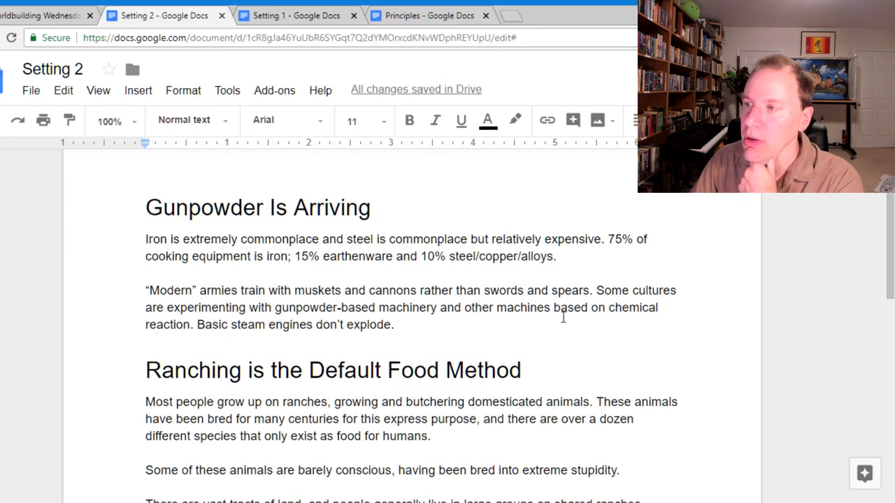
{"action": "mouse_move", "coordinate": [554, 333]}
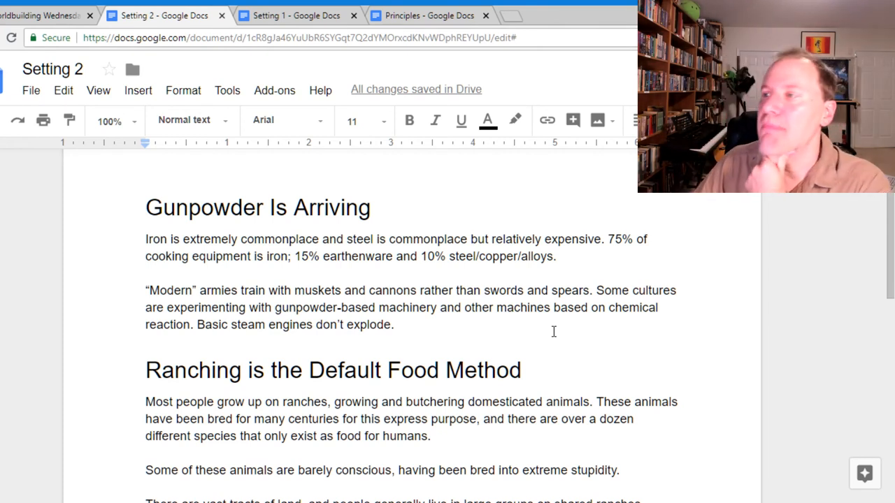
{"action": "mouse_move", "coordinate": [474, 277]}
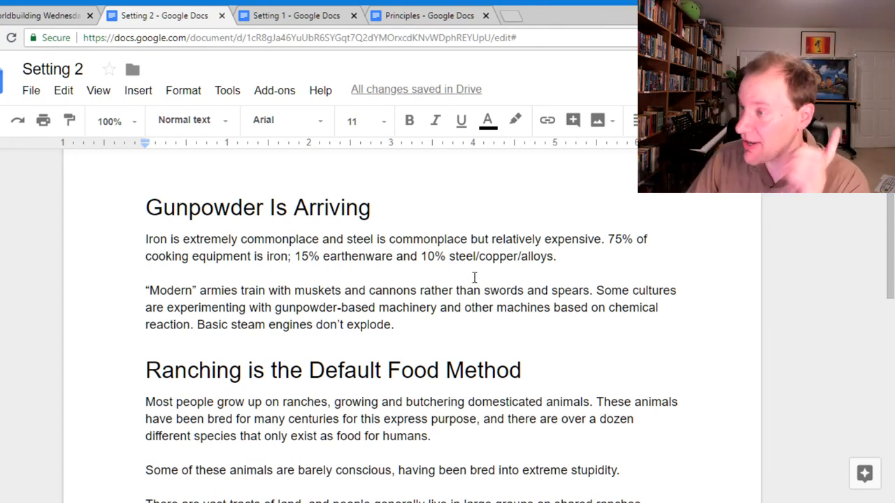
{"action": "left_click", "coordinate": [372, 207]}
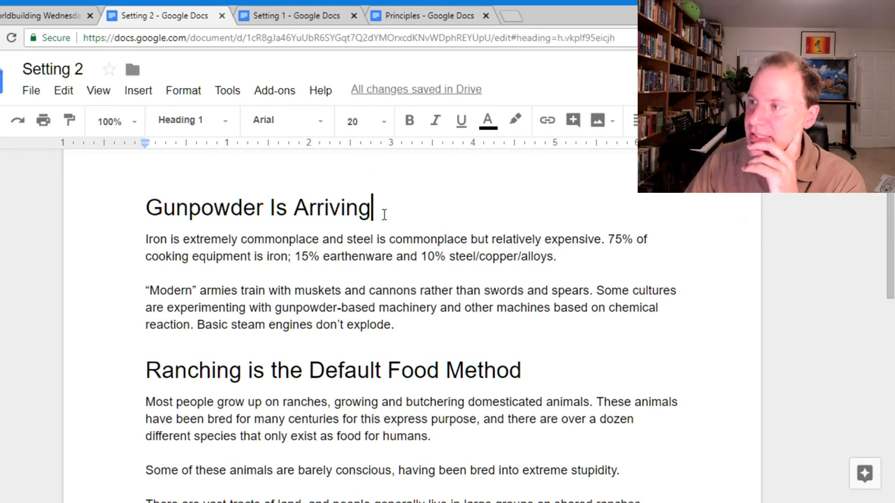
{"action": "key", "text": "Return"}
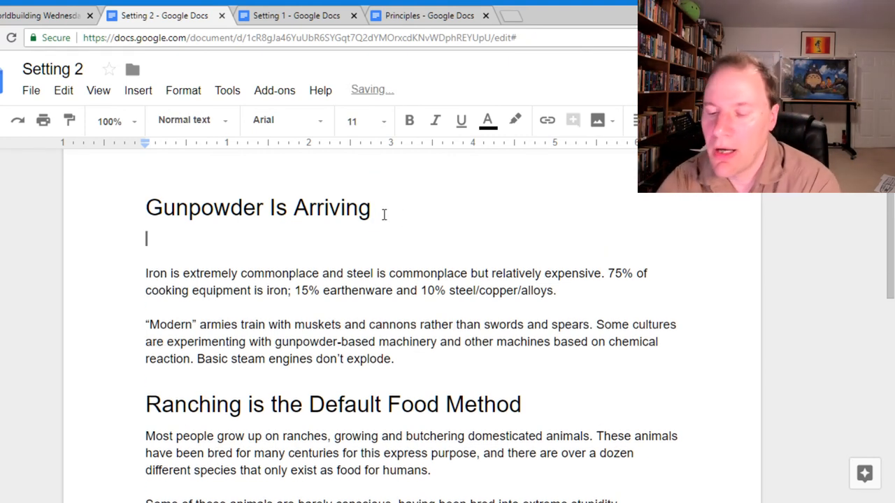
{"action": "type", "text": "Ore"}
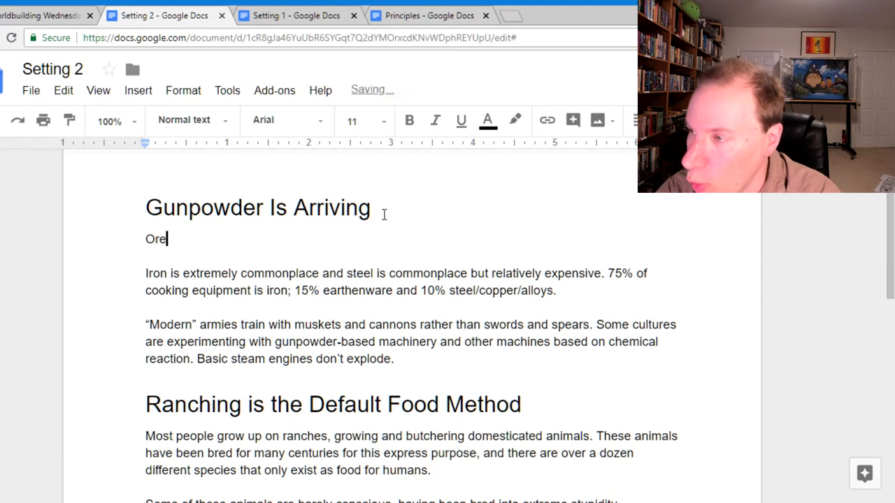
{"action": "type", "text": "is"}
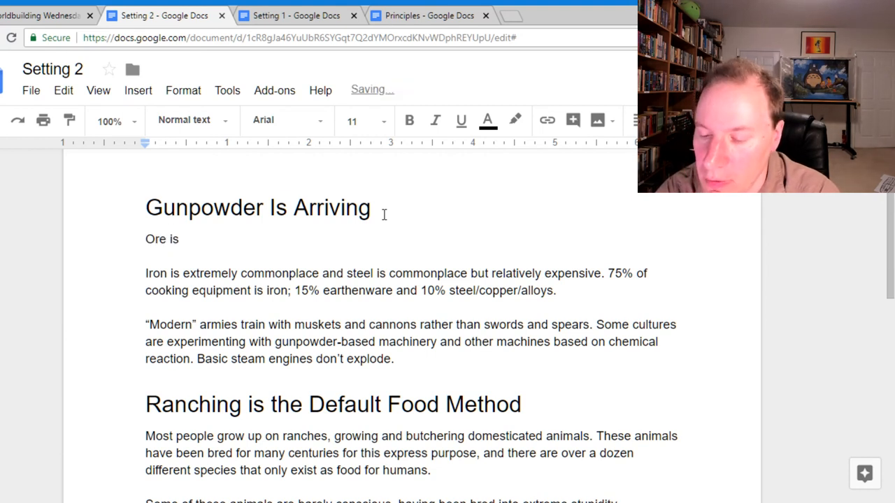
{"action": "type", "text": "very commmon."}
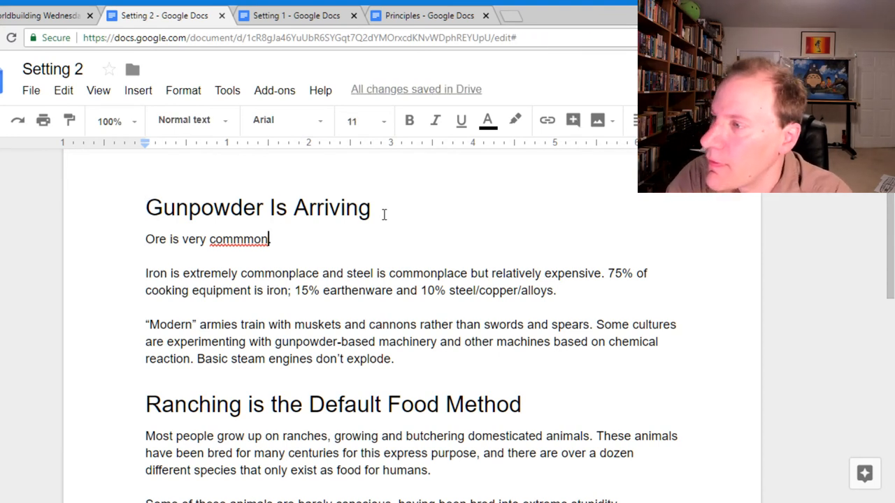
{"action": "type", "text": "common."}
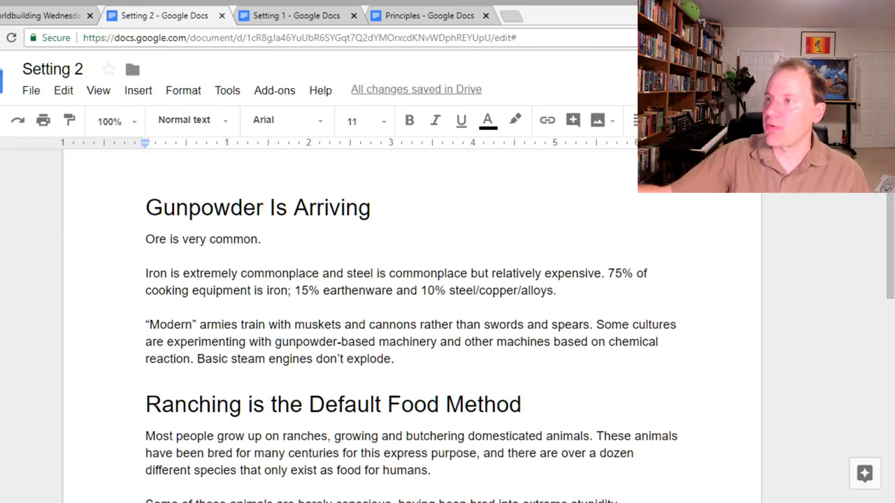
{"action": "left_click", "coordinate": [260, 239]}
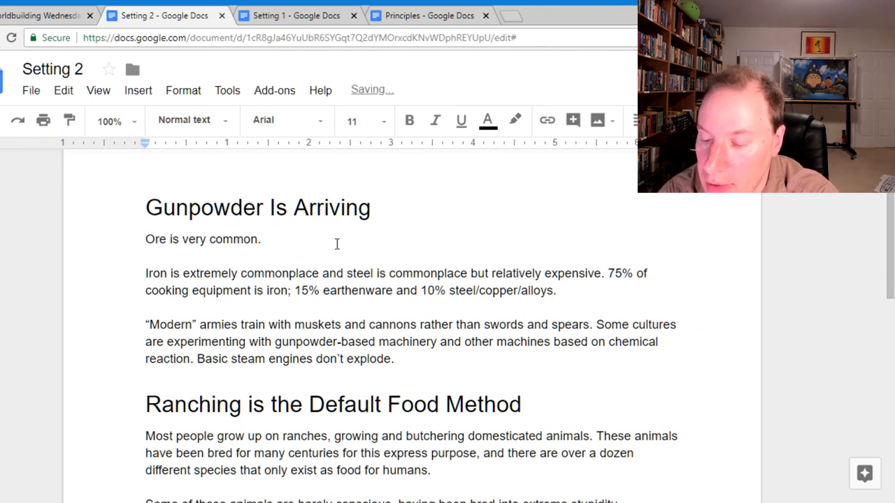
Step: Continue with 'There are a lot of volcanoes around, so there's less verdant countryside.'
{"action": "type", "text": "There are a lot of"}
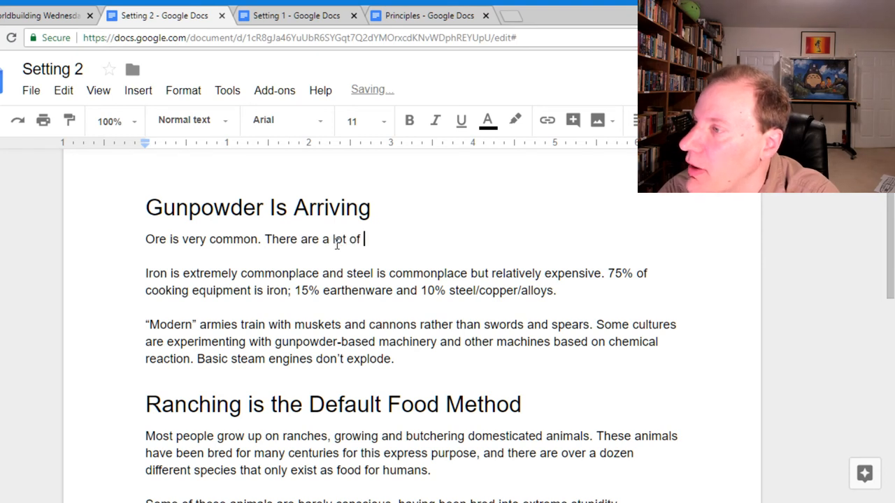
{"action": "type", "text": "volcanoes around, so there's"}
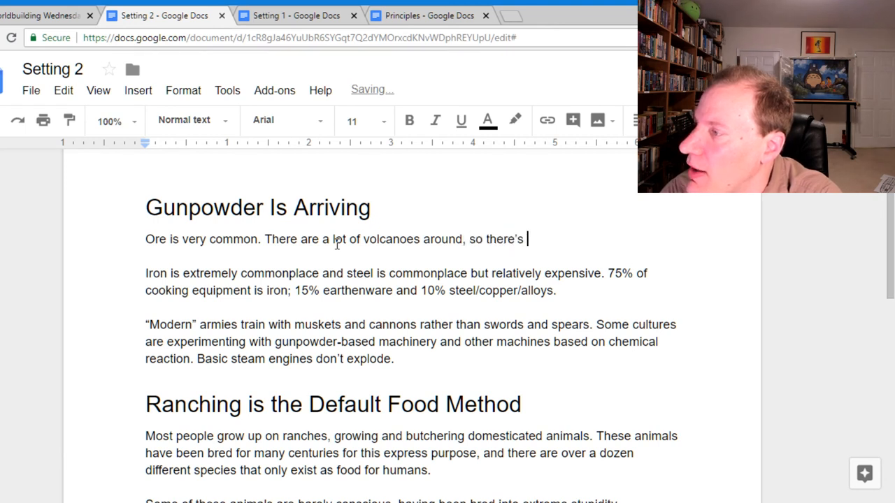
{"action": "type", "text": "less"}
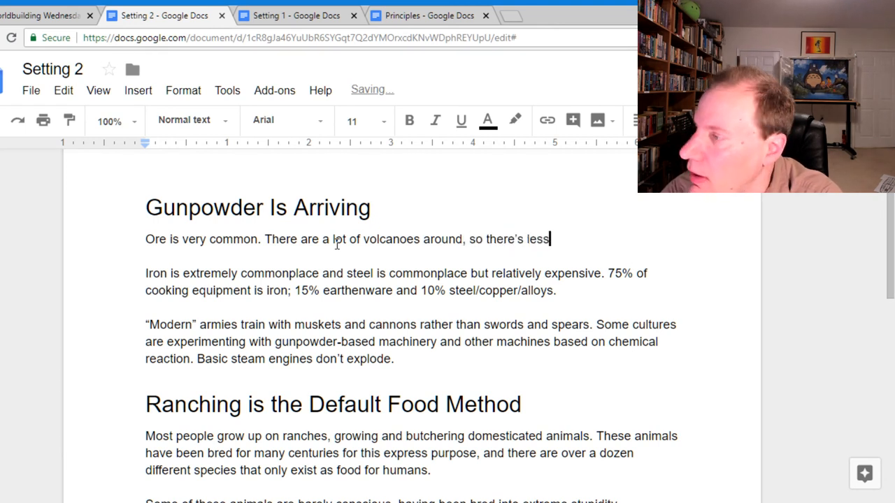
{"action": "type", "text": "verdant"}
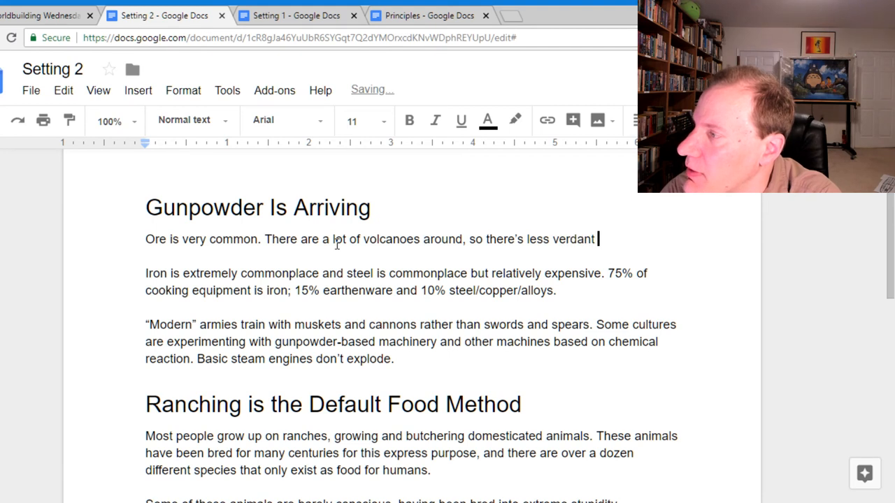
{"action": "type", "text": "countryside."}
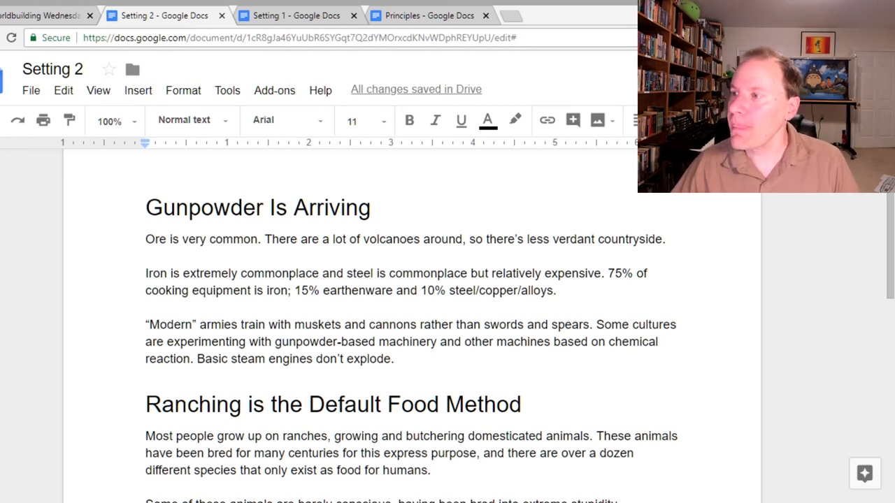
{"action": "left_click", "coordinate": [665, 239]}
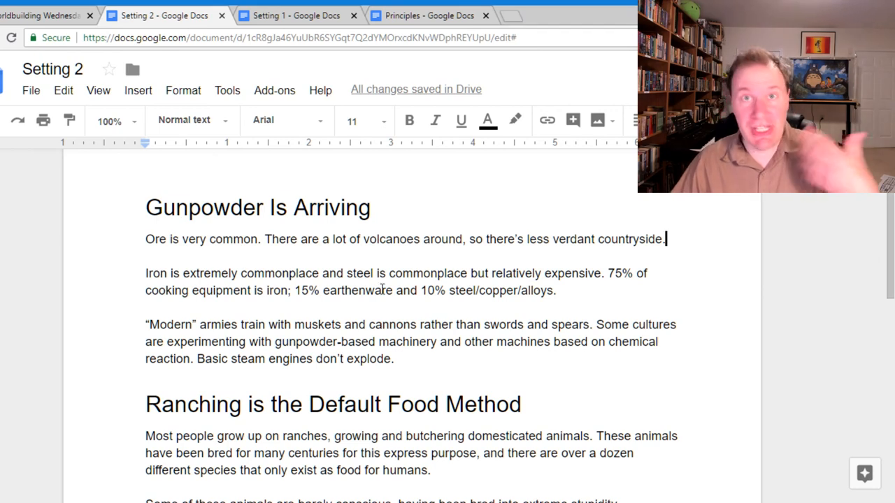
{"action": "scroll", "scroll_direction": "down", "scroll_amount": 3}
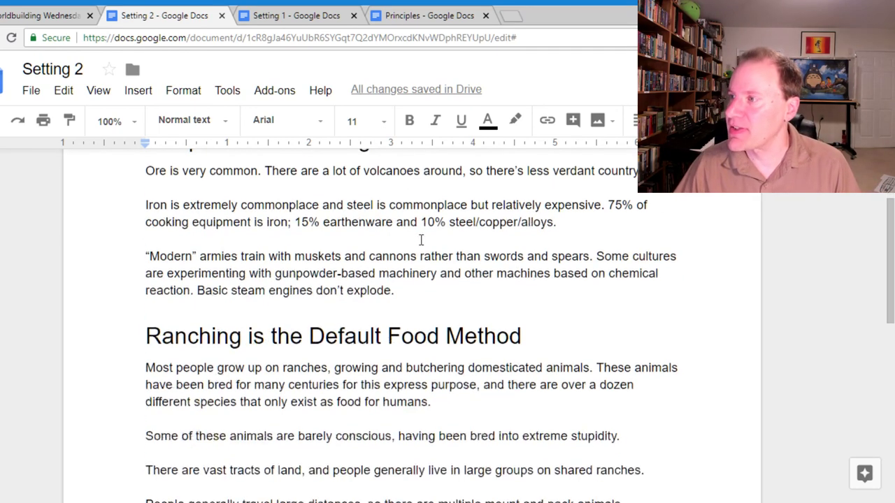
{"action": "scroll", "scroll_direction": "up", "scroll_amount": 3}
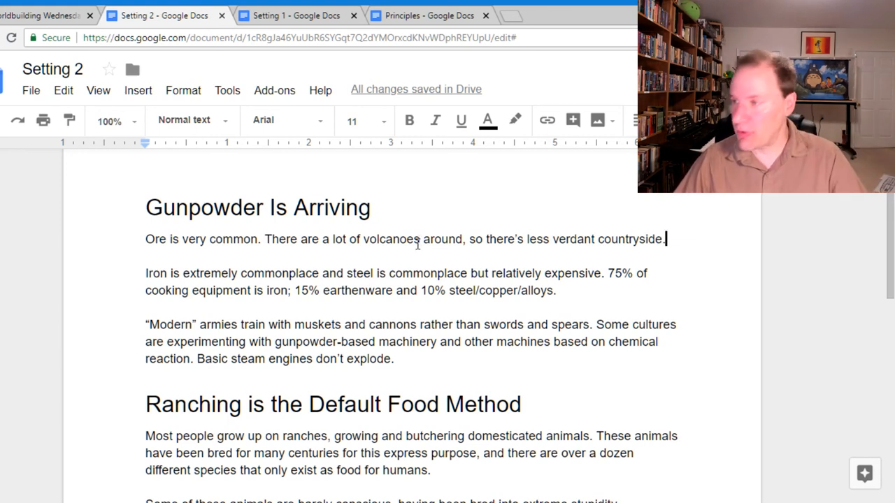
{"action": "scroll", "scroll_direction": "down", "scroll_amount": 3}
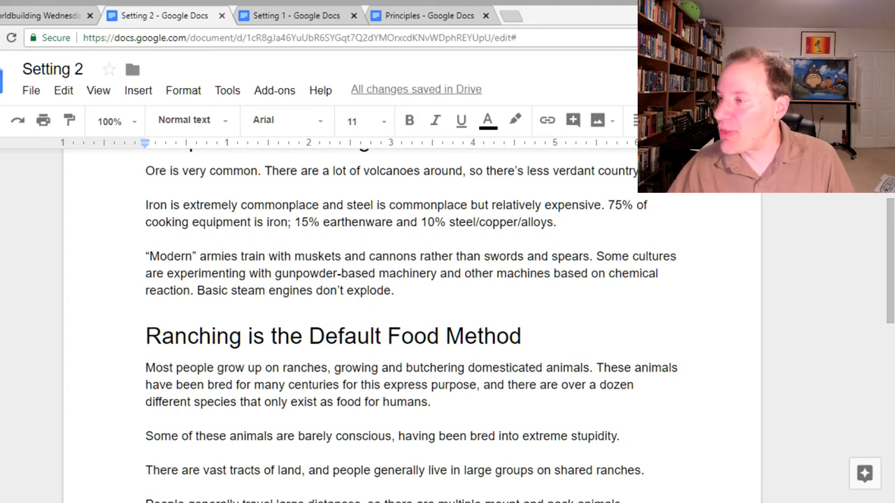
{"action": "left_click", "coordinate": [395, 289]}
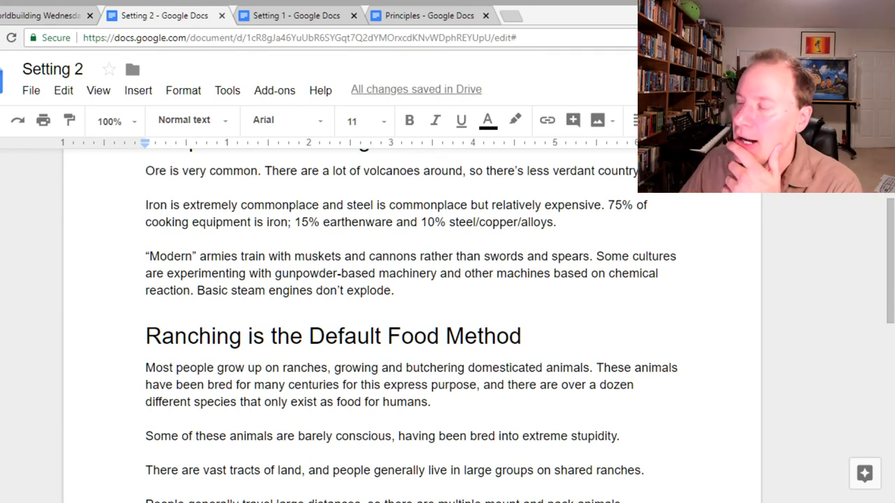
{"action": "left_click", "coordinate": [393, 289]}
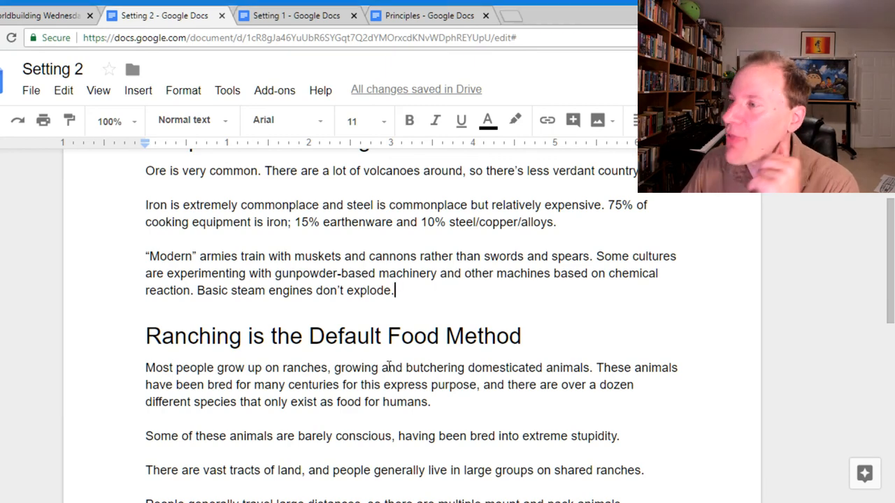
{"action": "scroll", "scroll_direction": "down", "scroll_amount": 3}
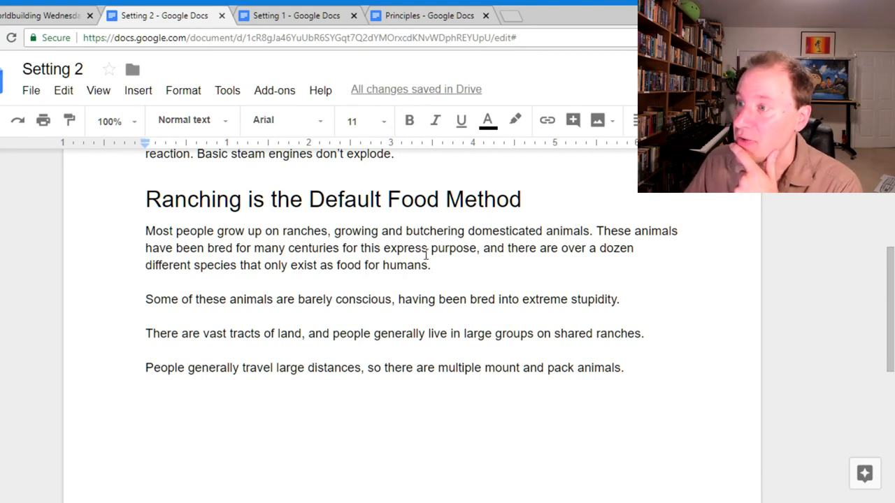
{"action": "mouse_move", "coordinate": [439, 273]}
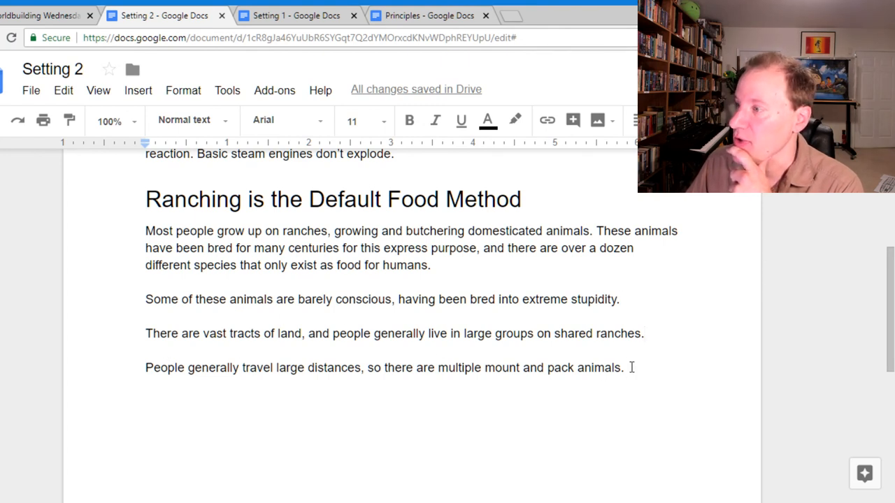
{"action": "mouse_move", "coordinate": [534, 333]}
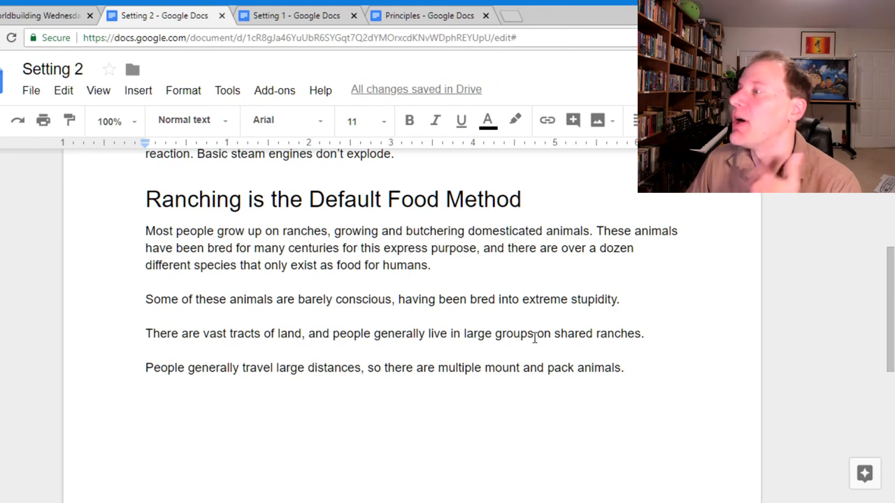